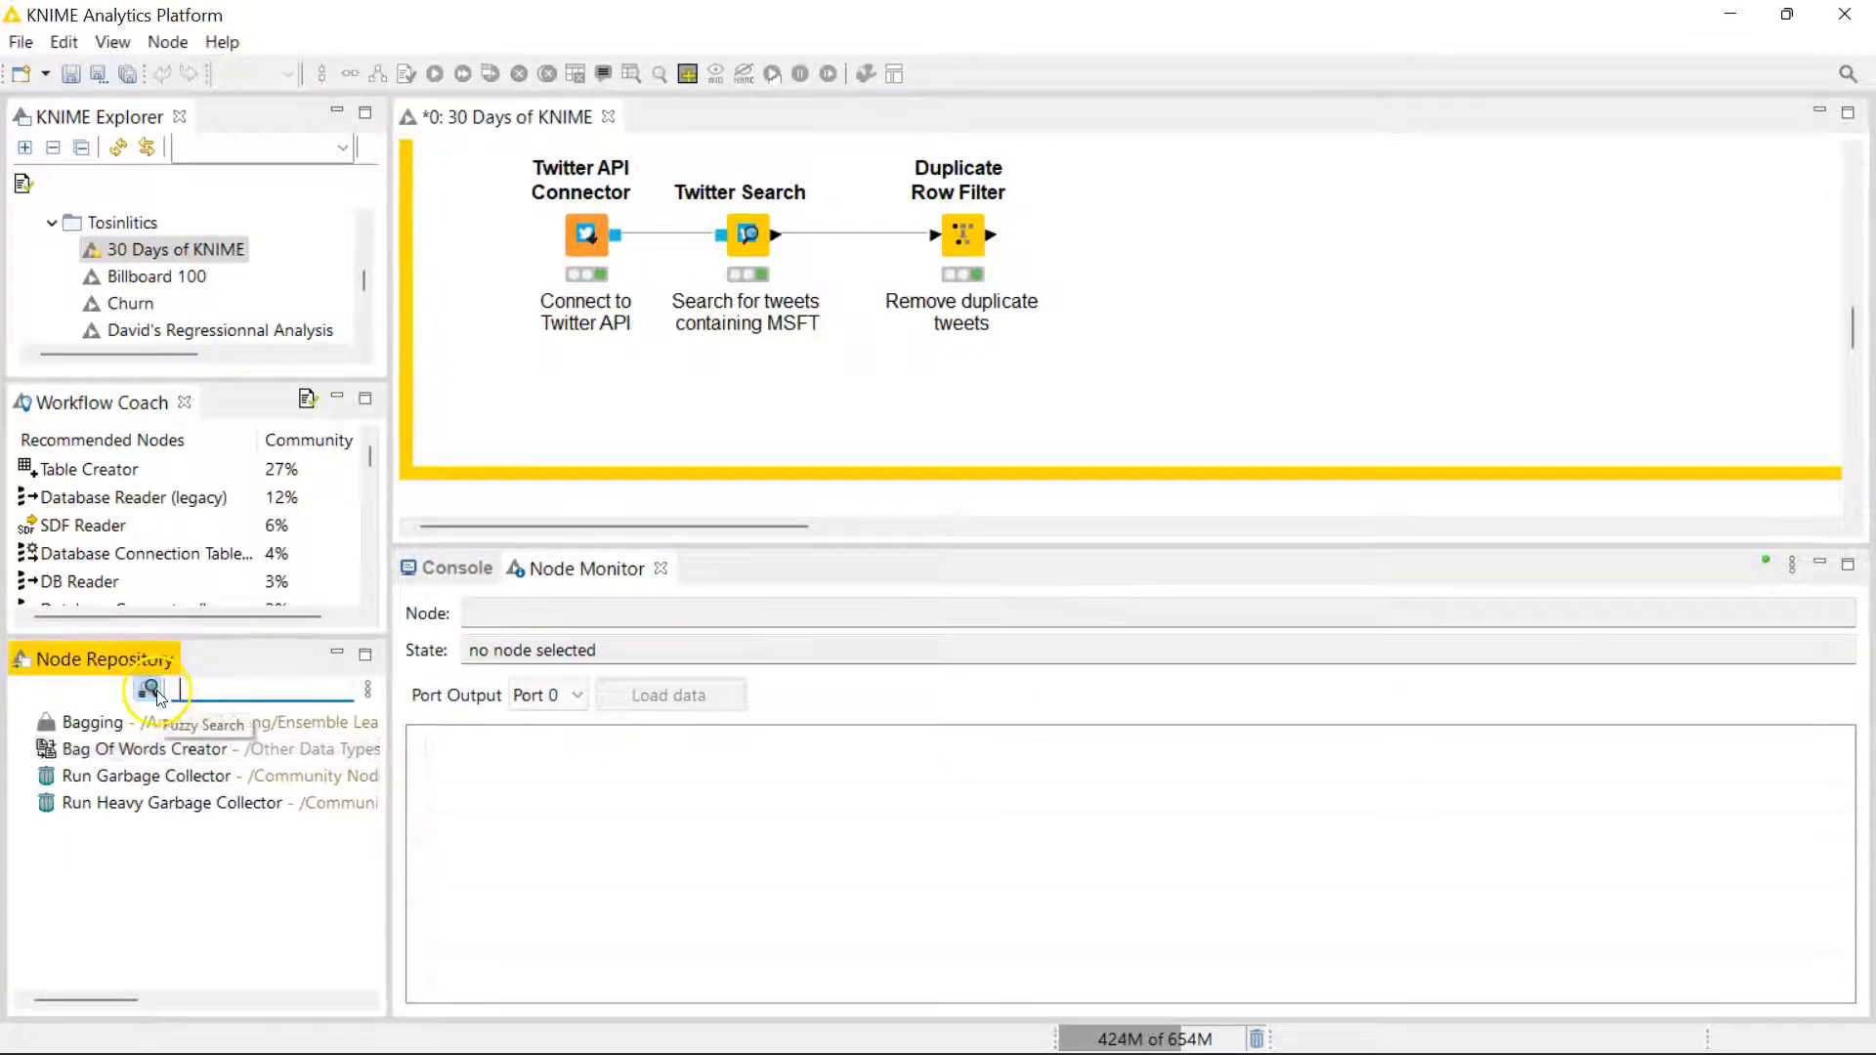
Clear the Node Repository search and select Duplicate Row Filter to view its 62-tweet output
click(149, 687)
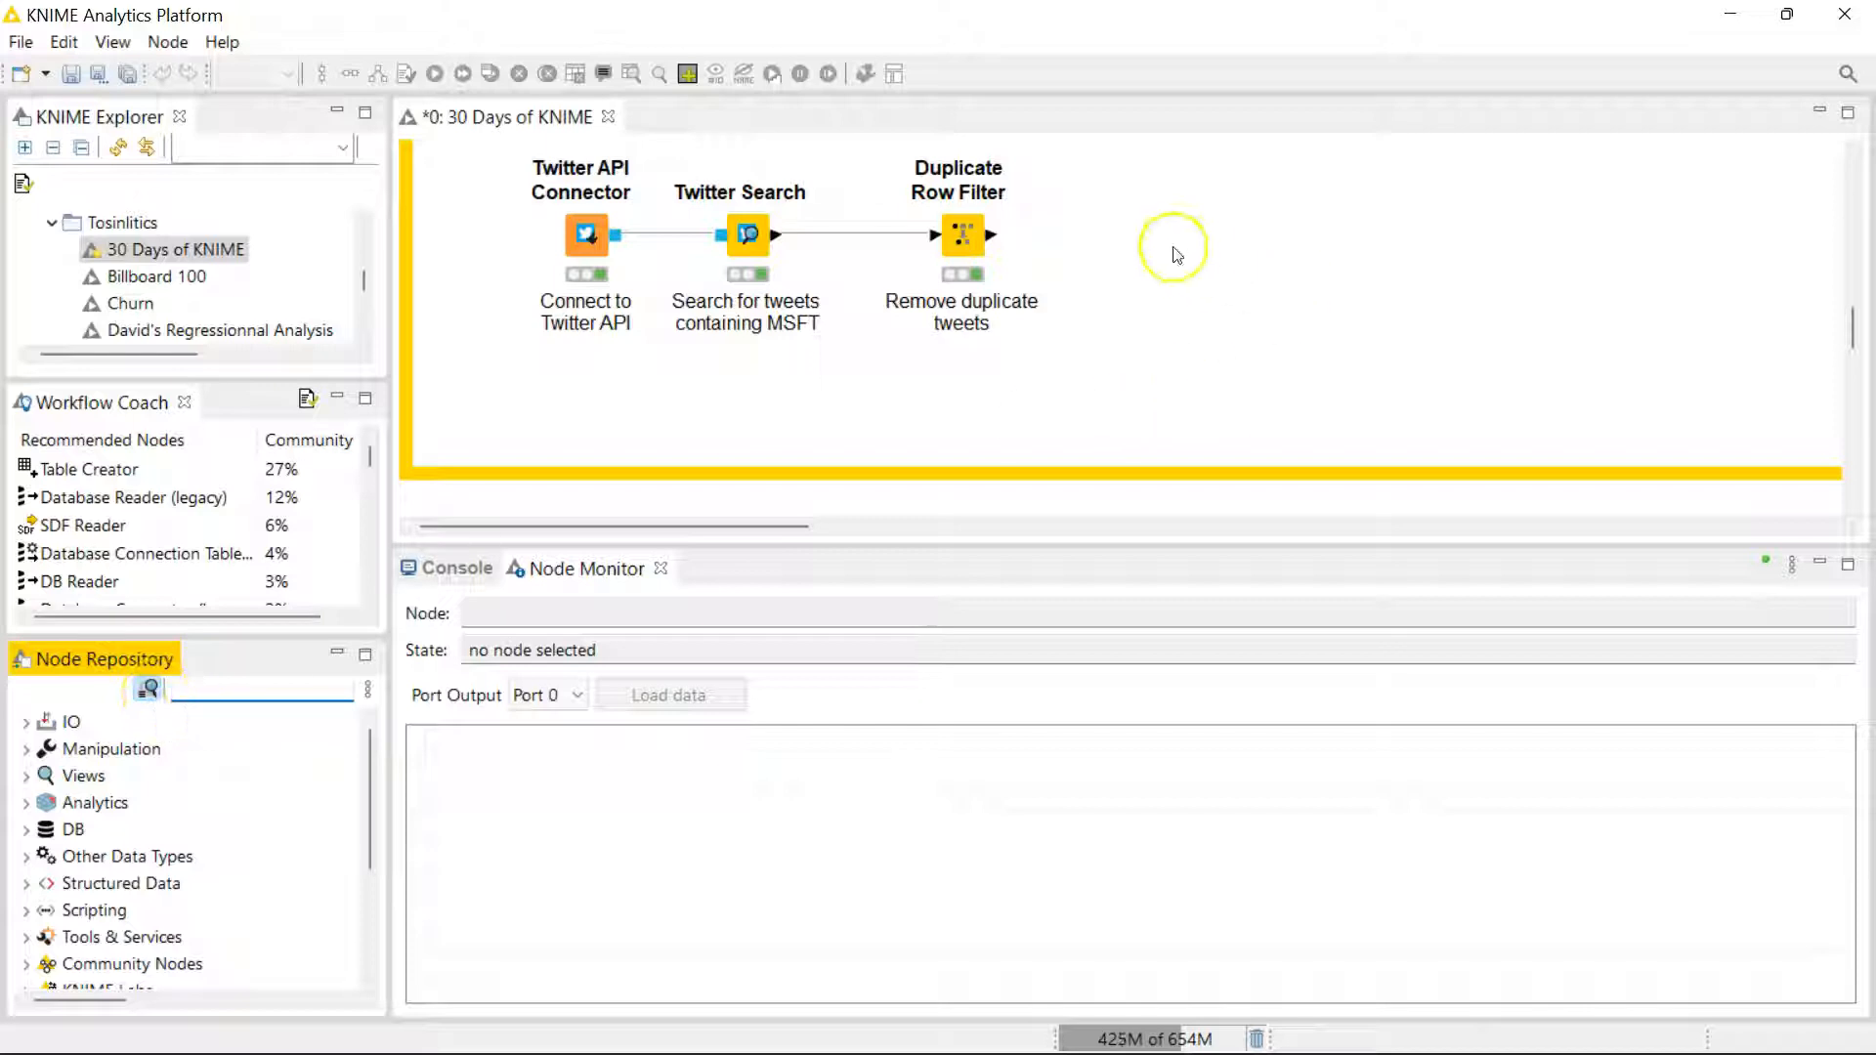
click(961, 235)
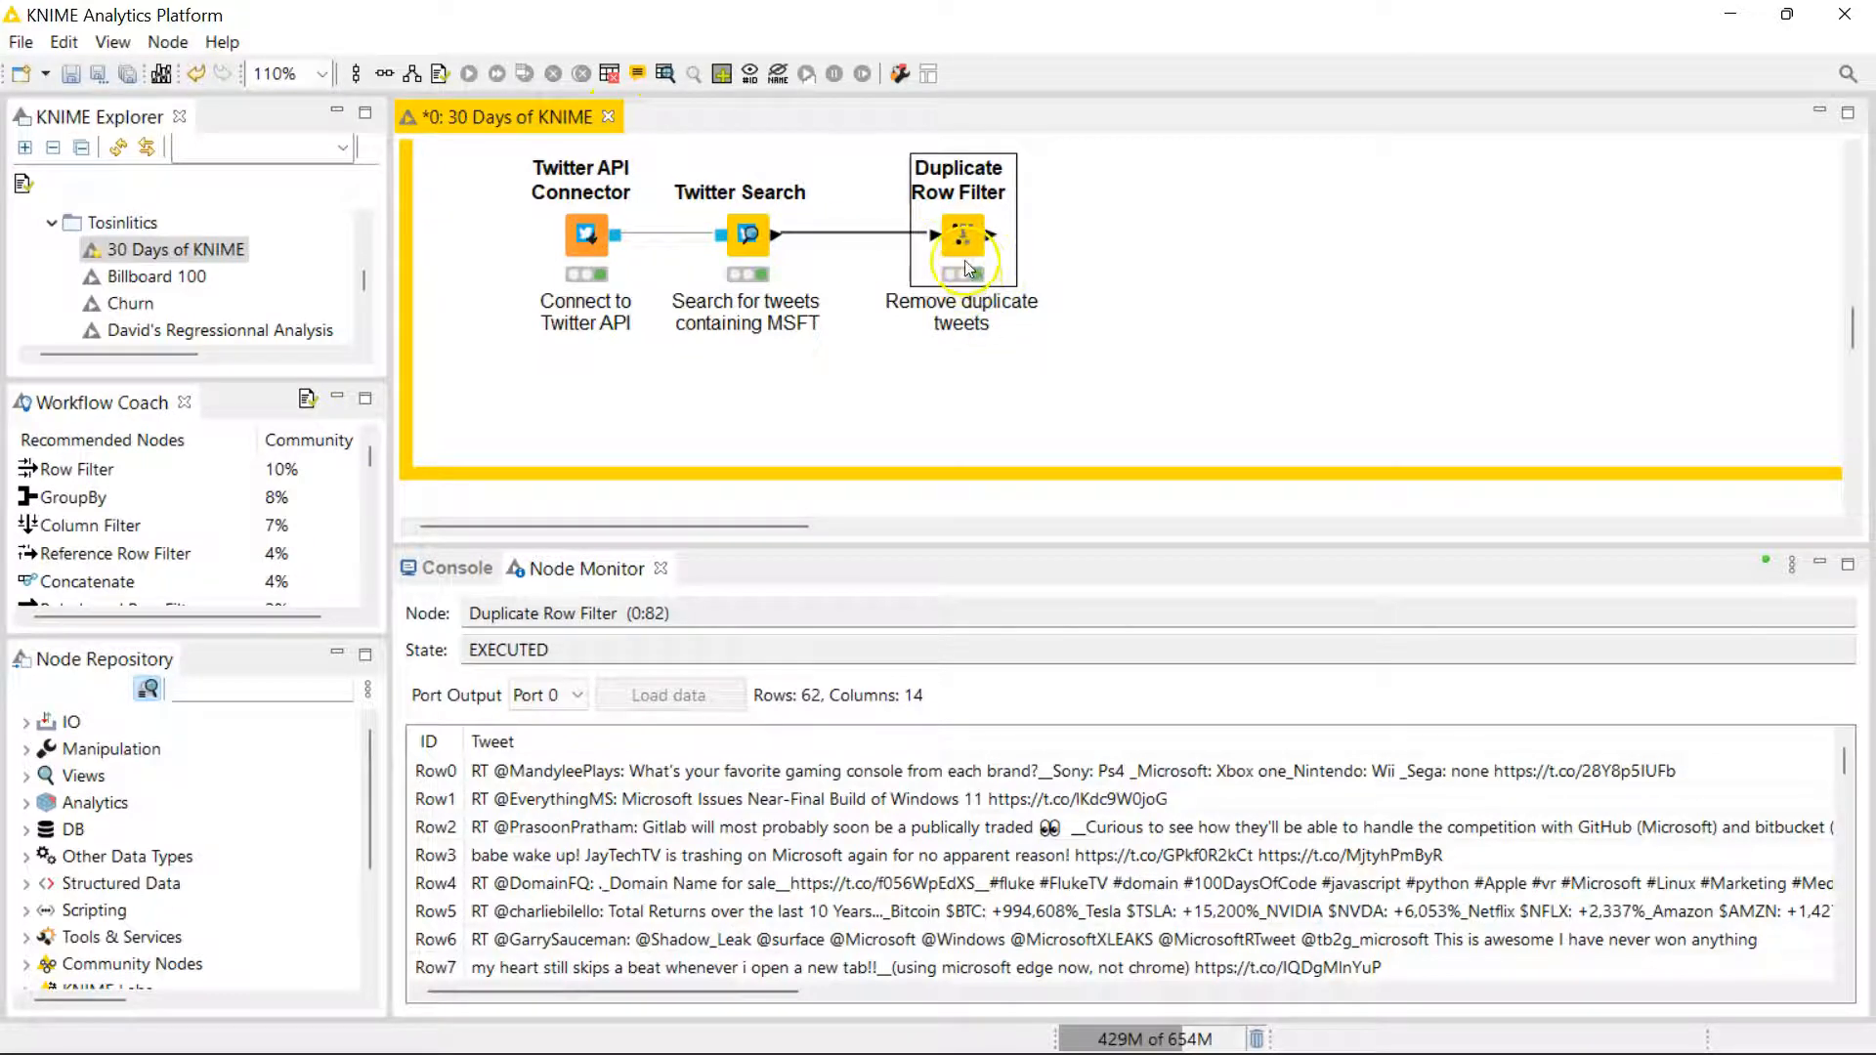
Re-run Twitter Search to return 1000 tweets, then select the Duplicate Row Filter node
double_click(746, 234)
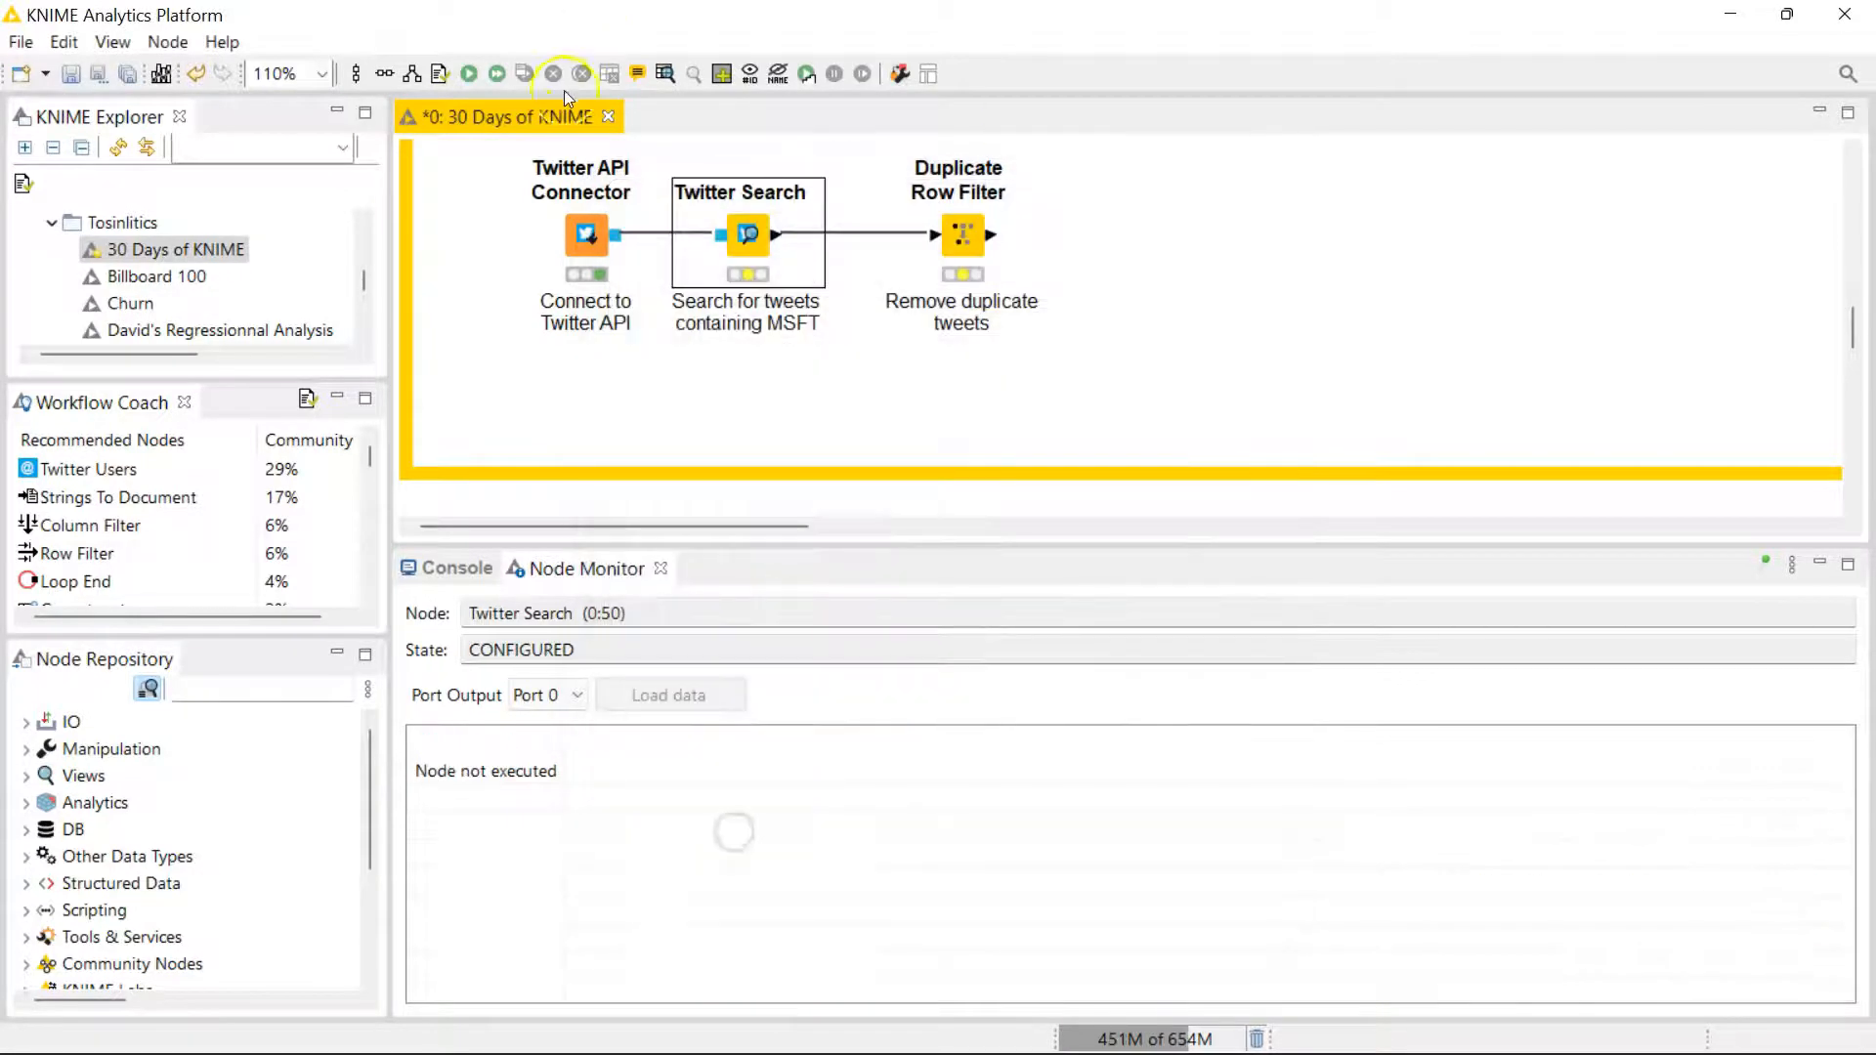
click(467, 73)
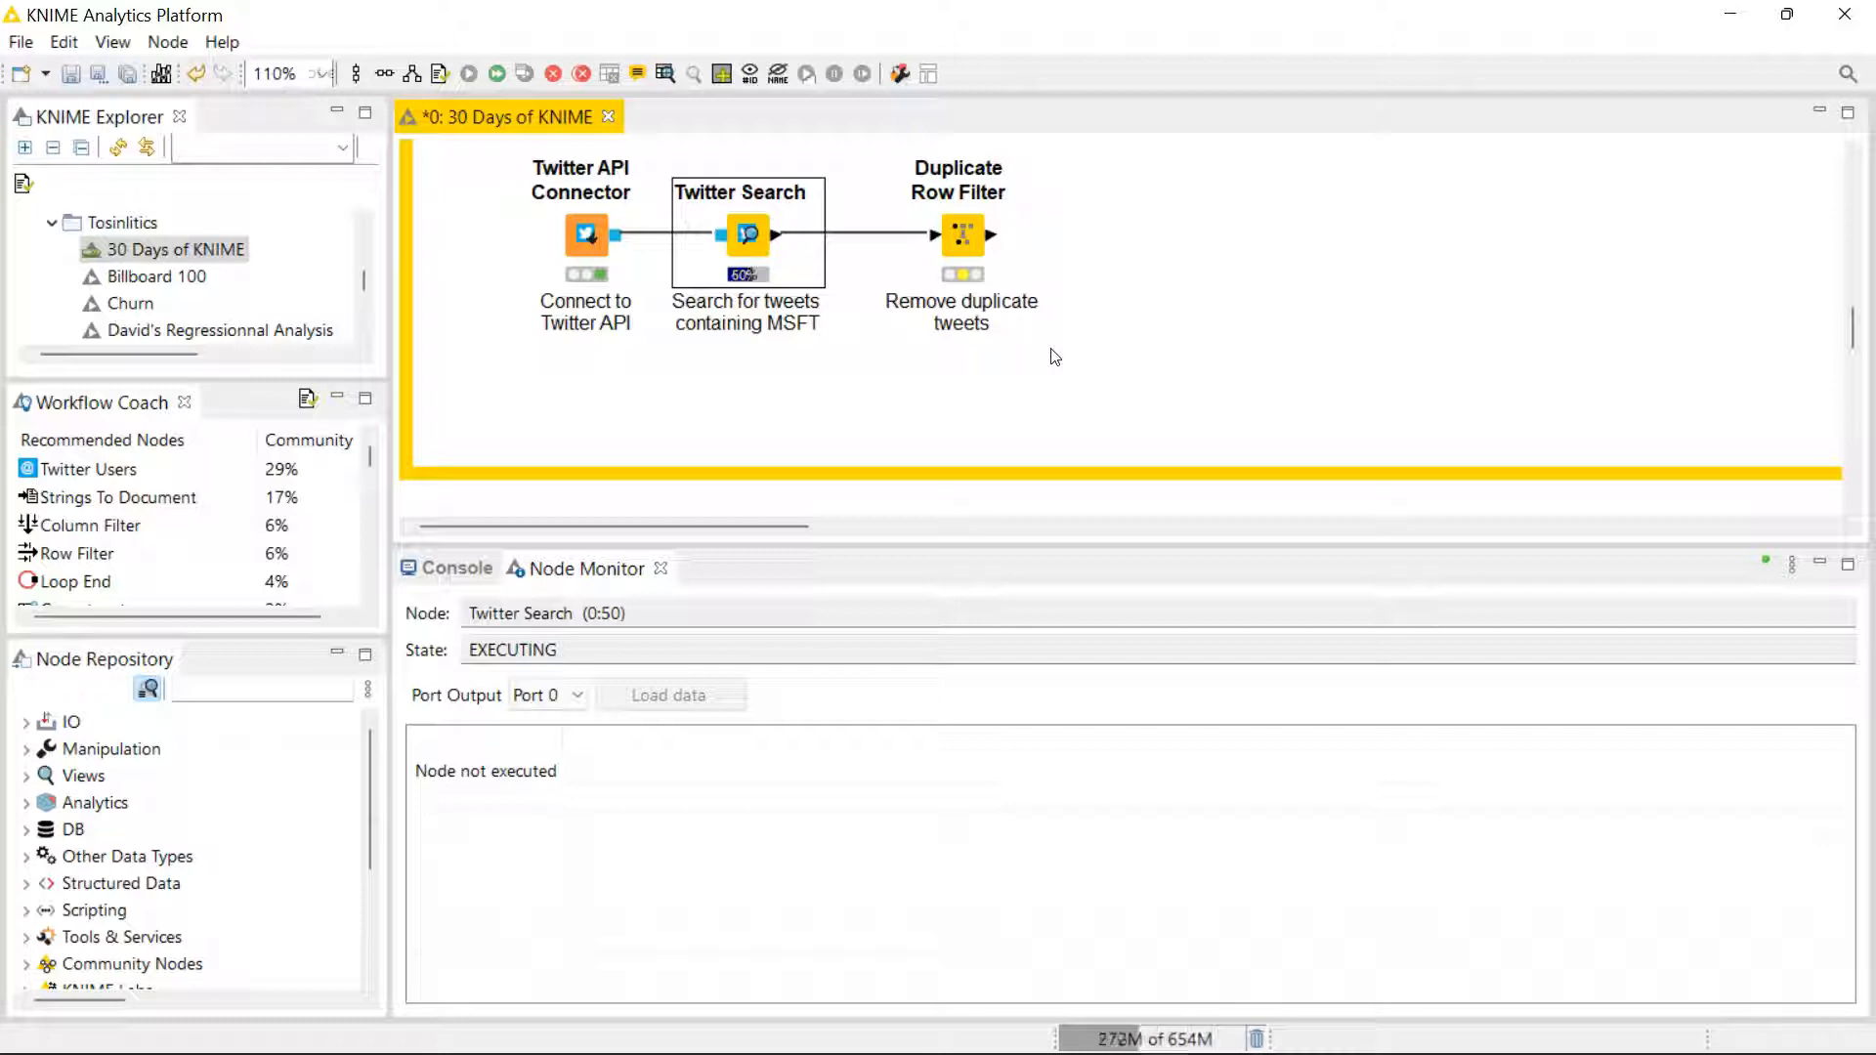
mouse_move(1063, 395)
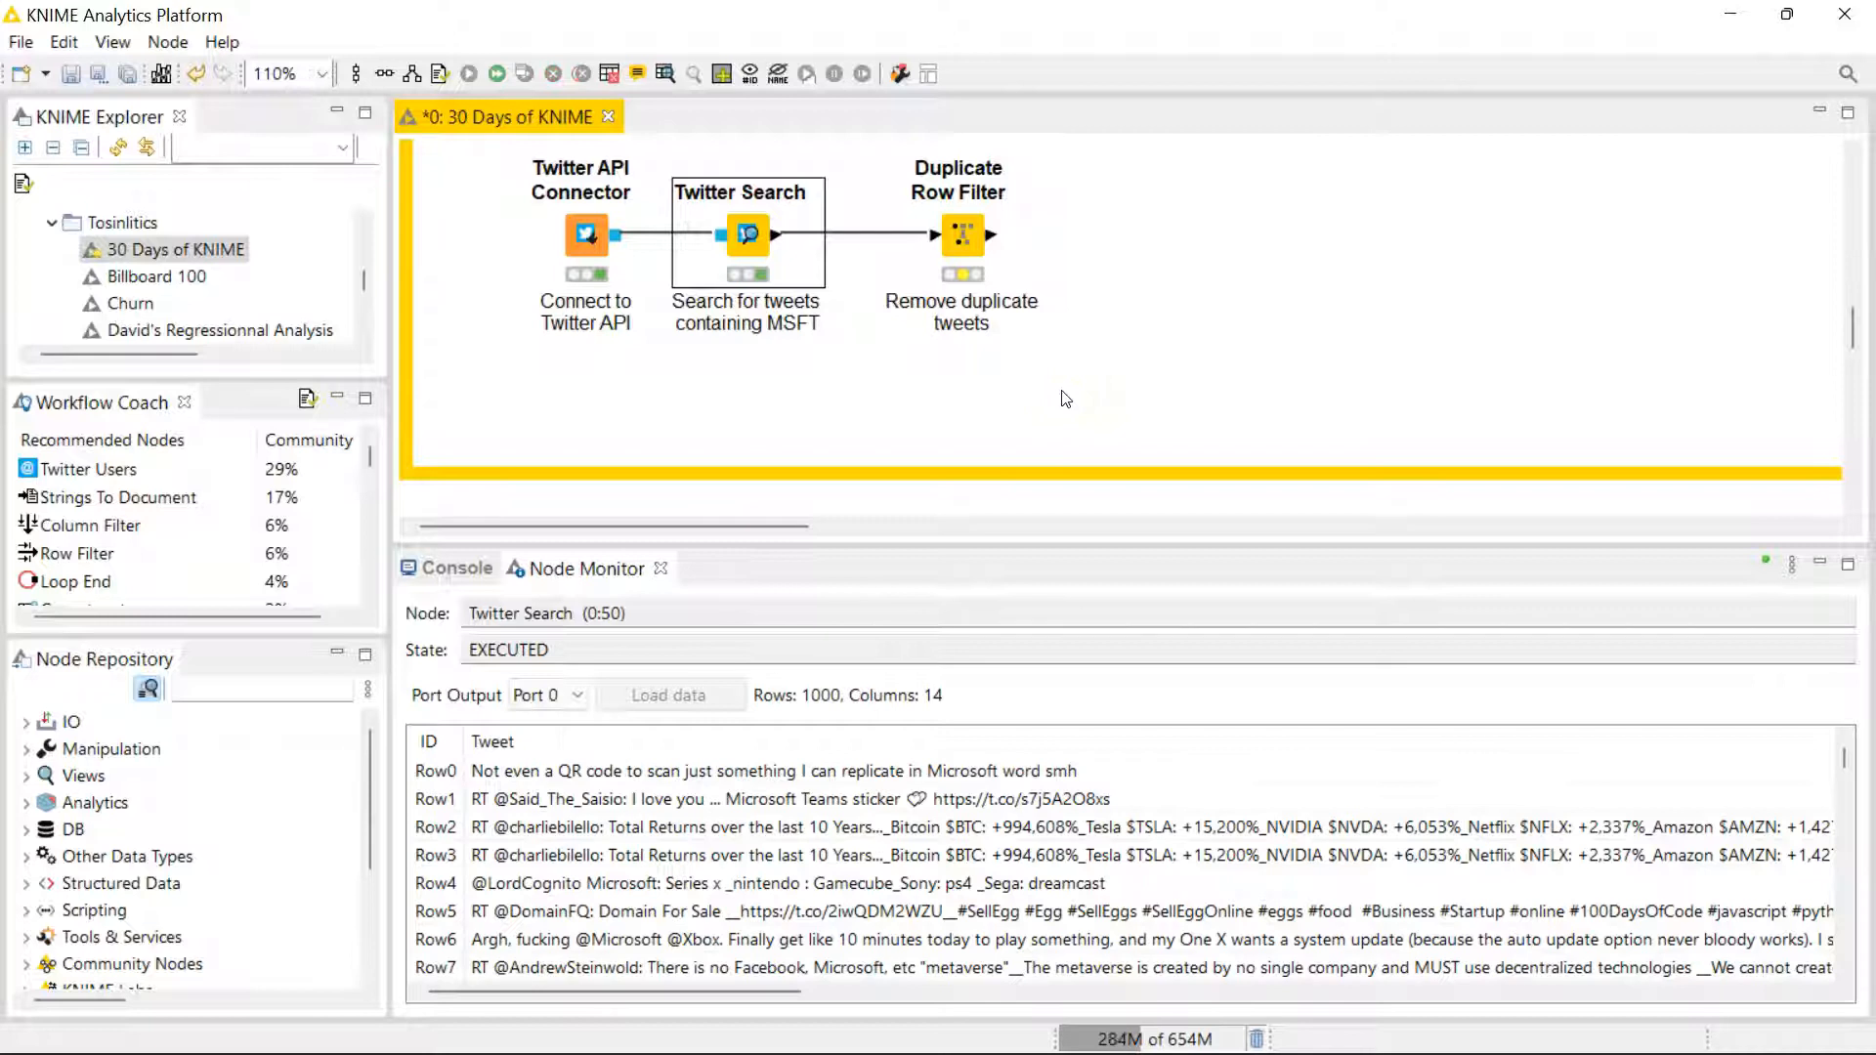
click(961, 237)
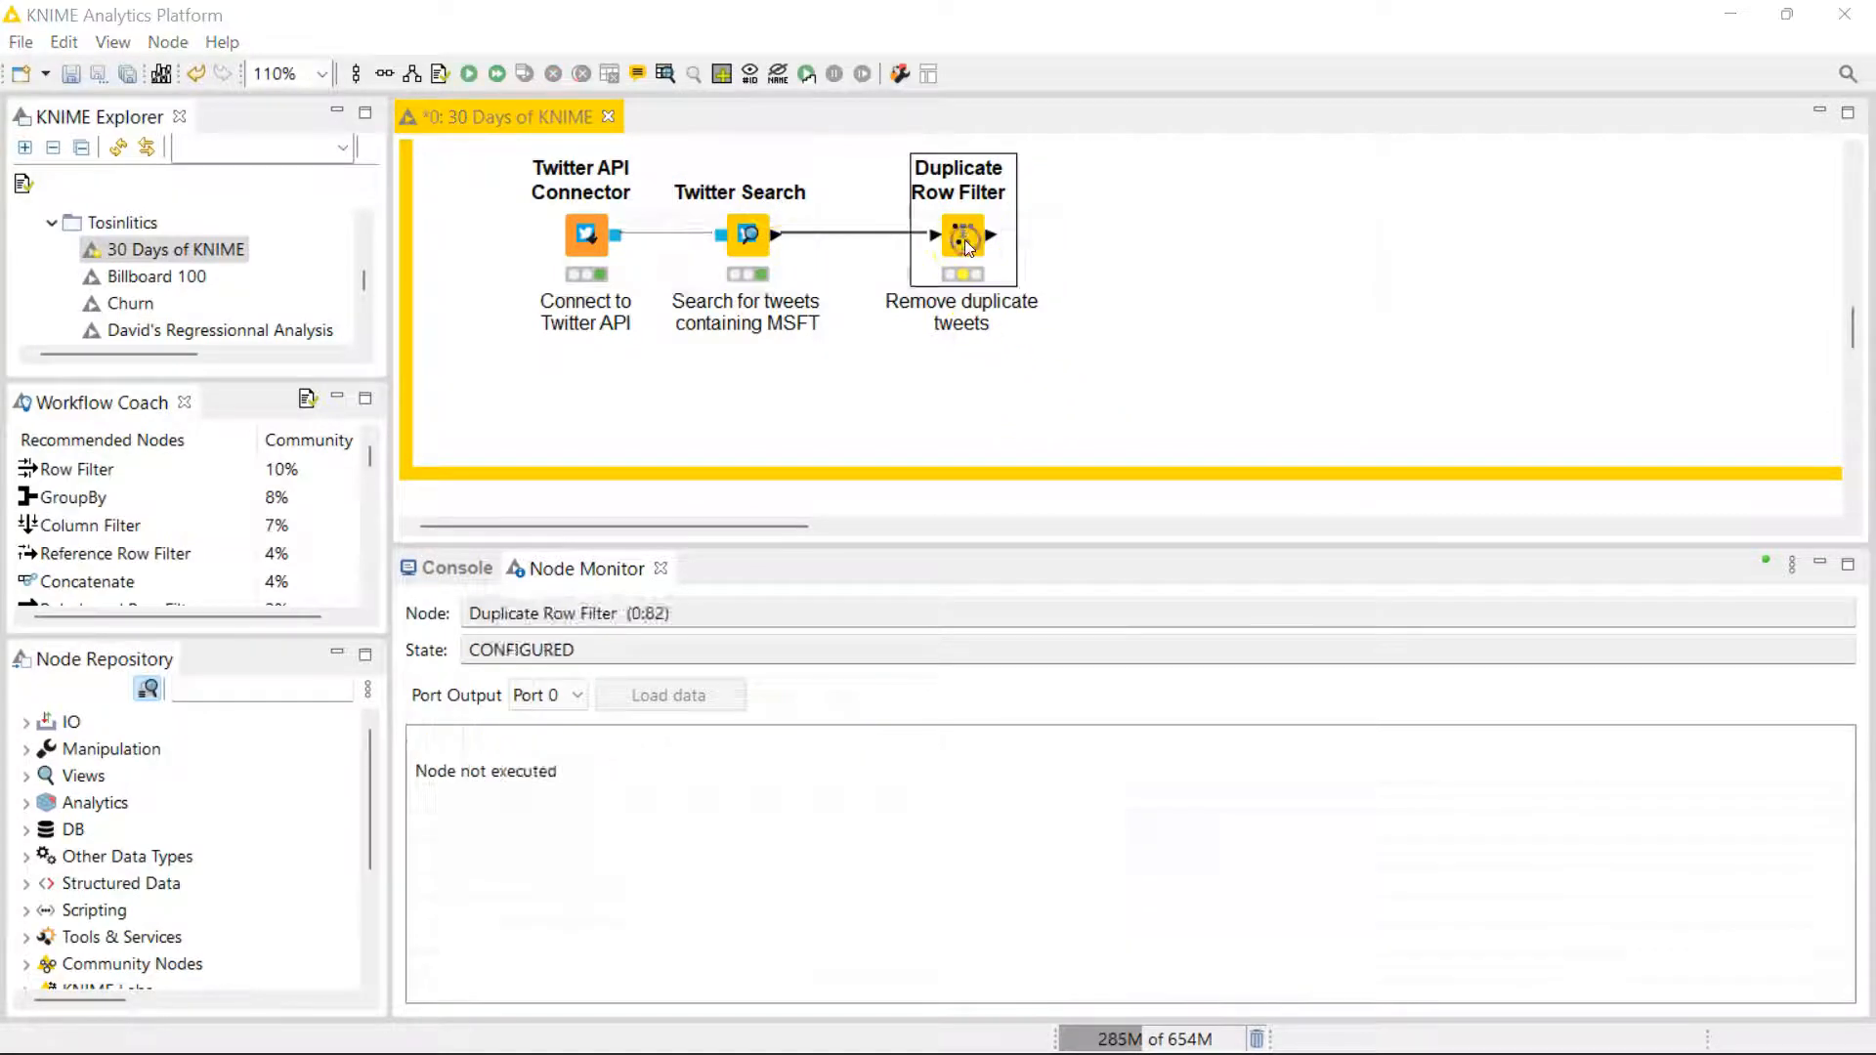
Execute Duplicate Row Filter down to 578 unique tweets and add a Strings To Document node after it
double_click(961, 236)
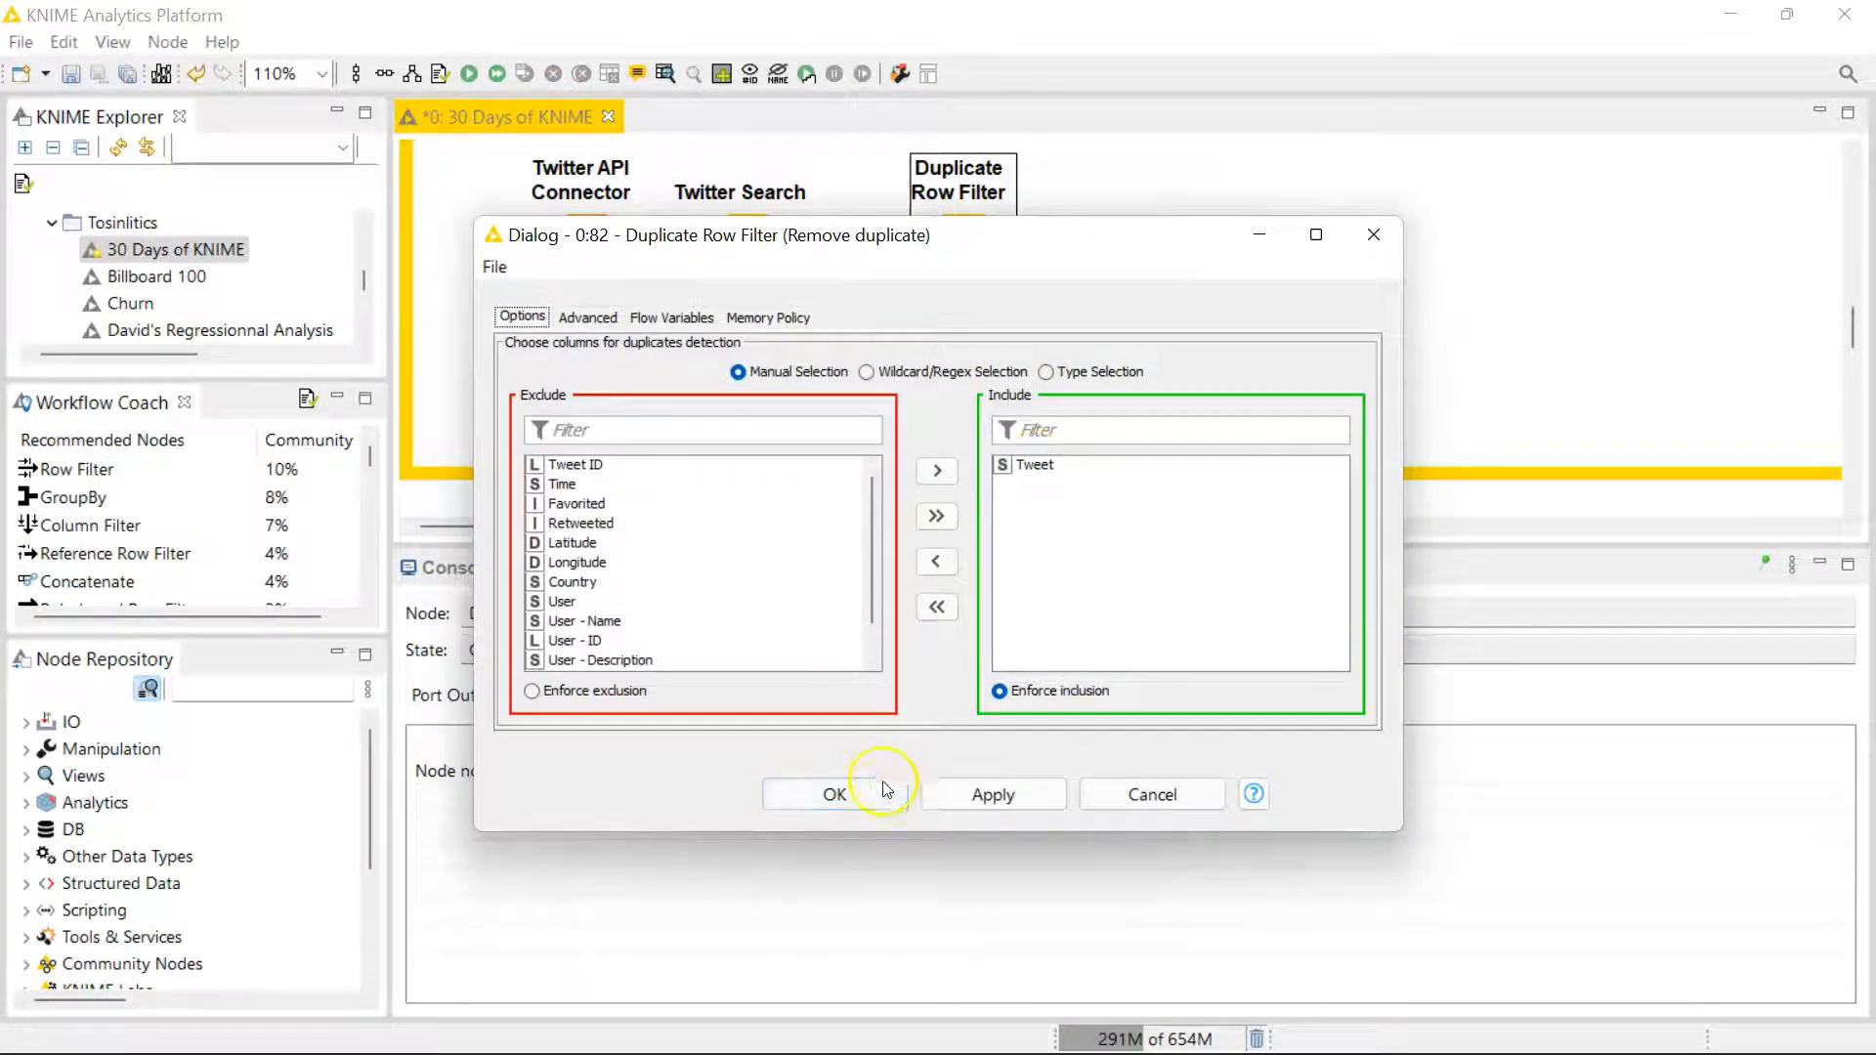
click(834, 793)
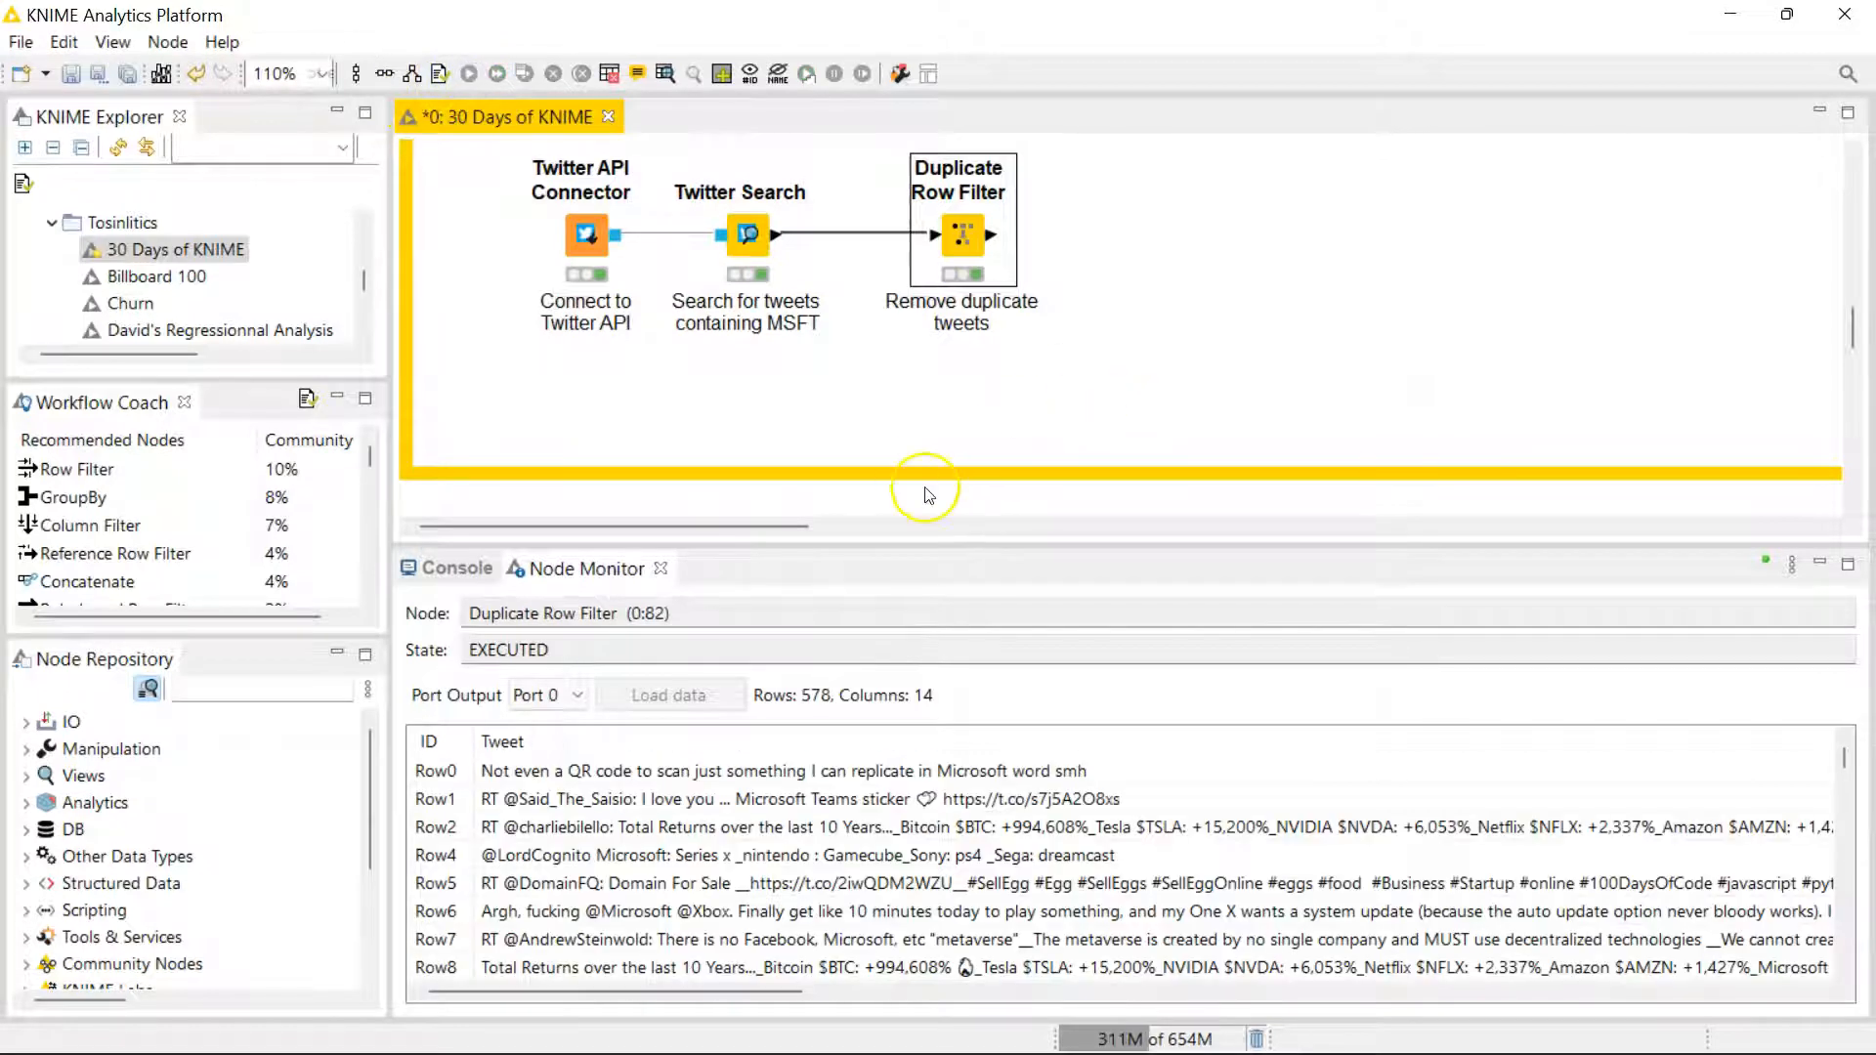
mouse_move(951, 668)
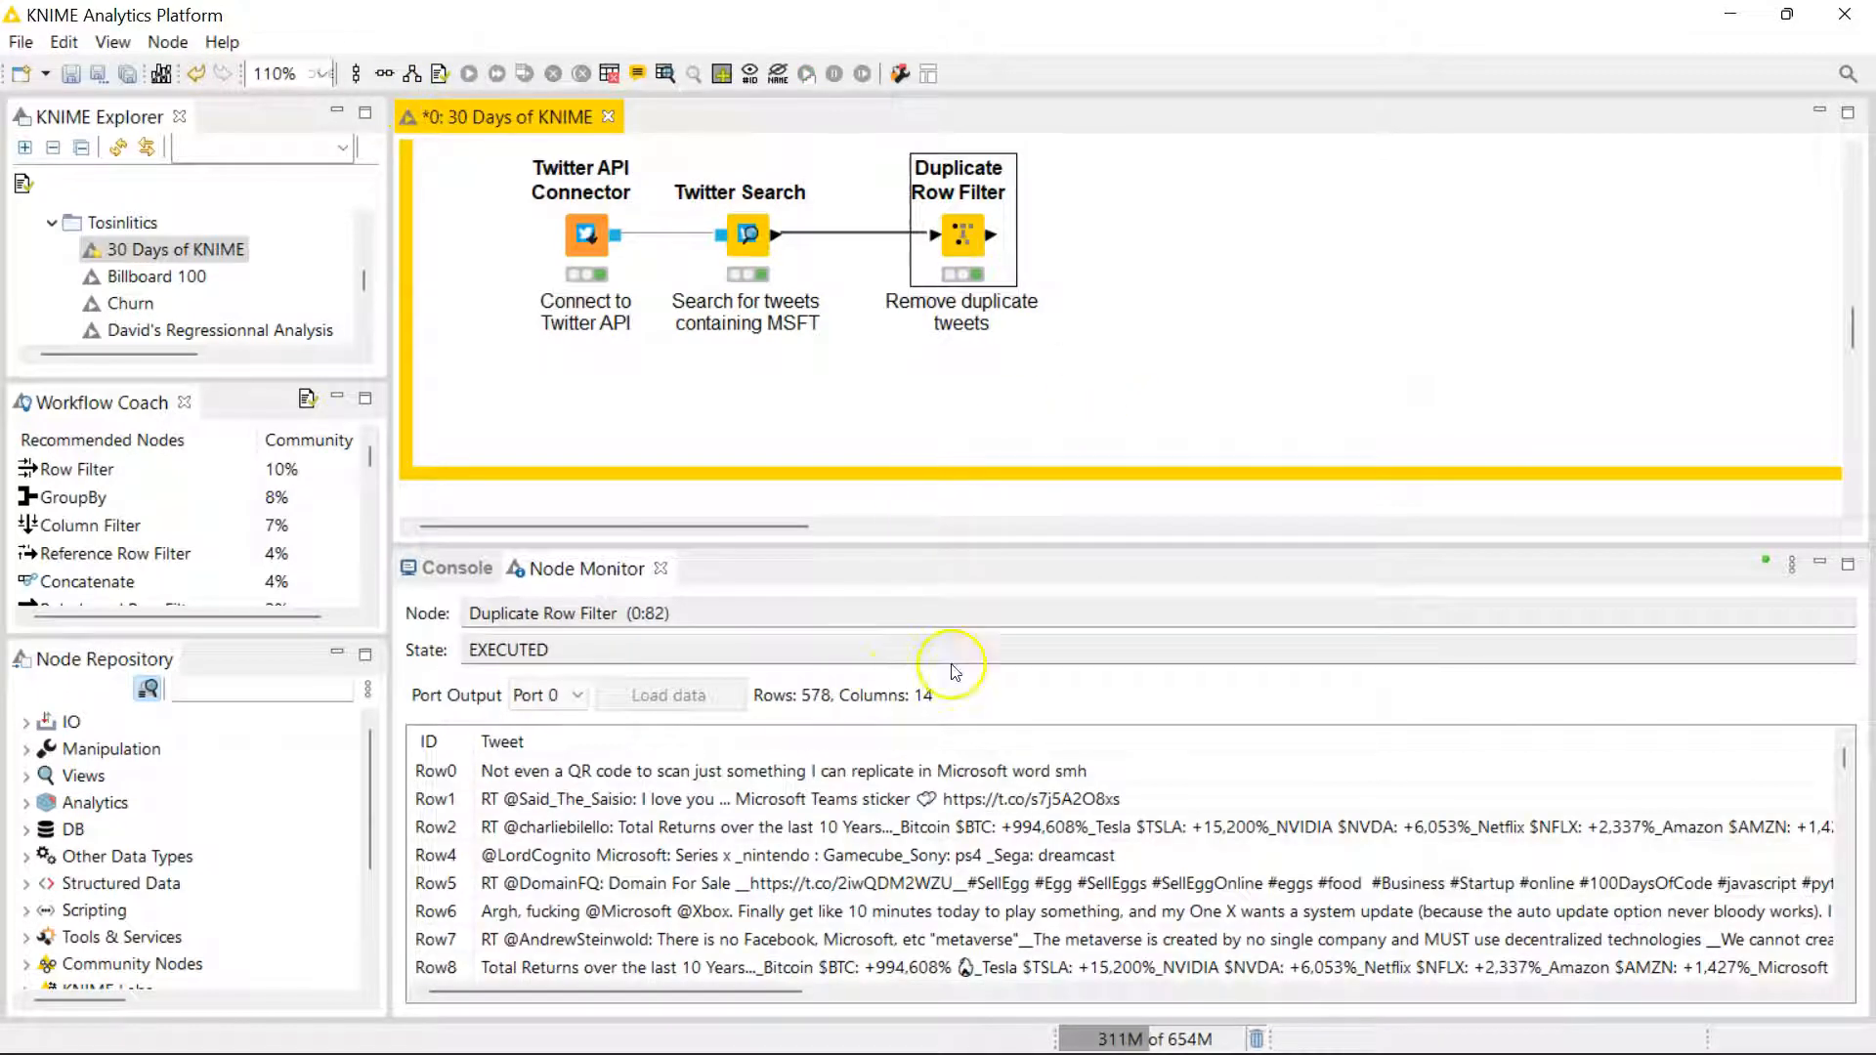
mouse_move(299, 659)
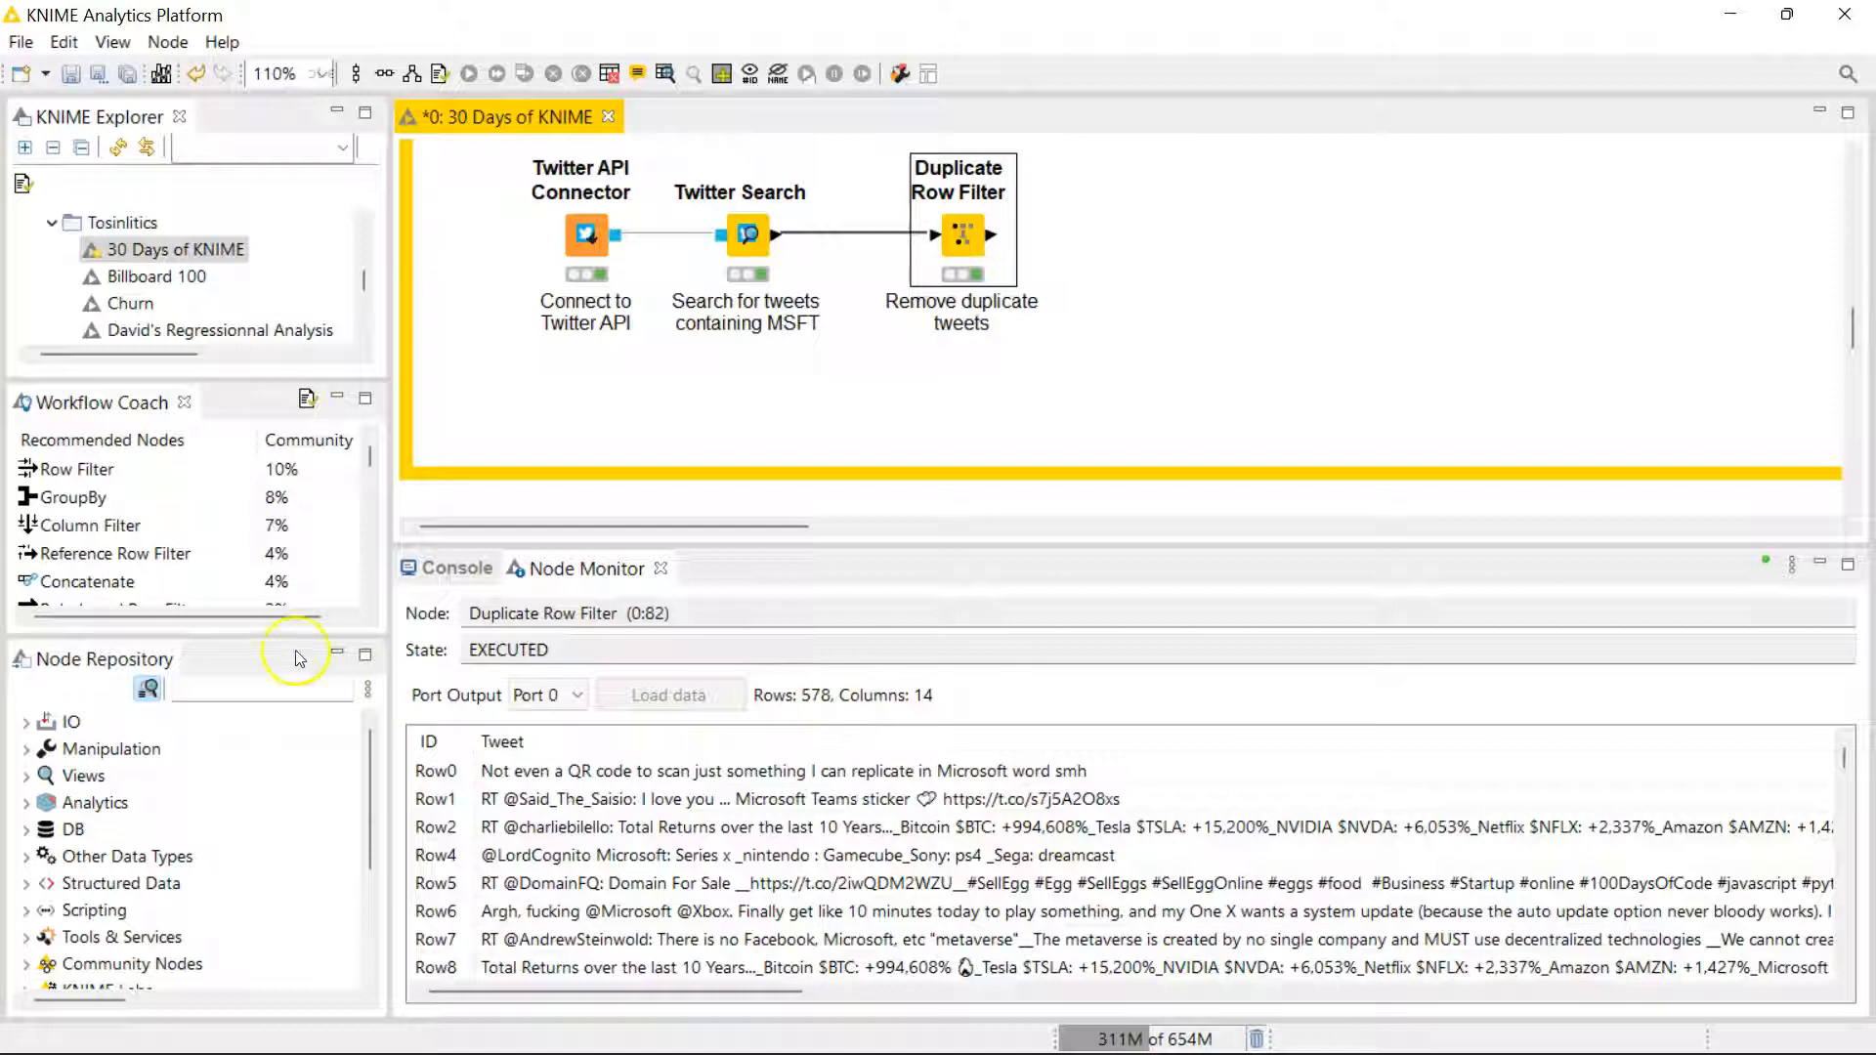
text(strings to d)
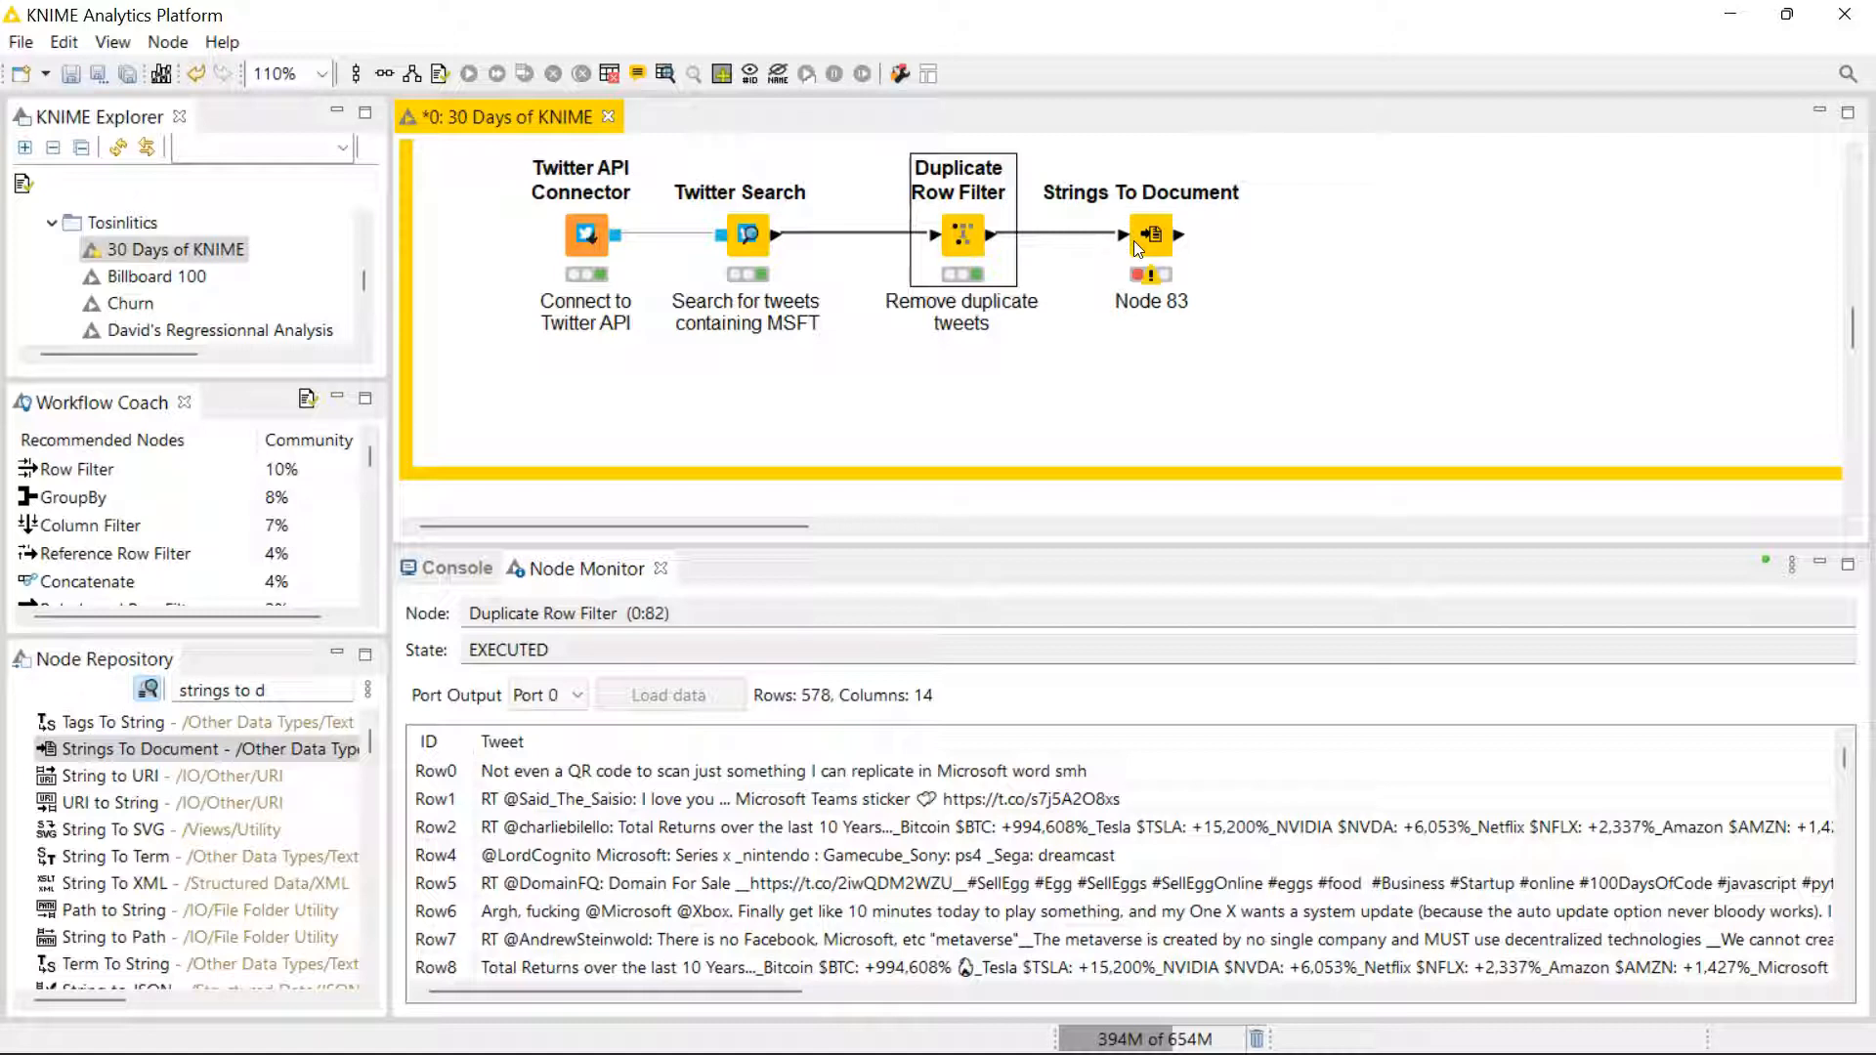
Configure Strings To Document with an empty-string title and Tweet as full text
double_click(1151, 235)
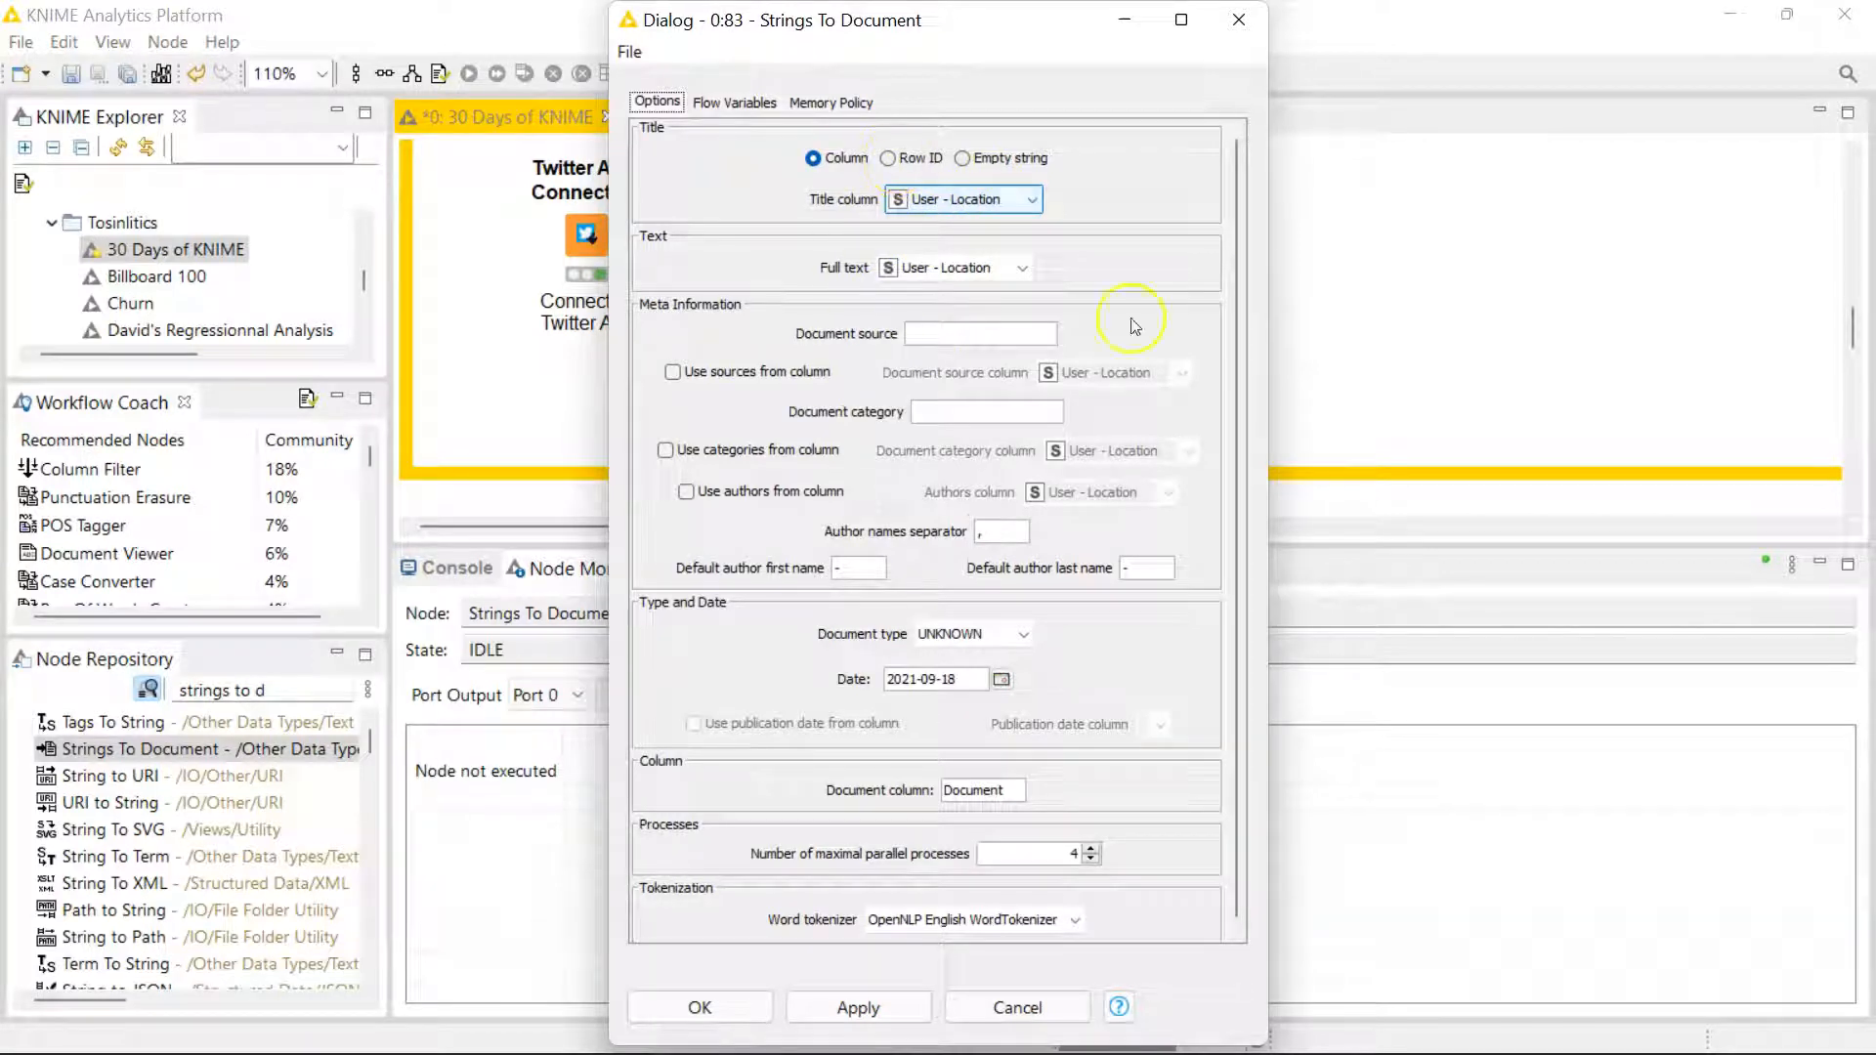
mouse_move(963, 159)
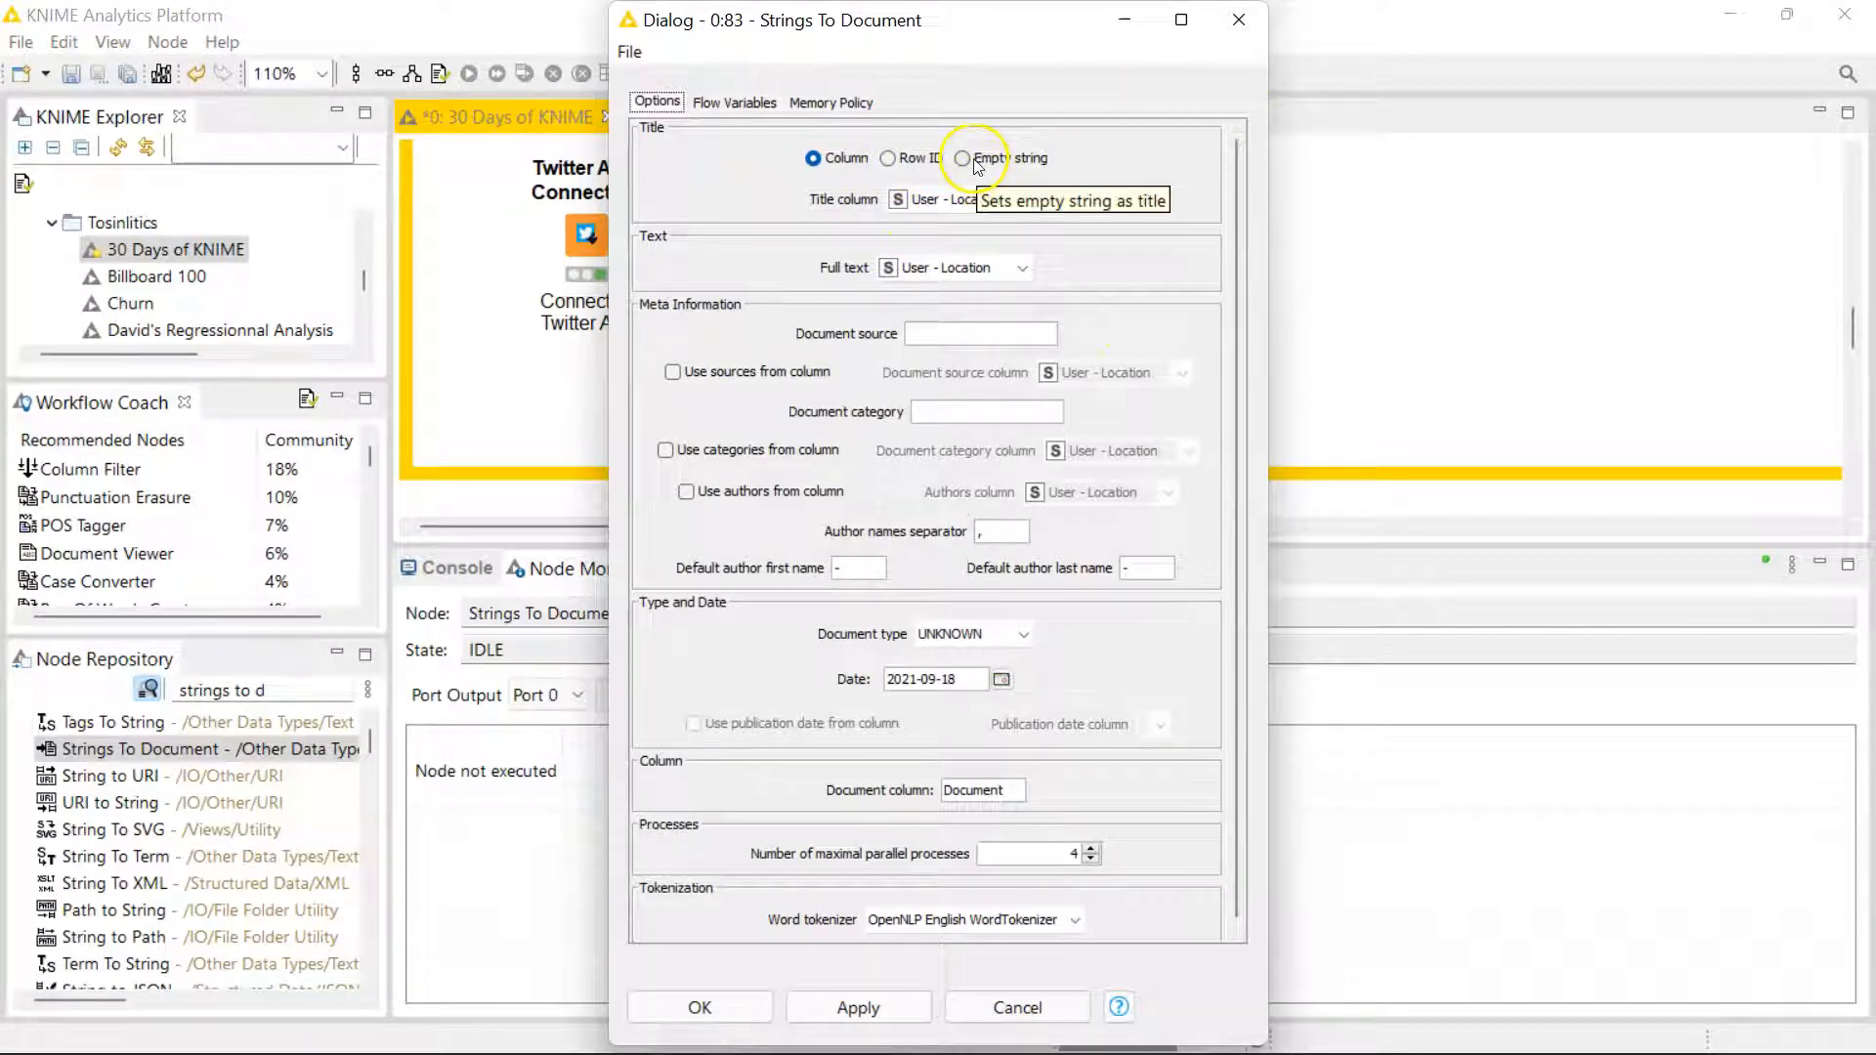
click(962, 156)
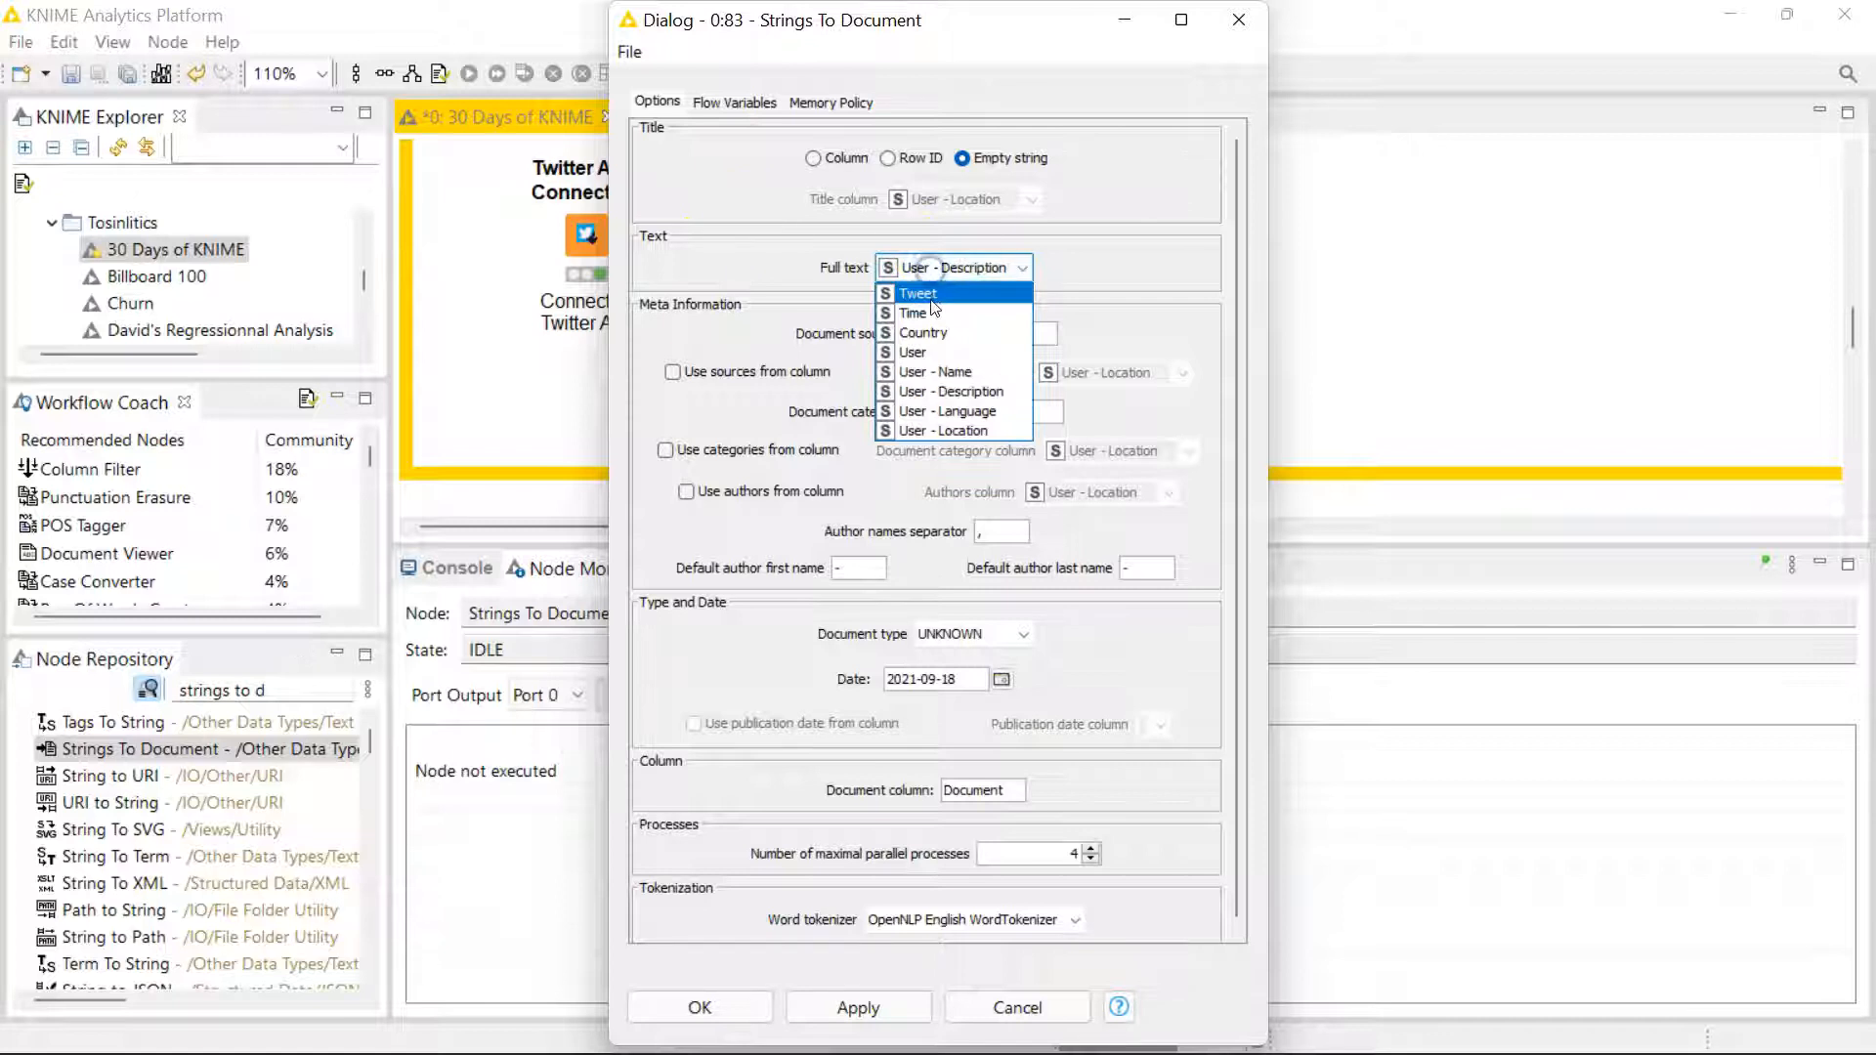
click(918, 293)
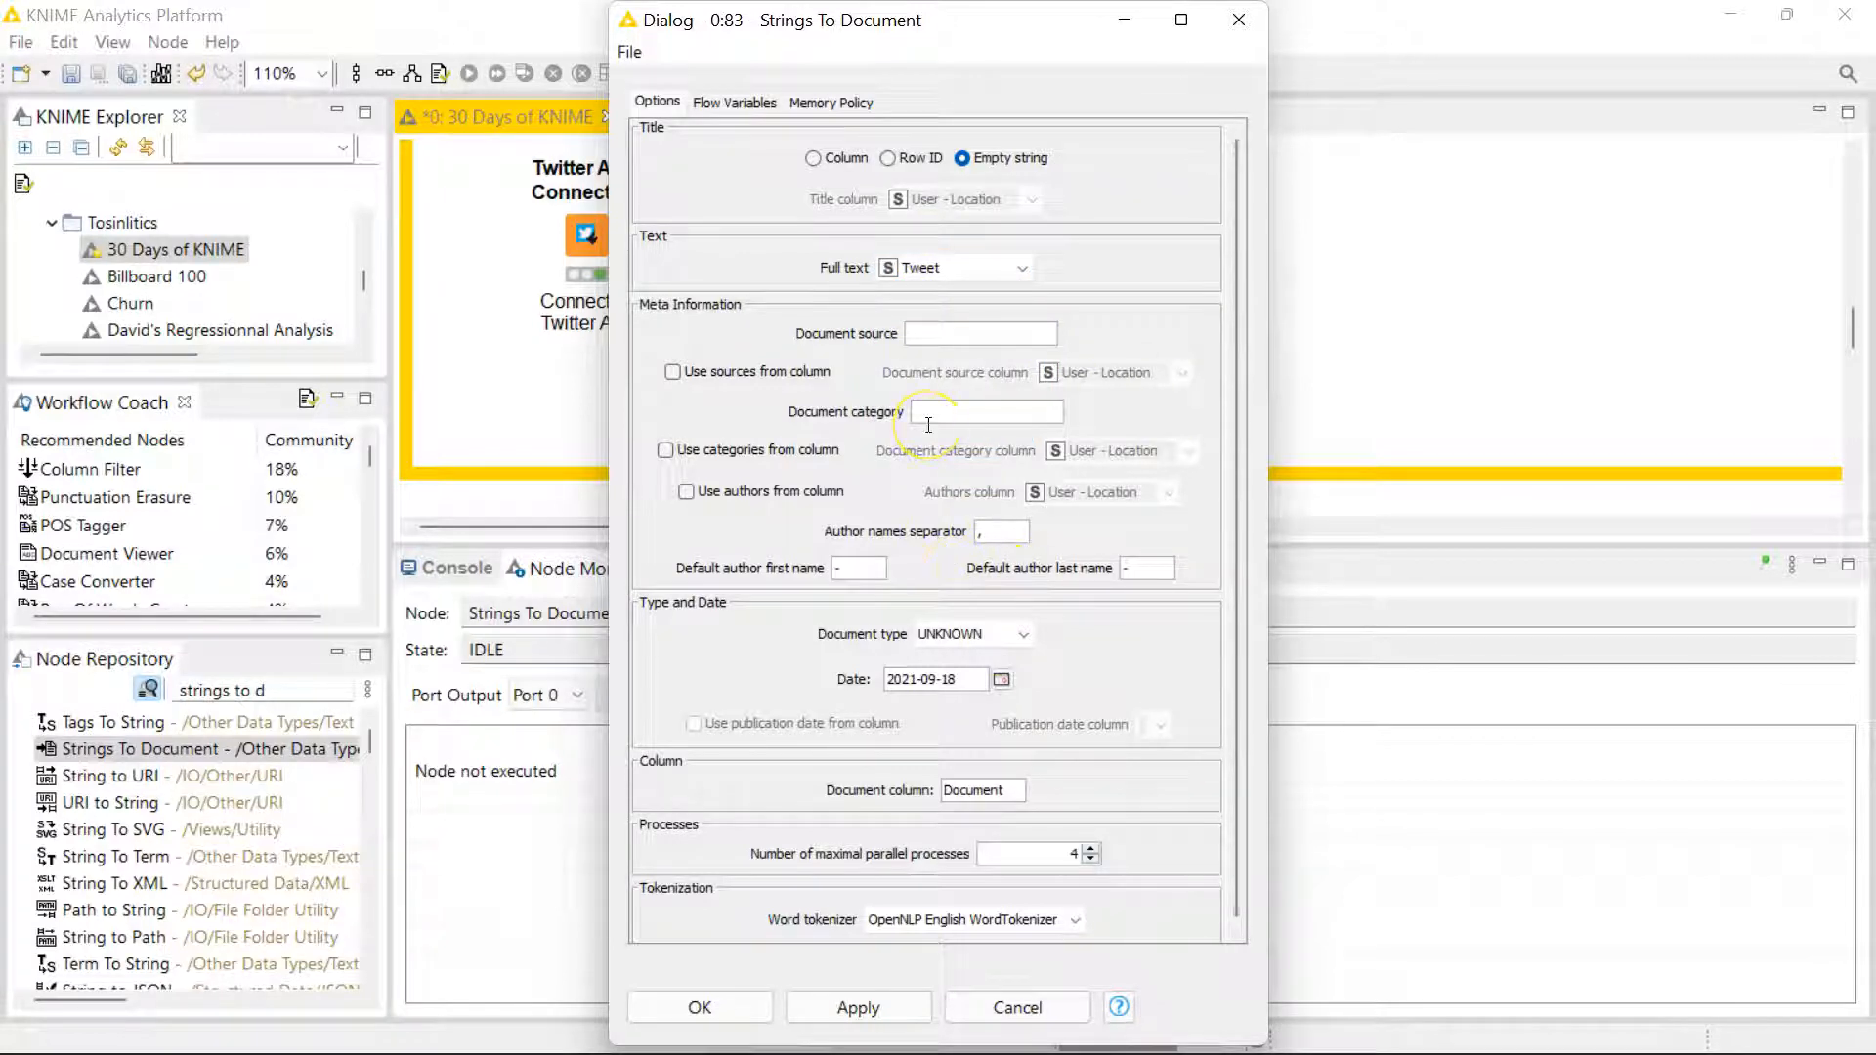
mouse_move(838, 334)
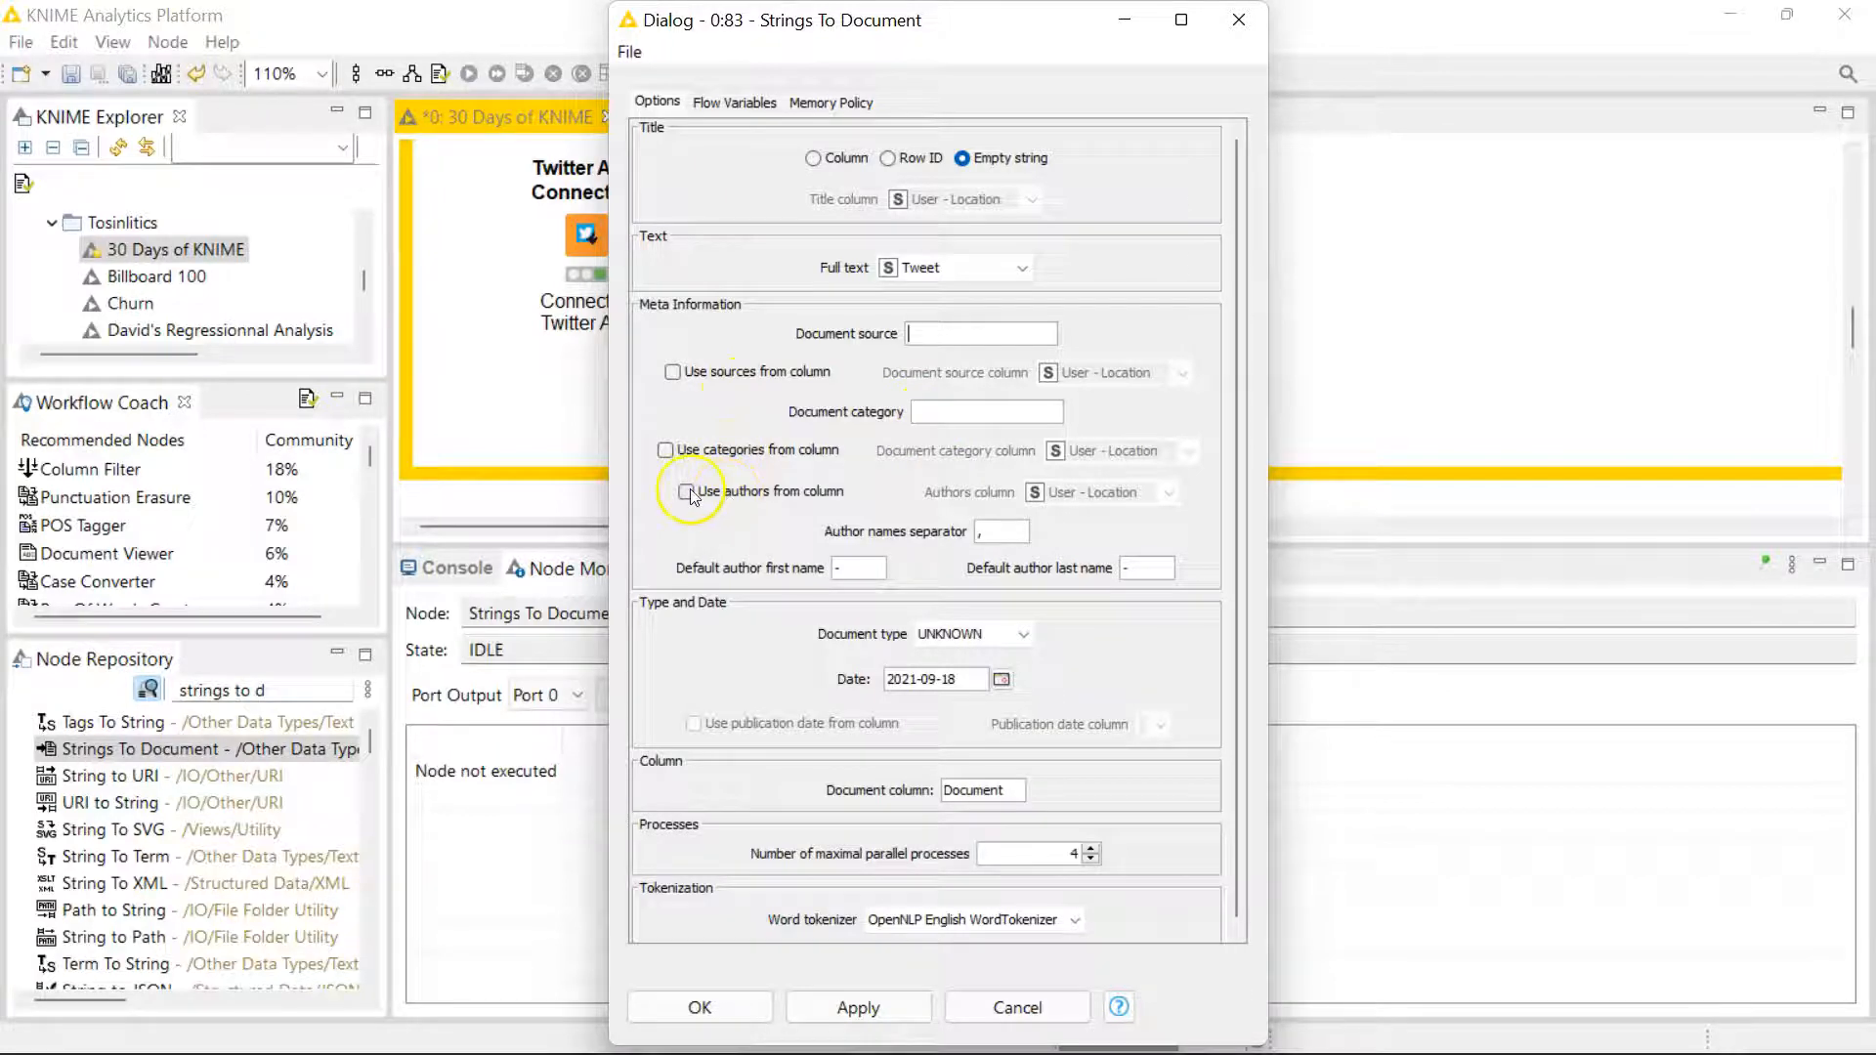
mouse_move(739, 521)
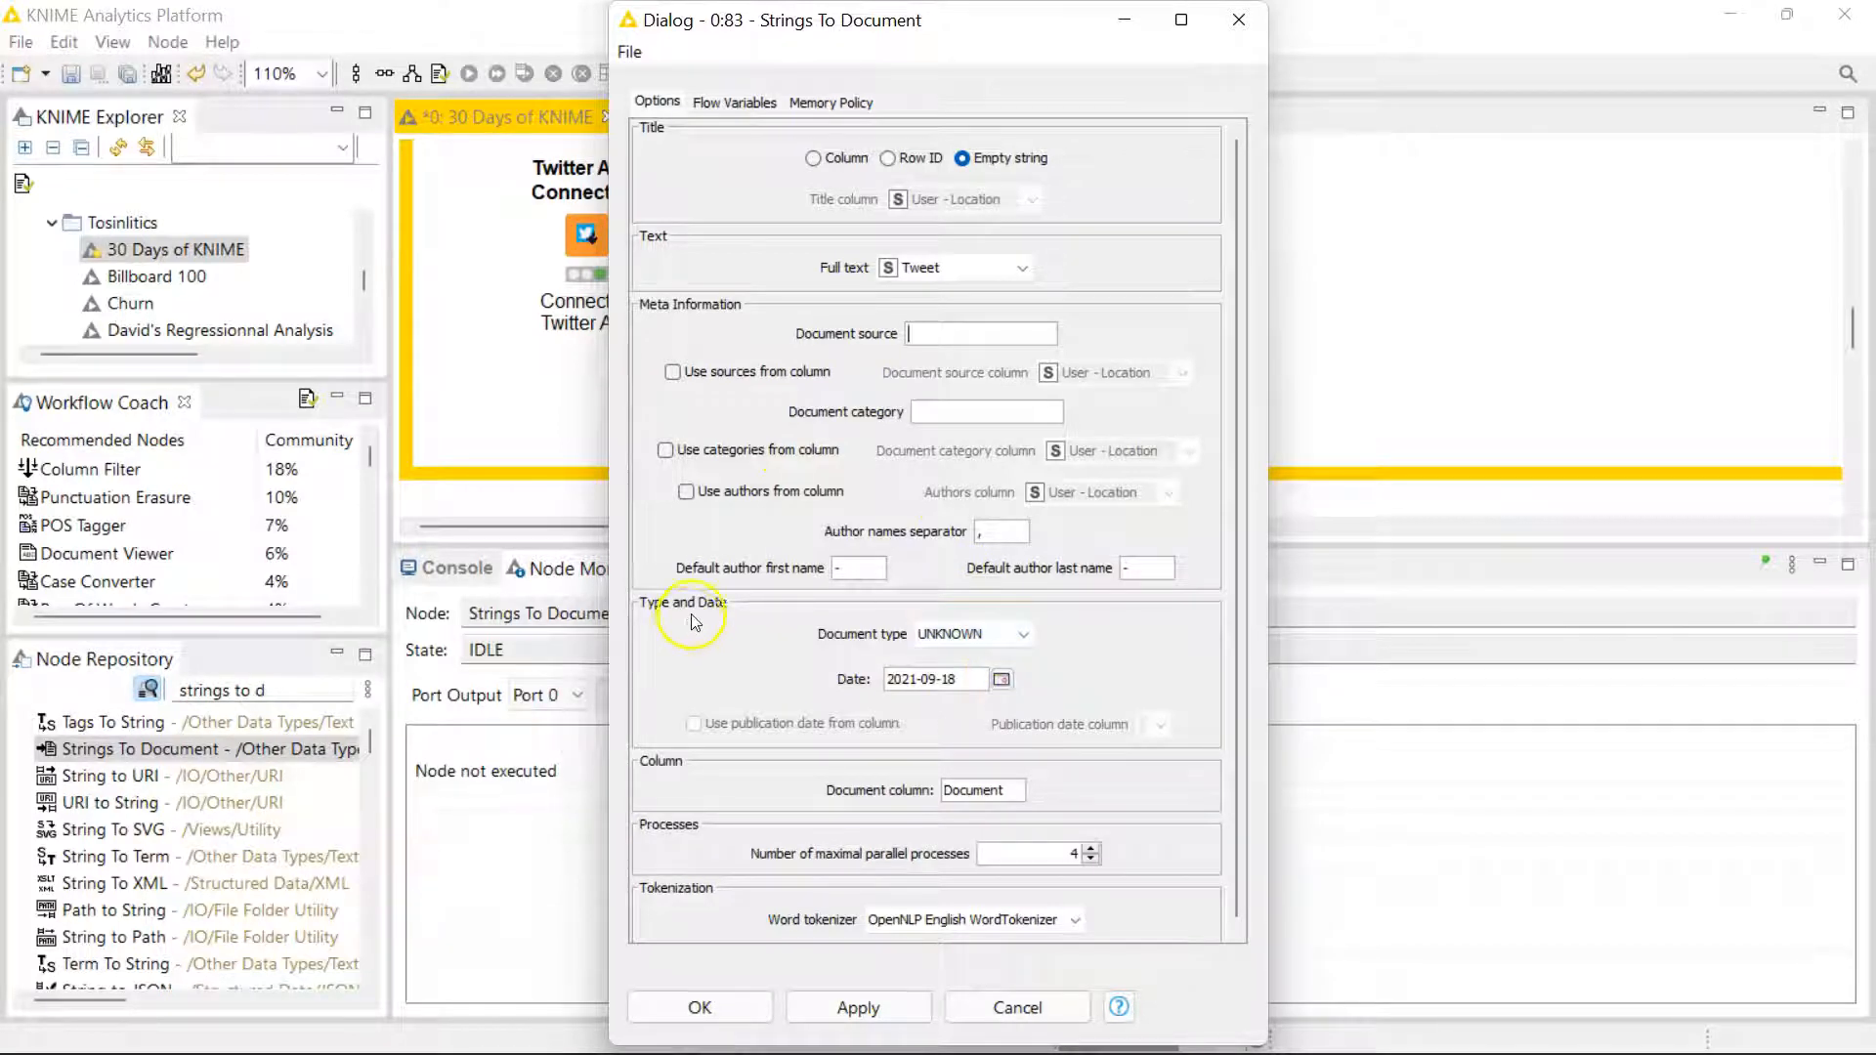
Keep document type UNKNOWN and column name 'Document', confirm, and execute to get 578 rows
click(1020, 633)
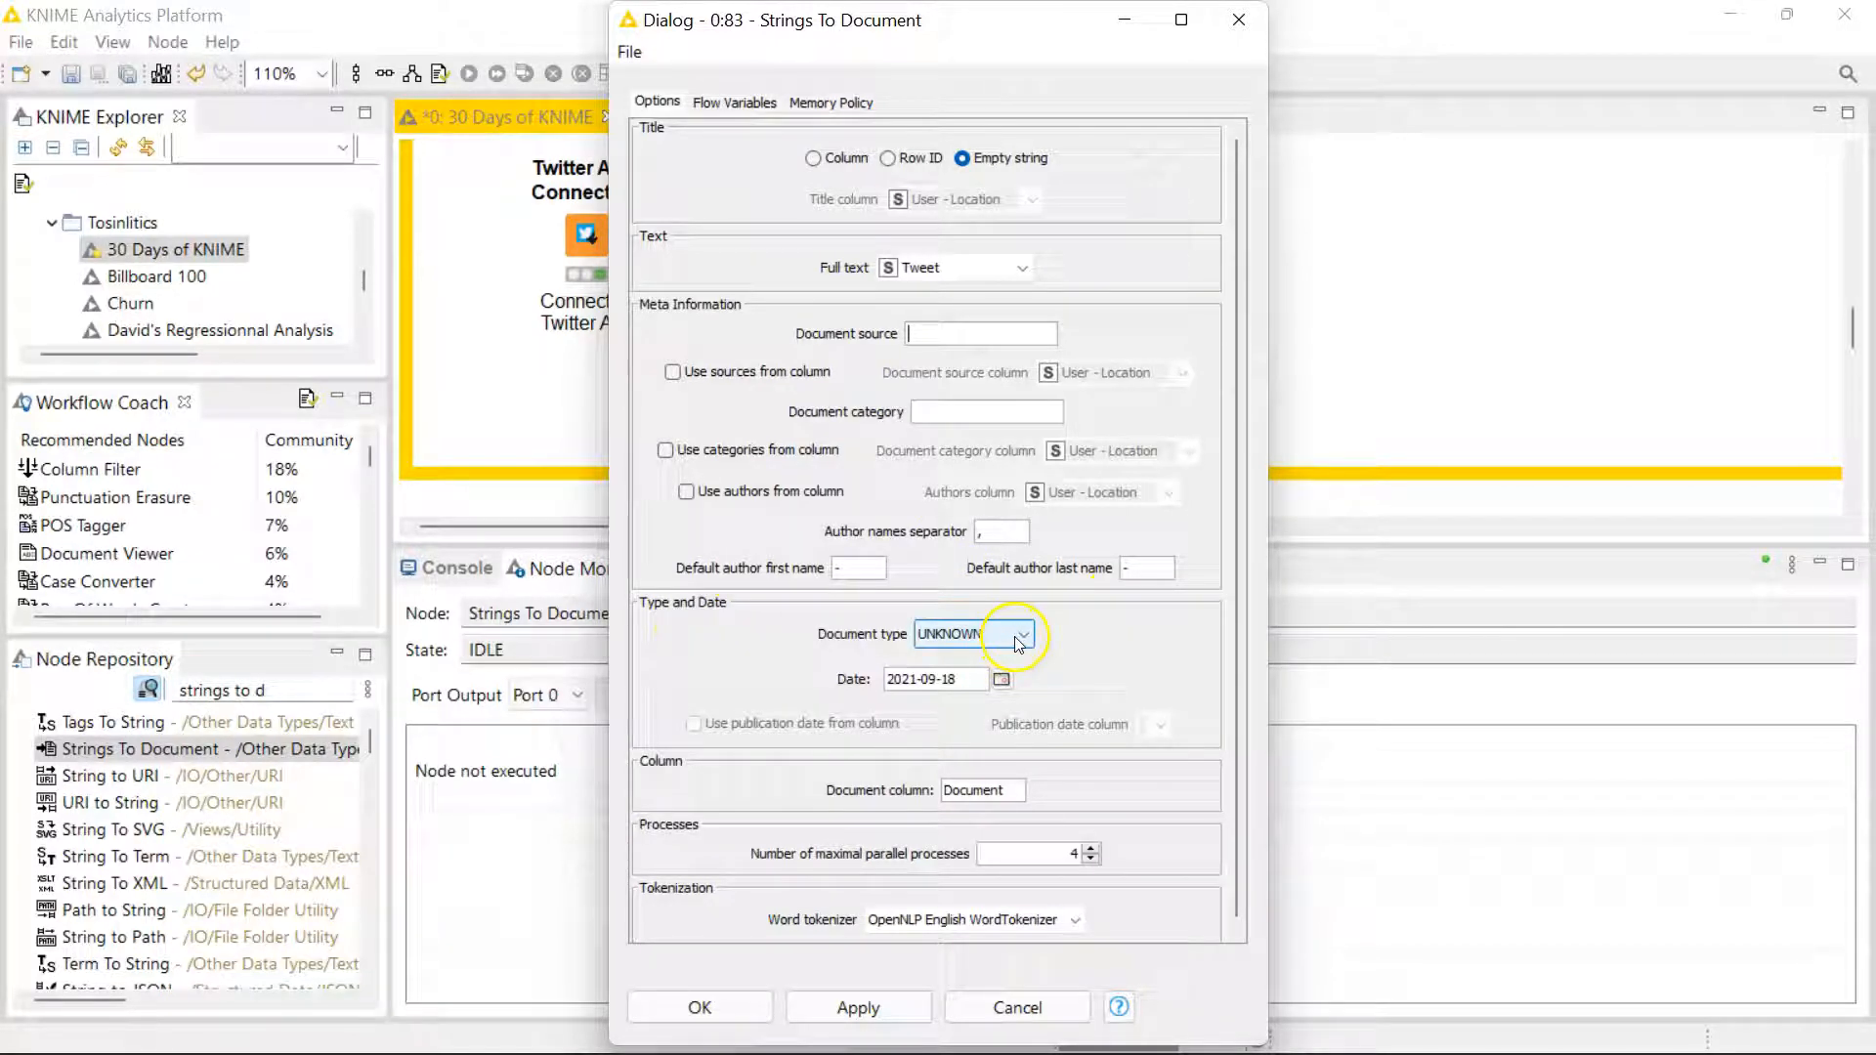
click(1020, 633)
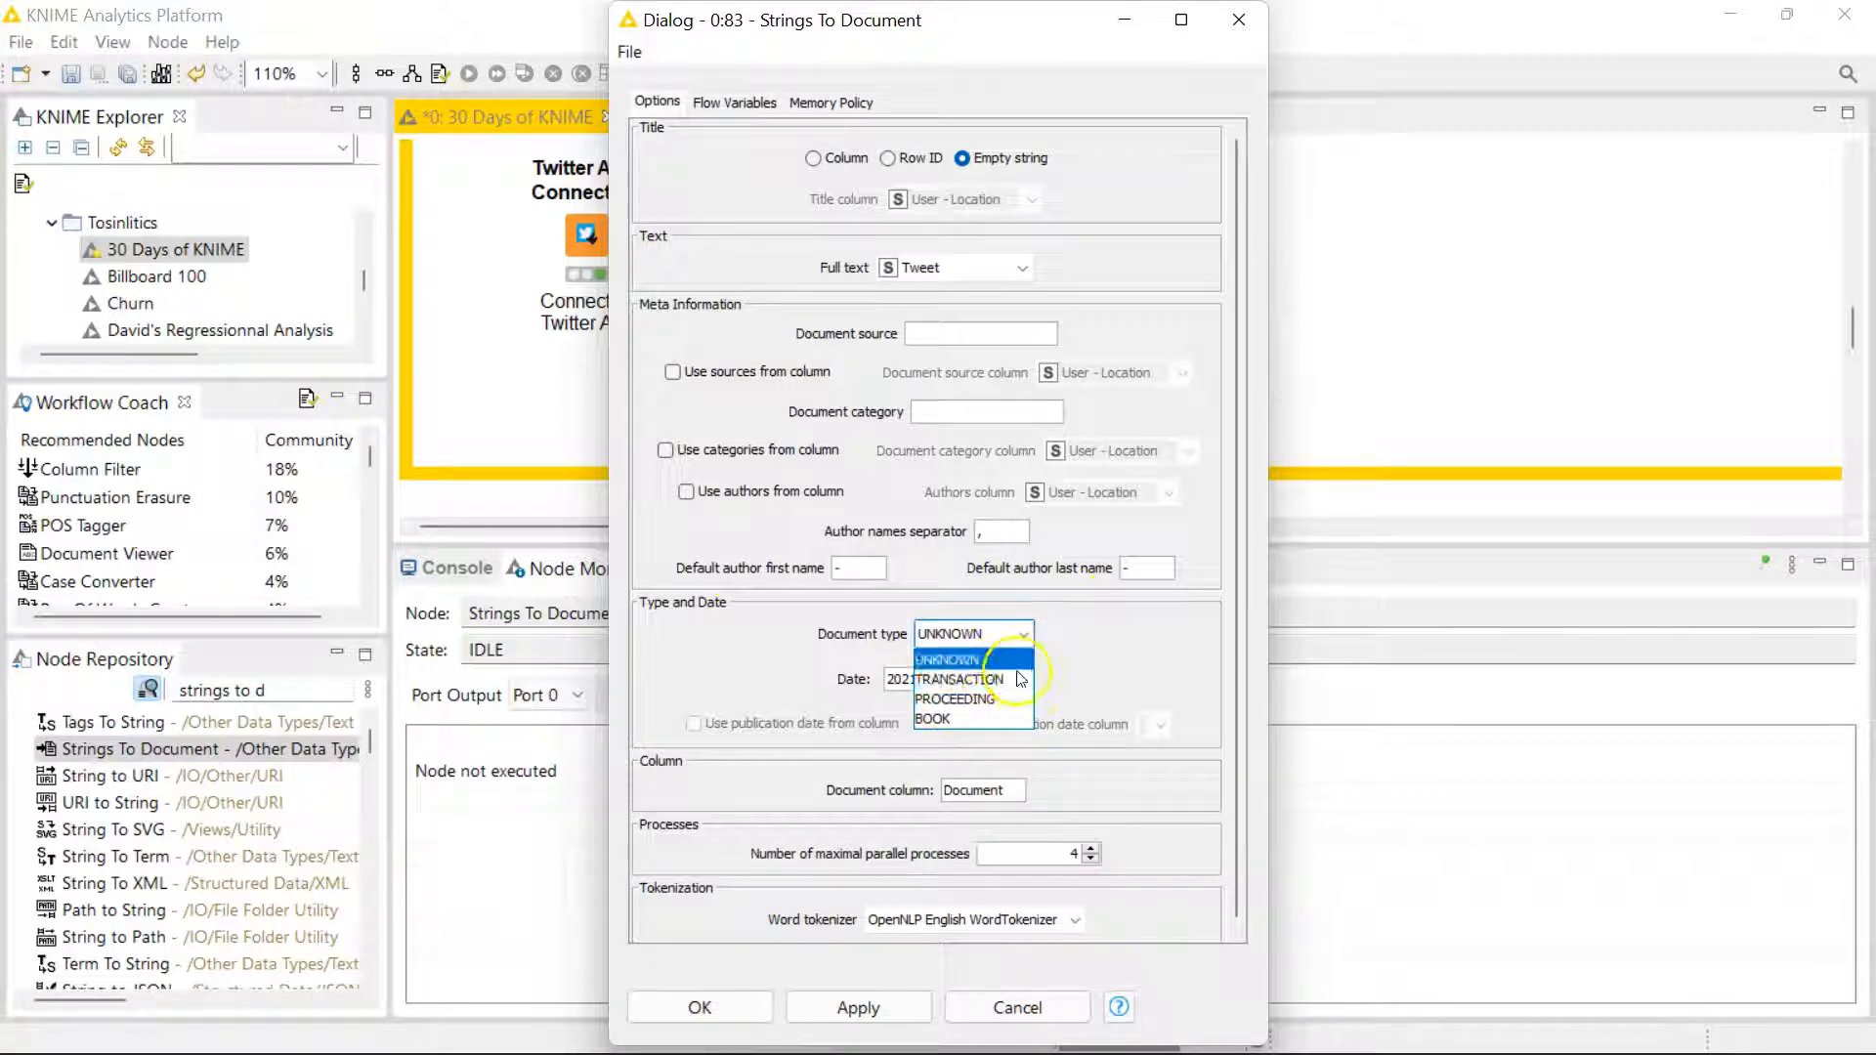
click(946, 659)
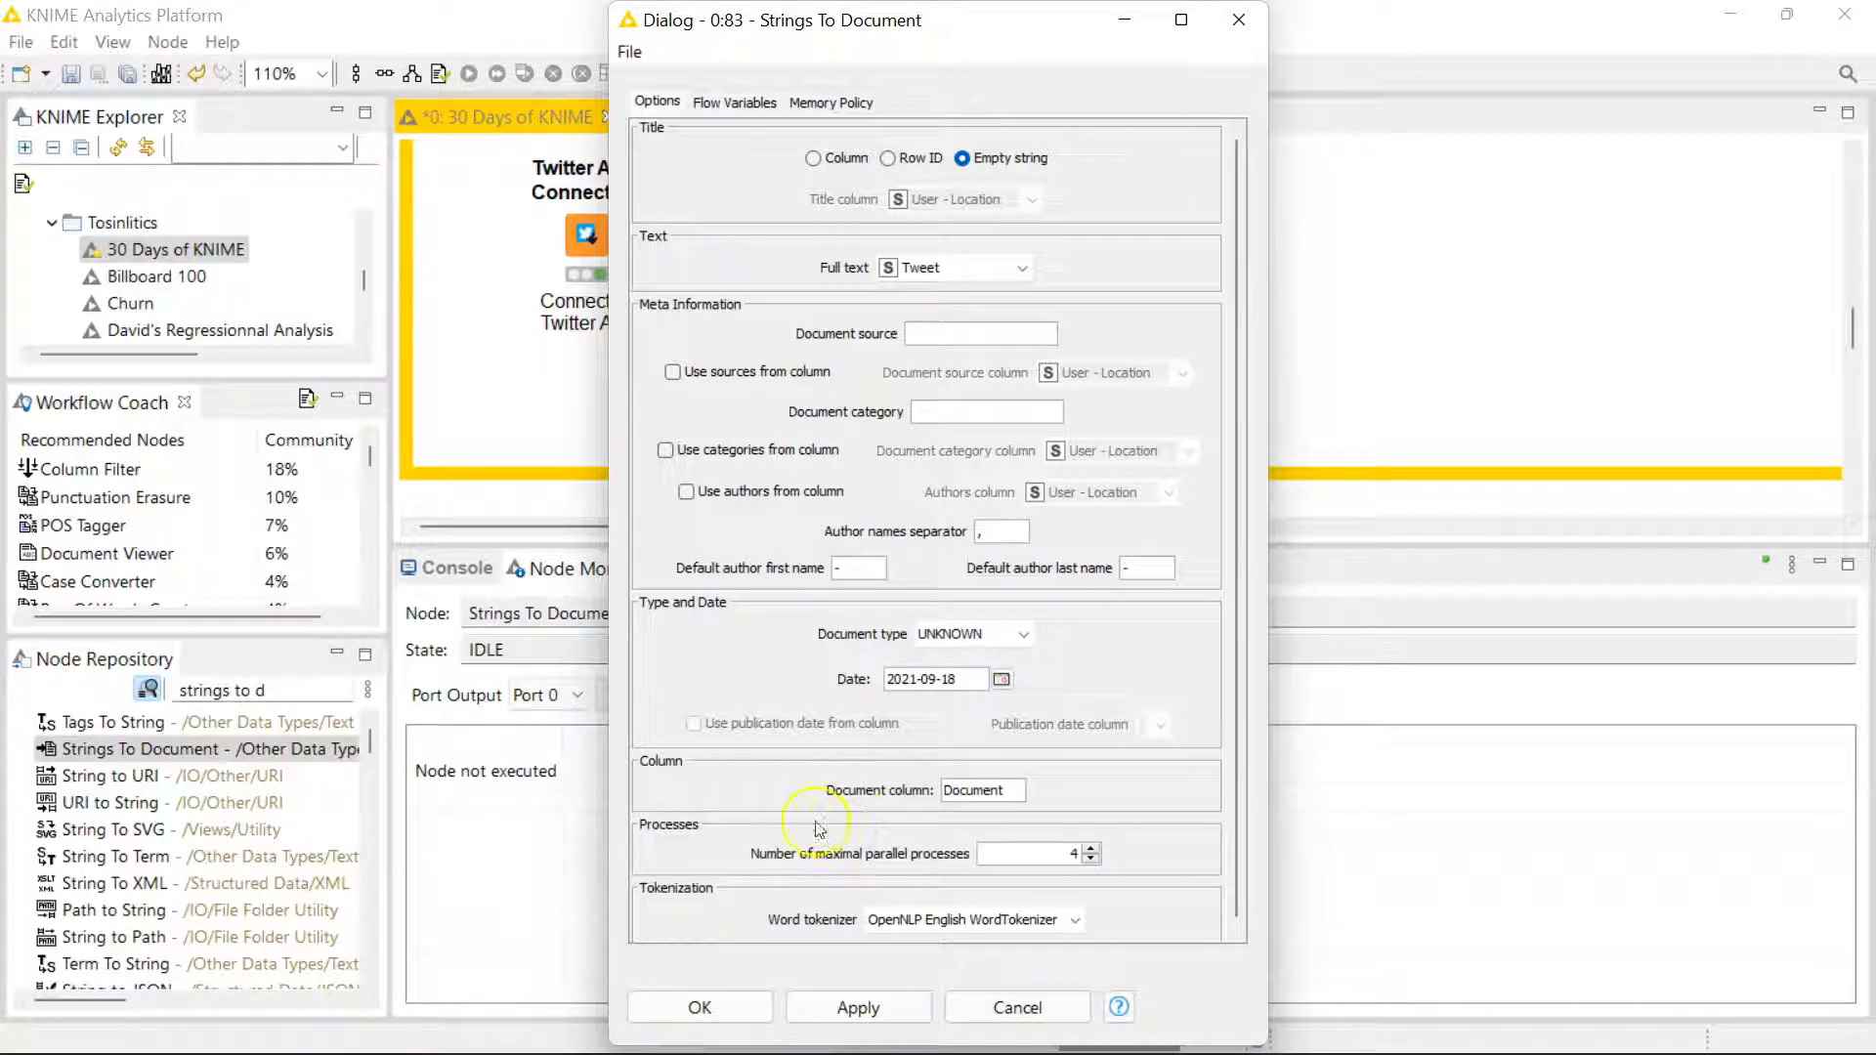
mouse_move(981, 790)
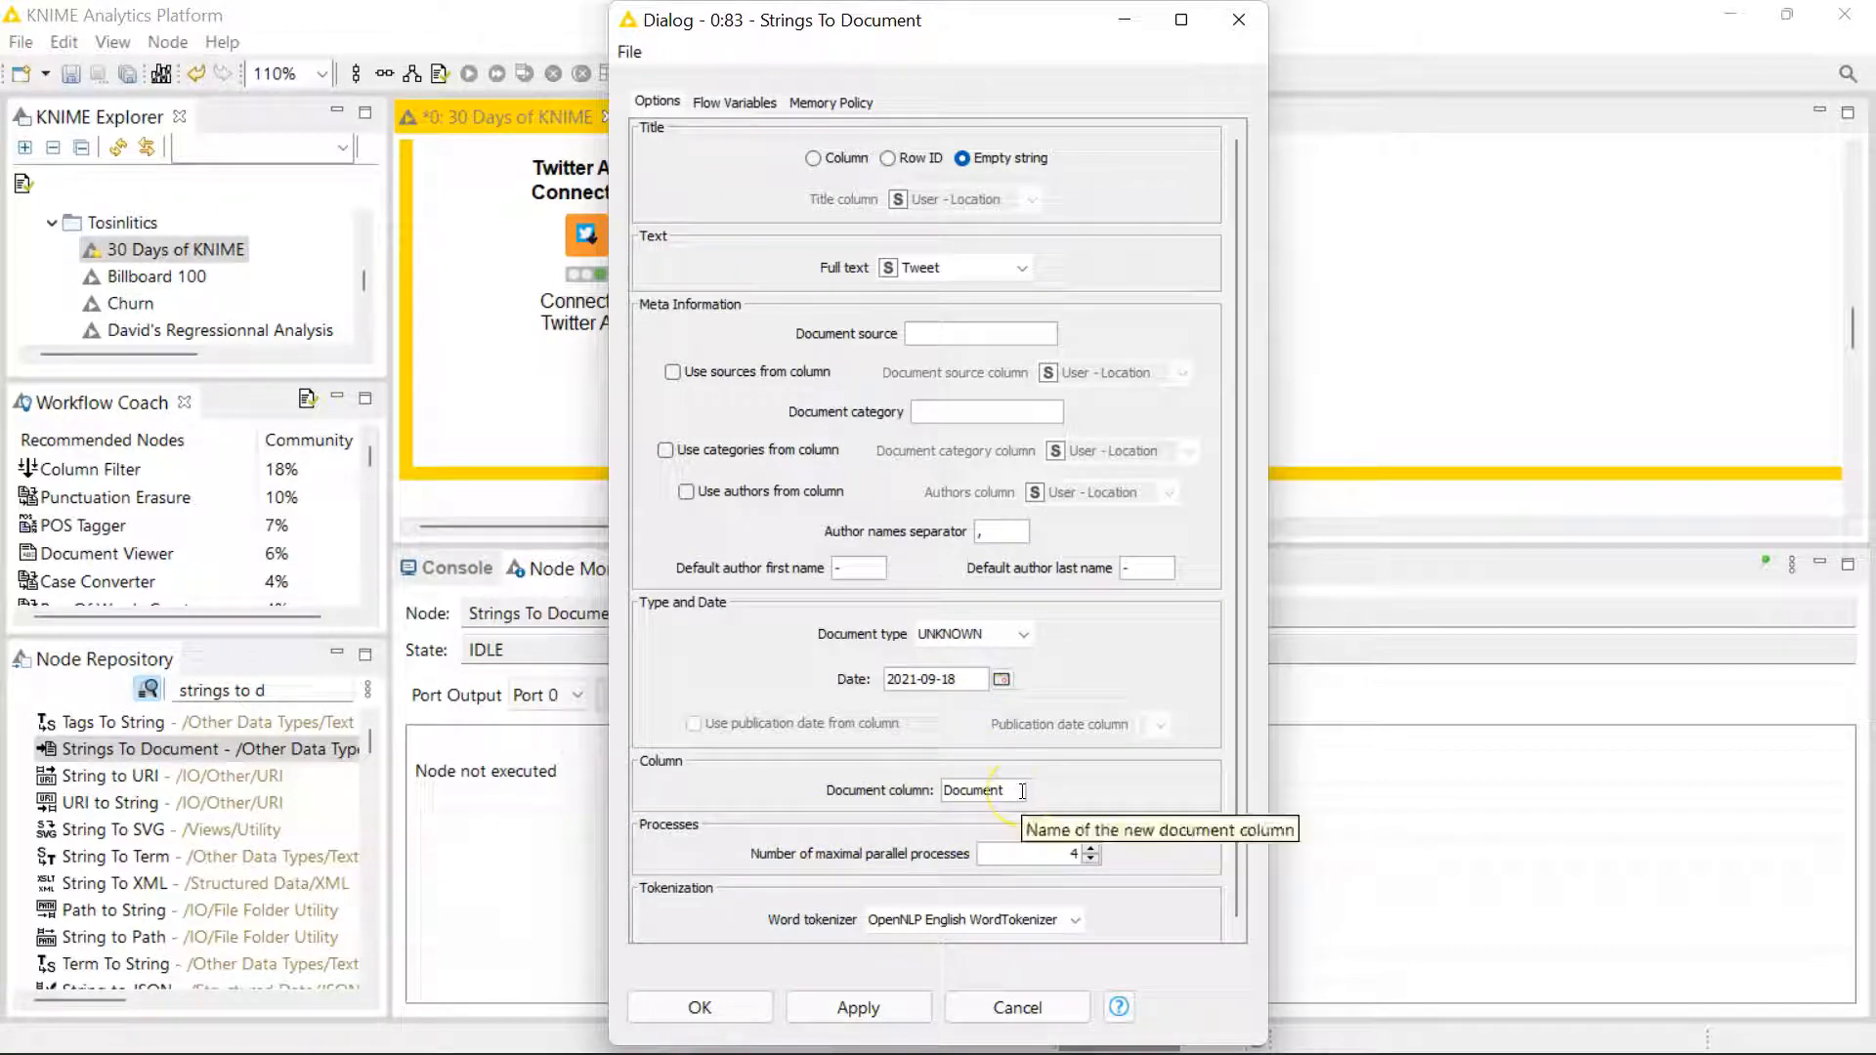
mouse_move(909, 854)
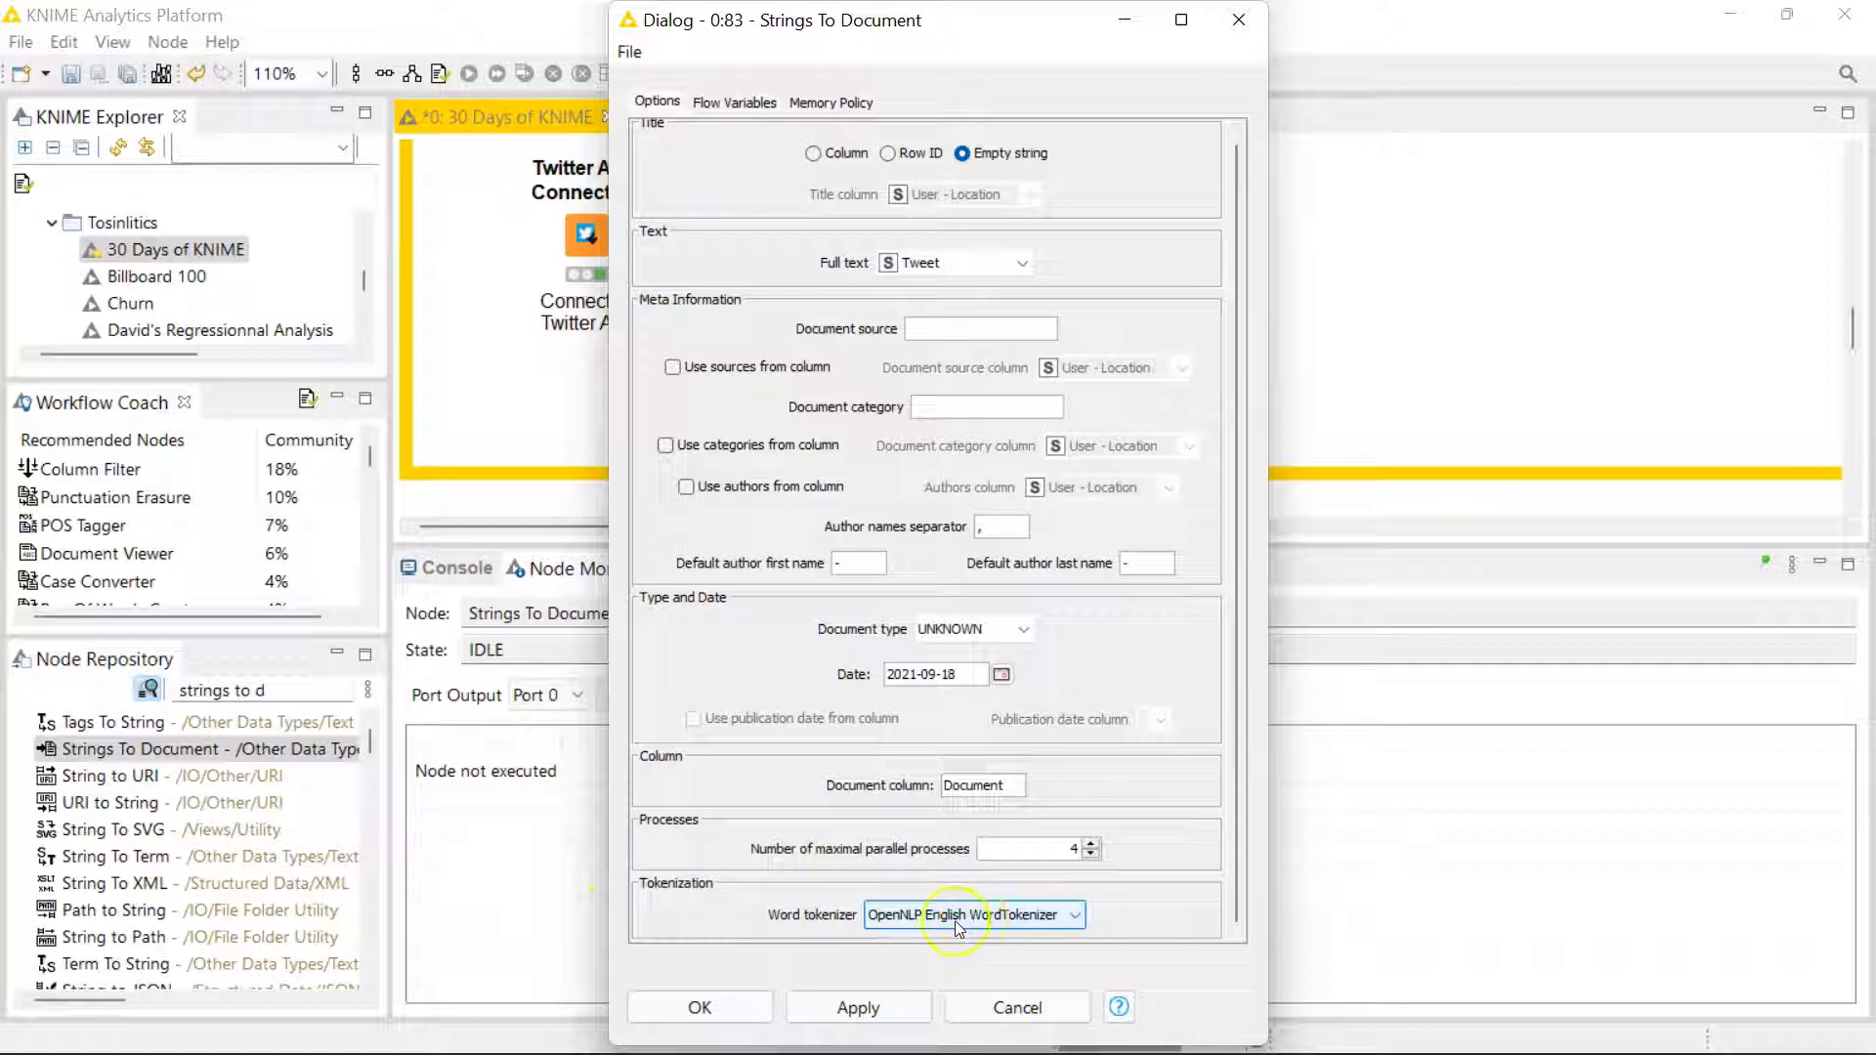
mouse_move(699, 1007)
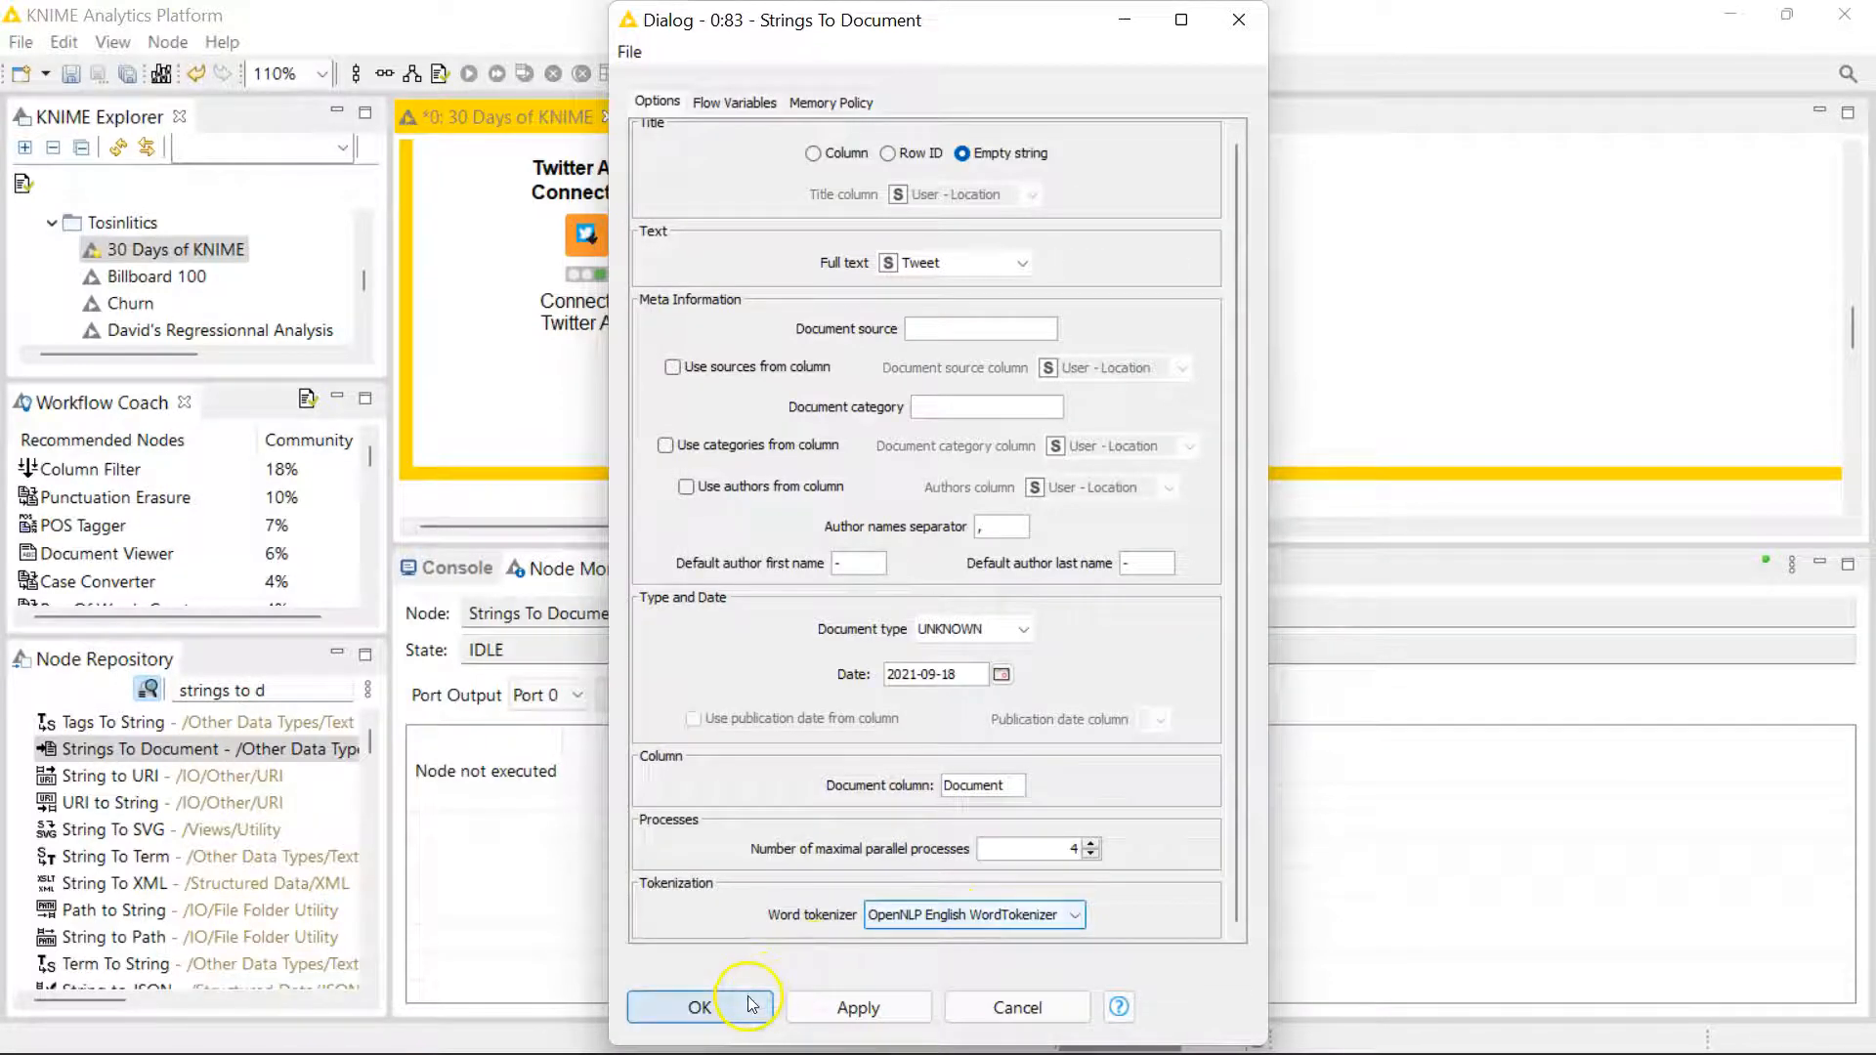
click(700, 1006)
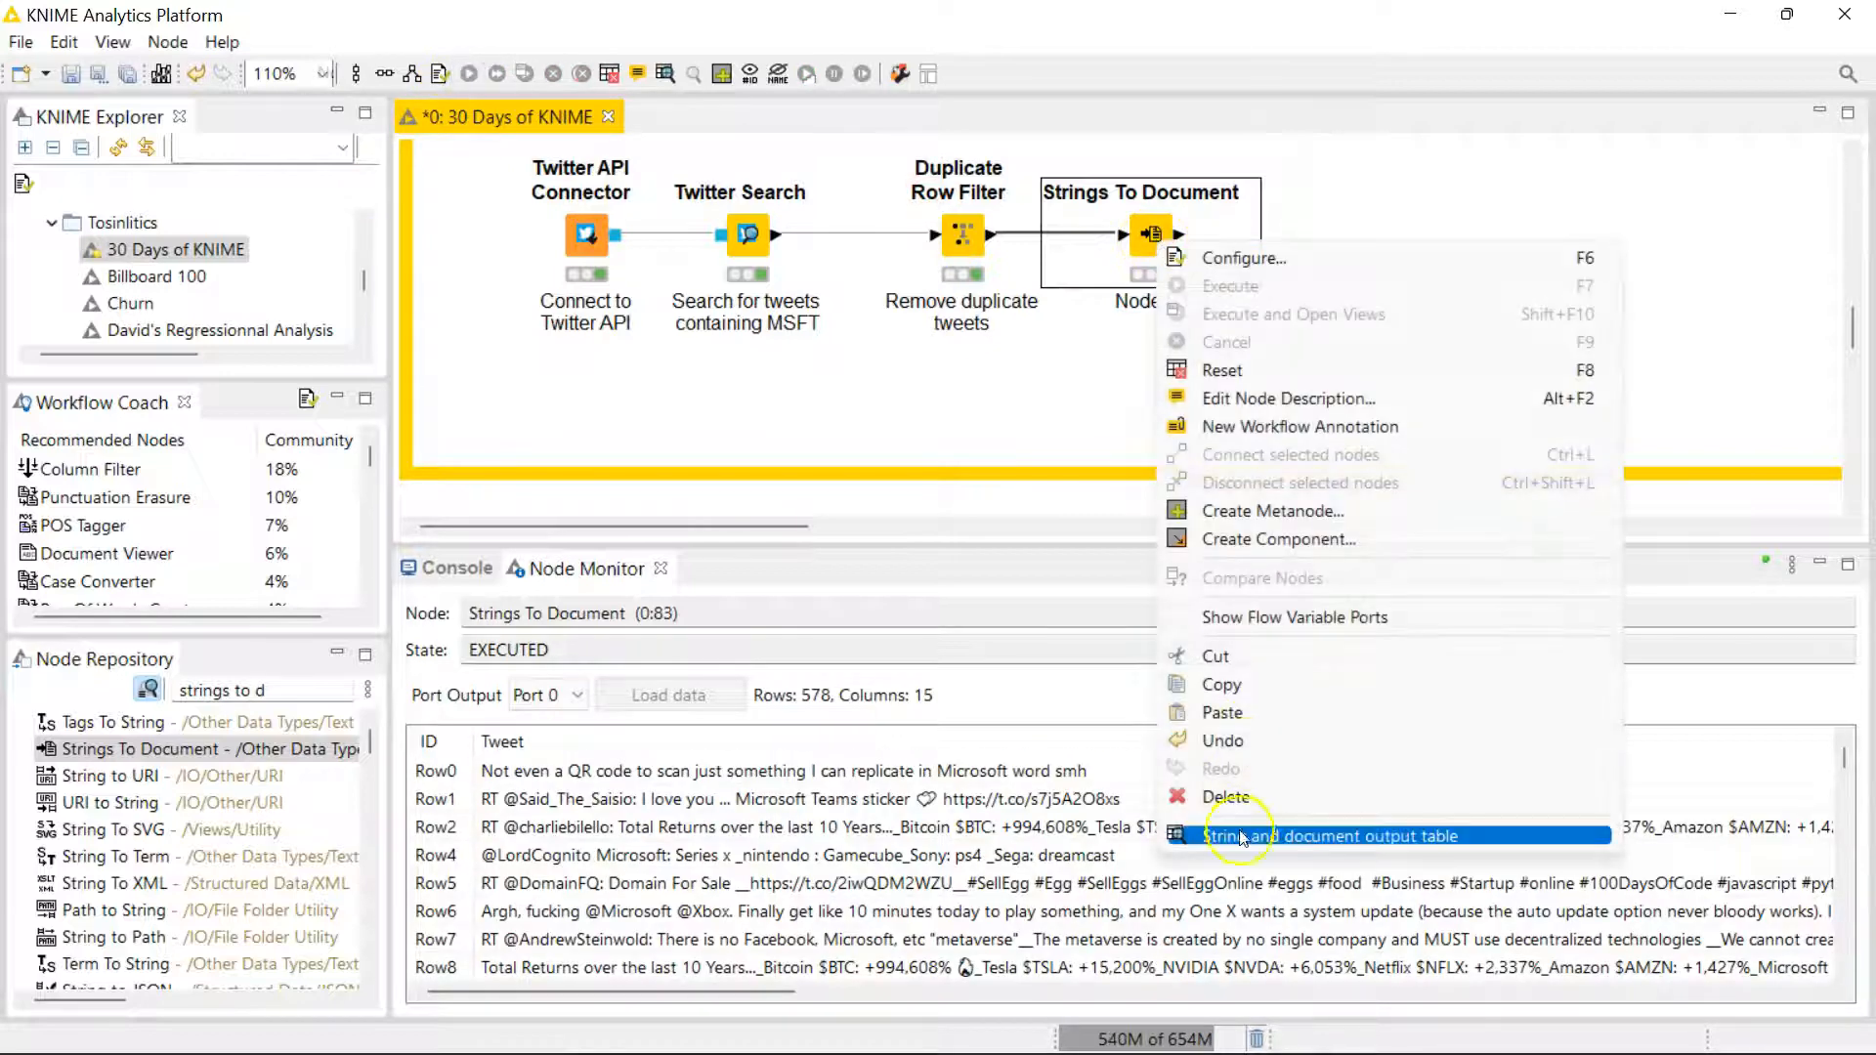
click(1332, 834)
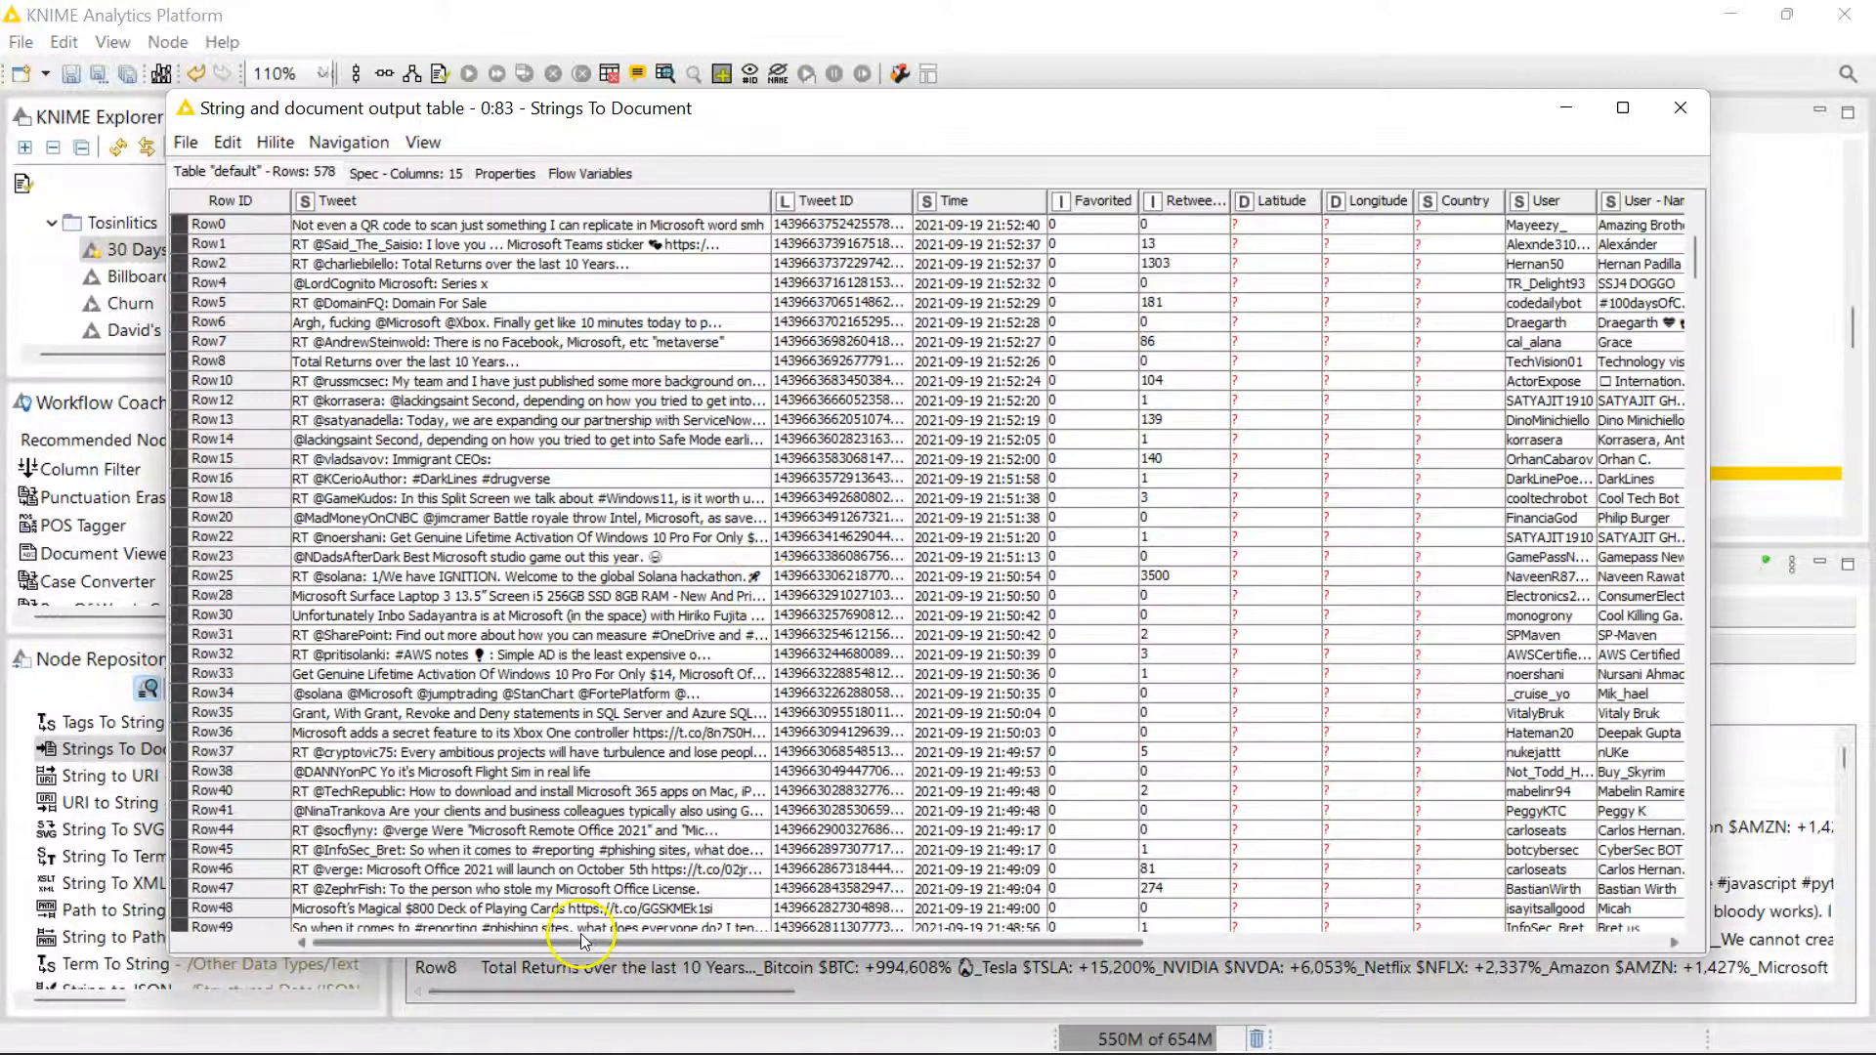
scroll(right, 3)
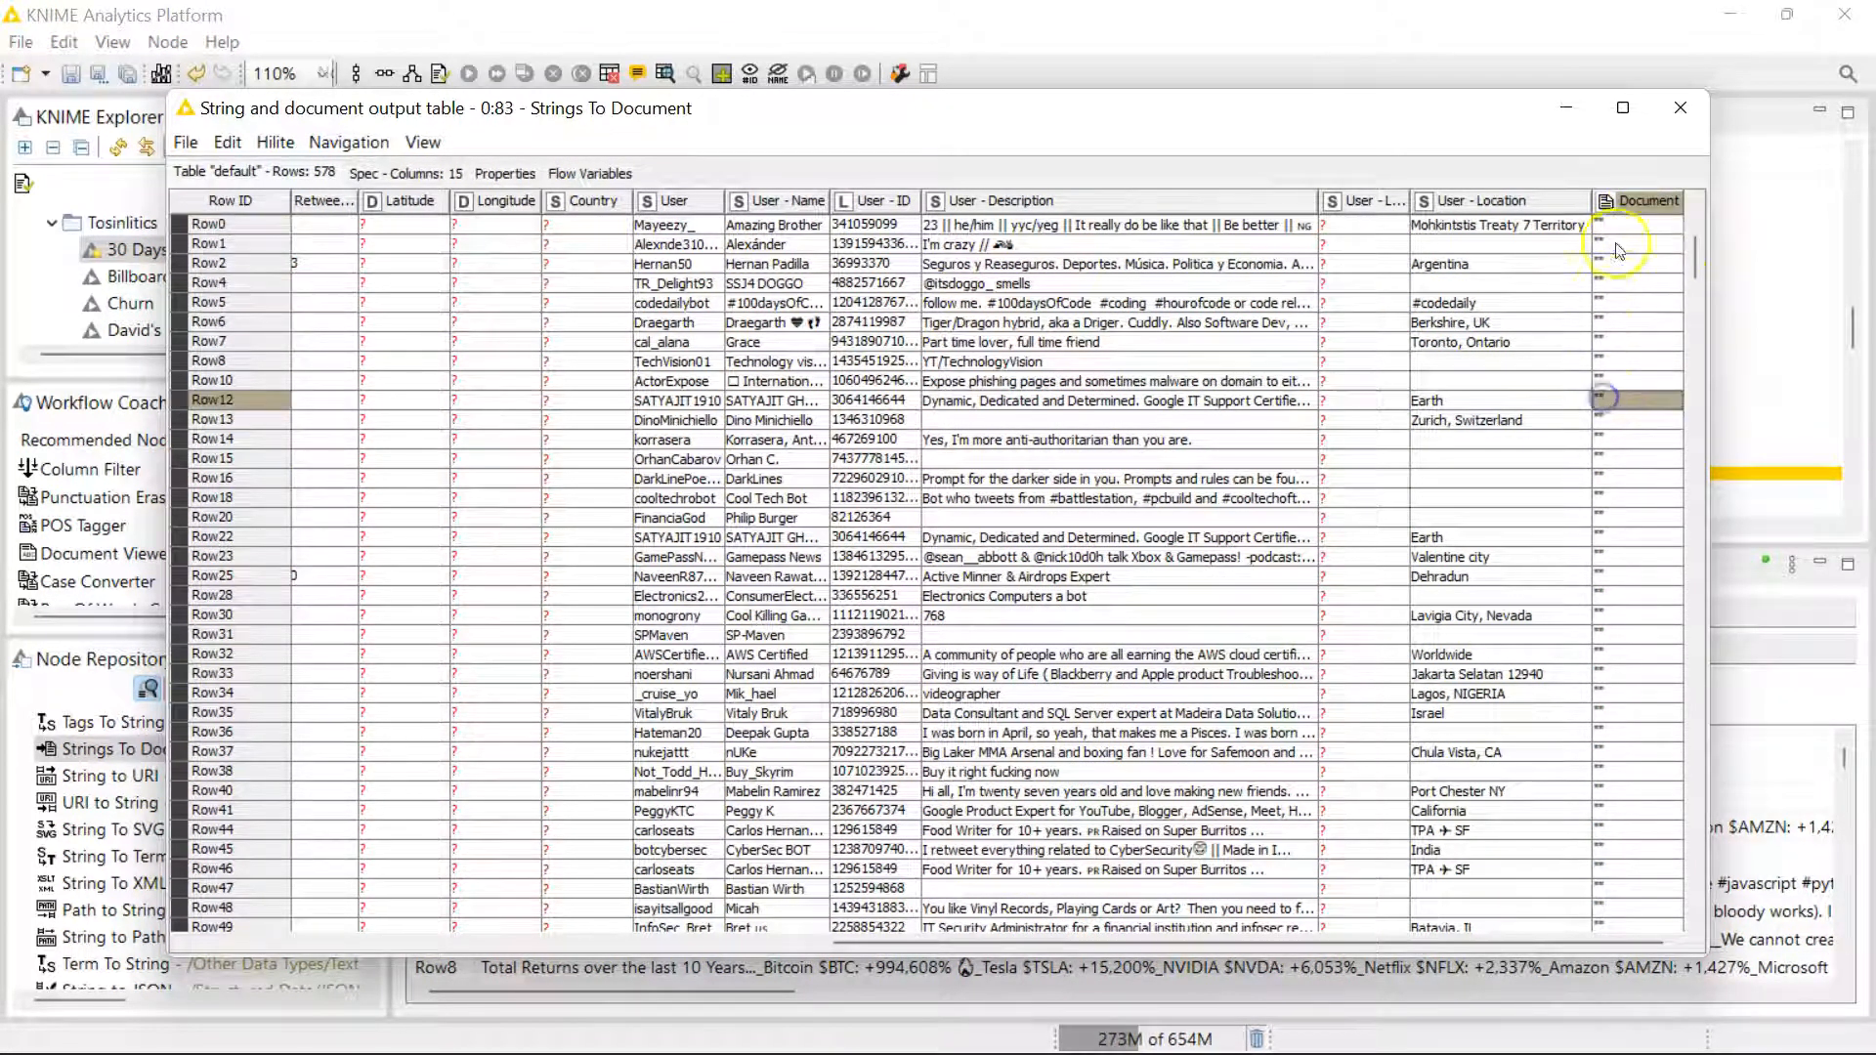
click(211, 457)
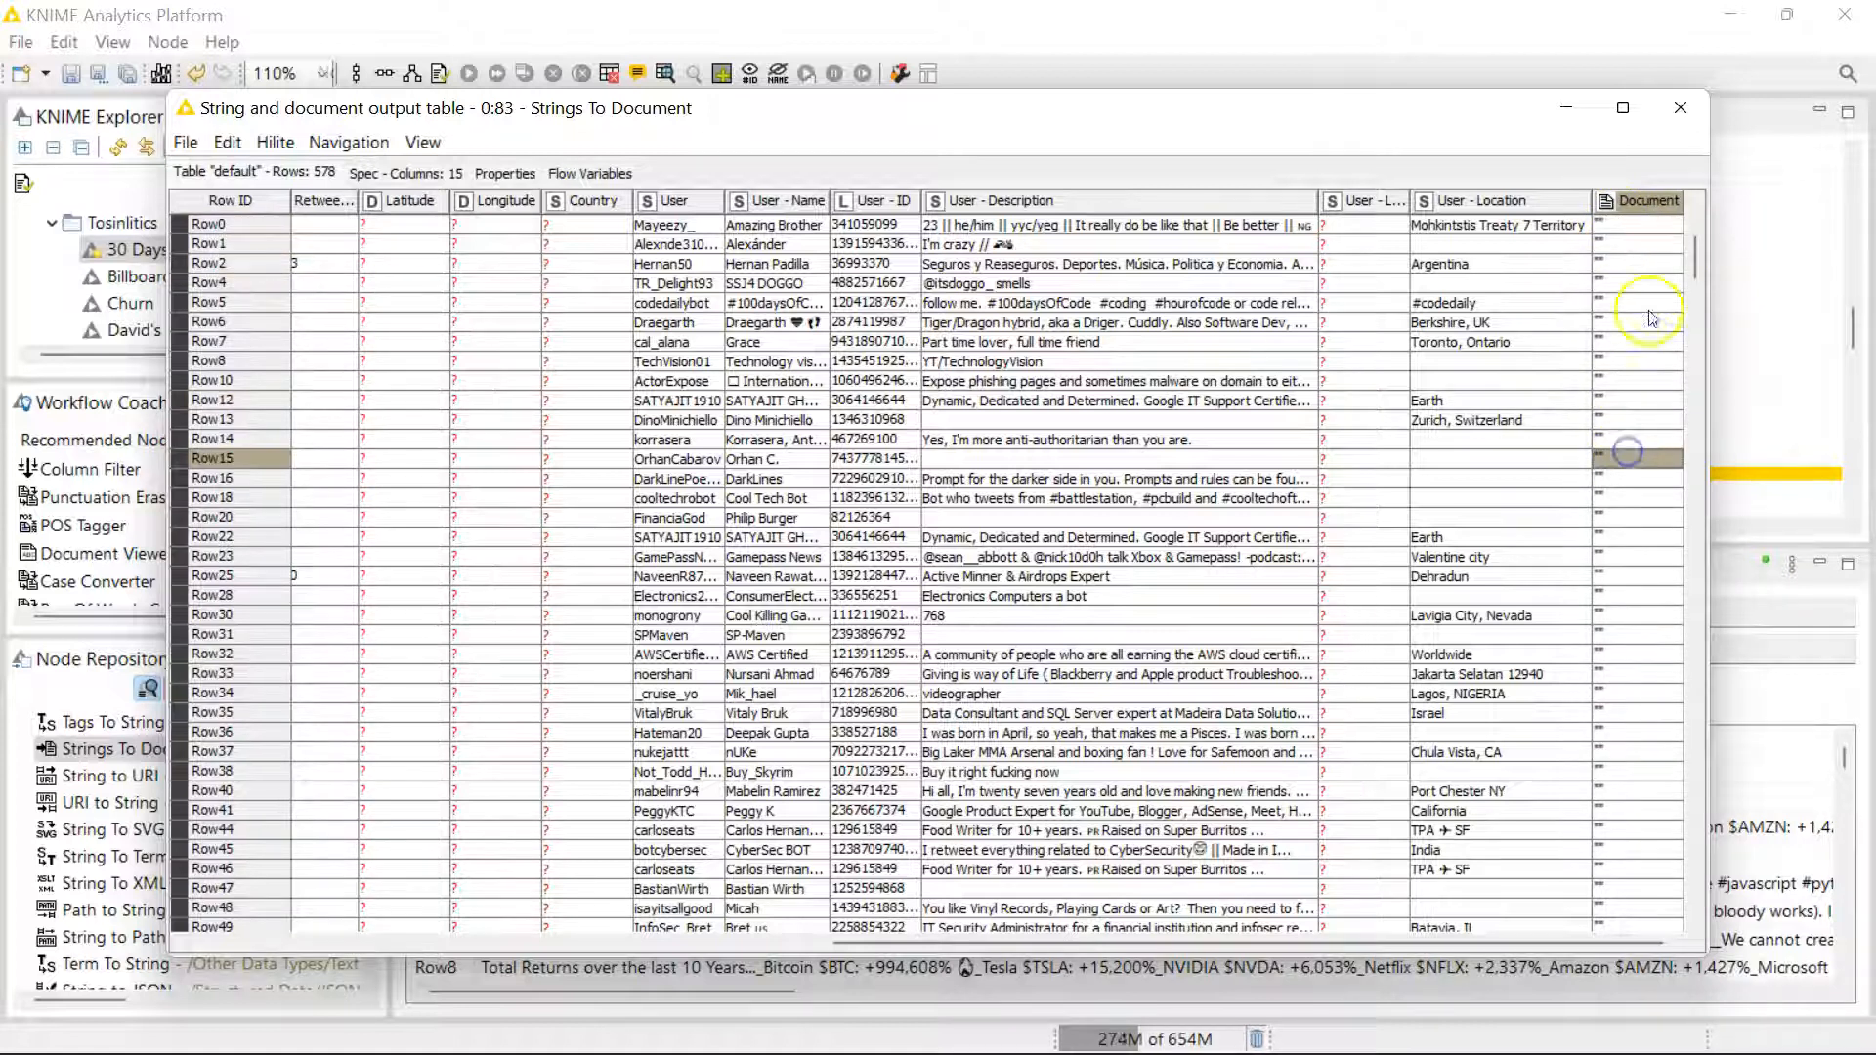
click(1680, 108)
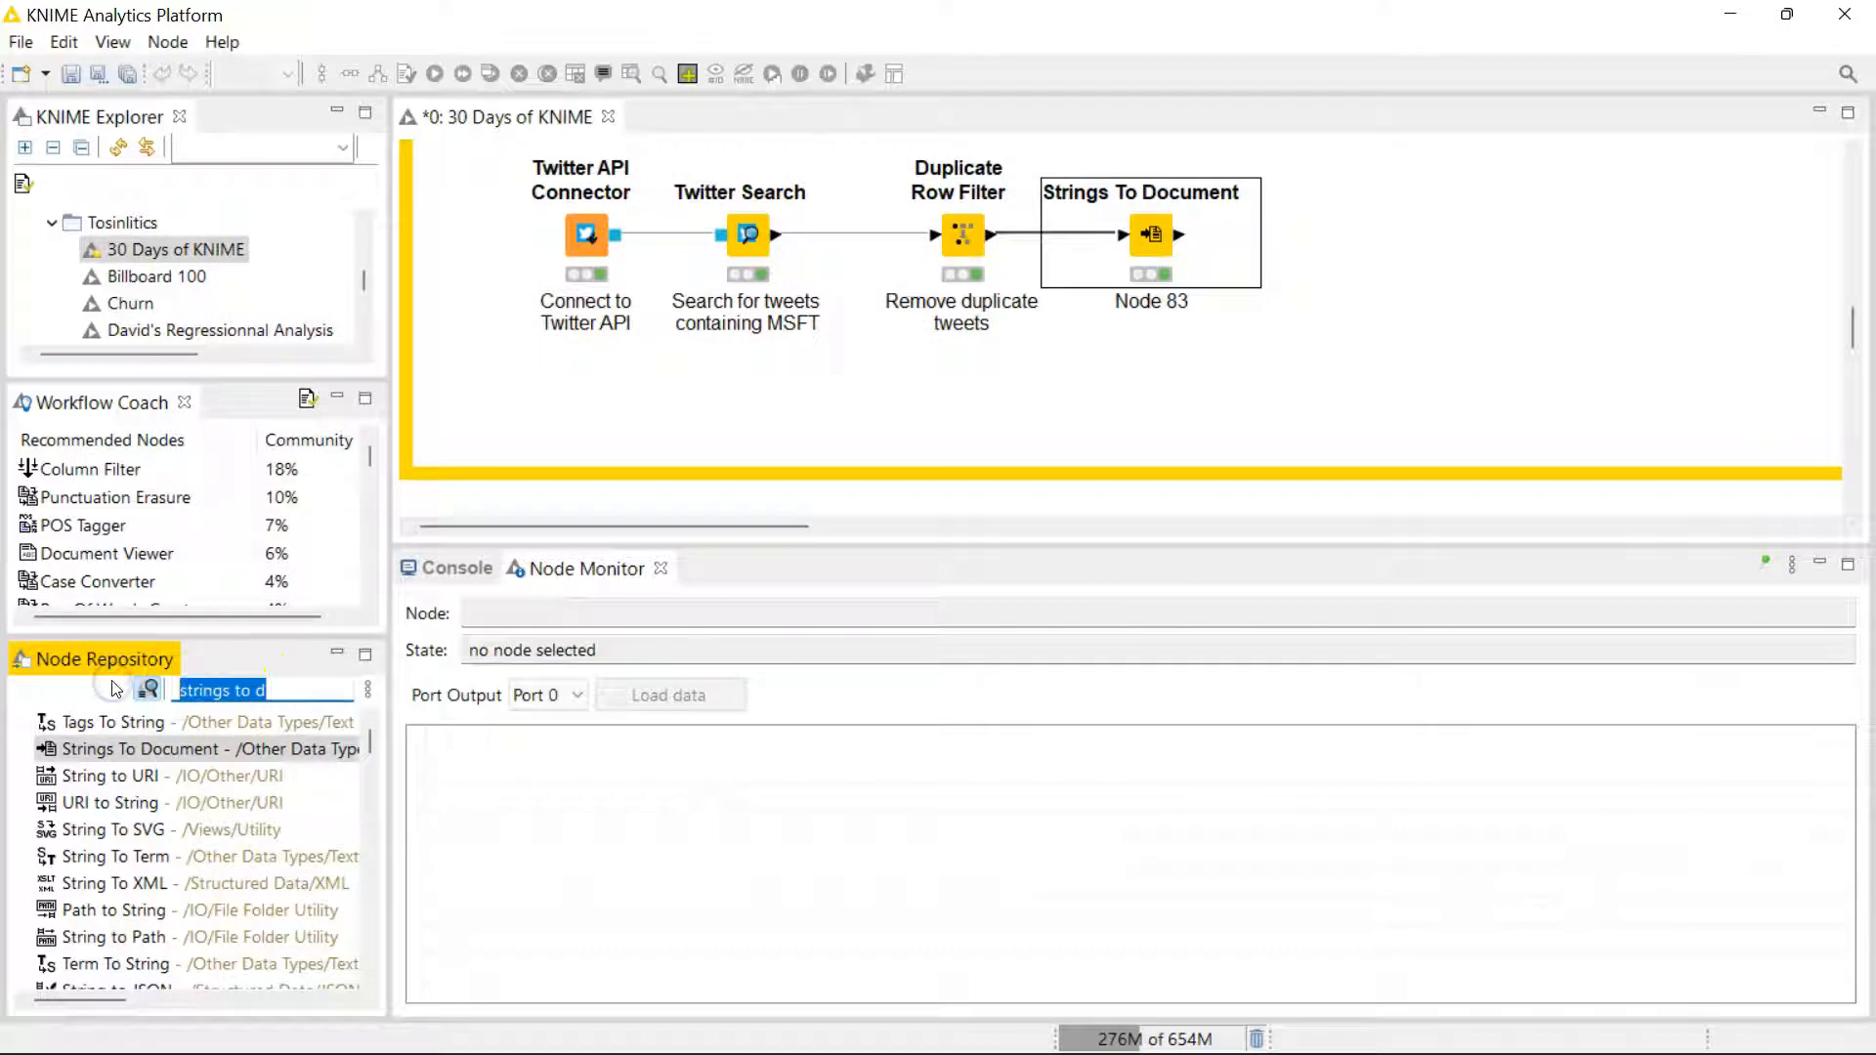
text(doc)
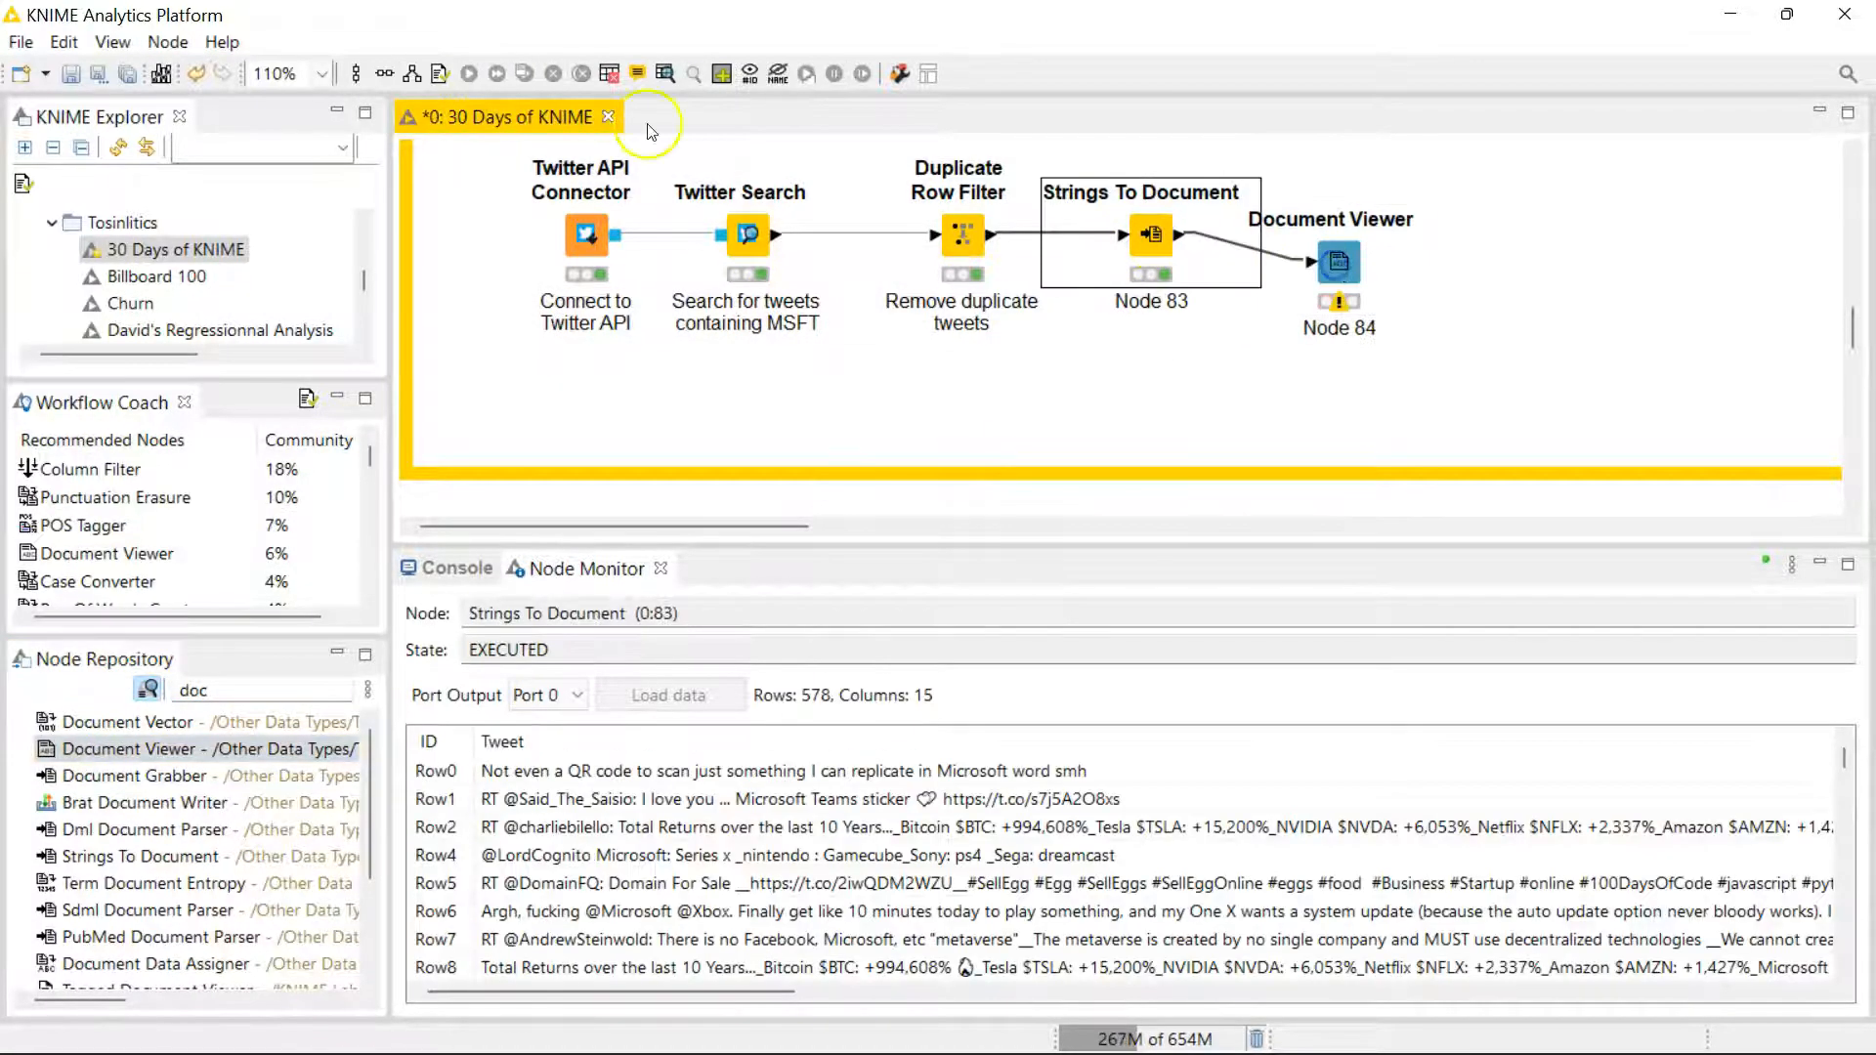
right_click(1337, 260)
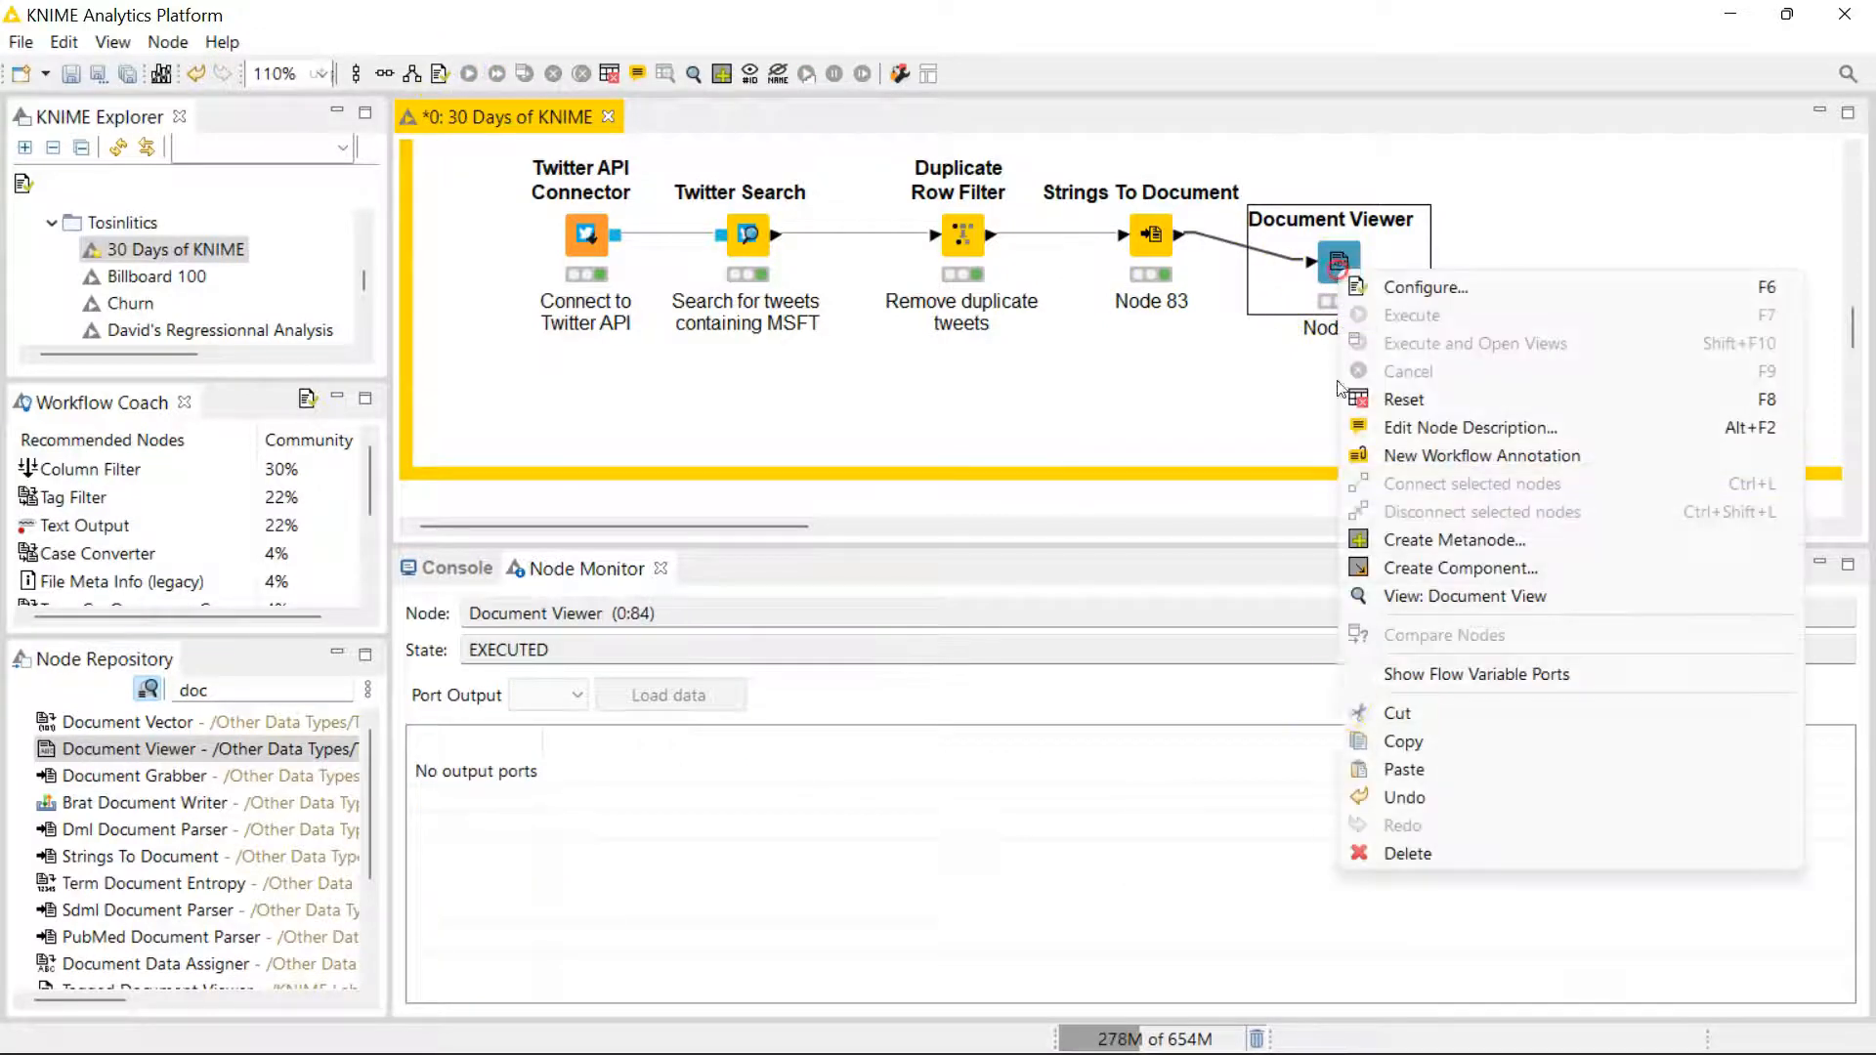
click(1463, 596)
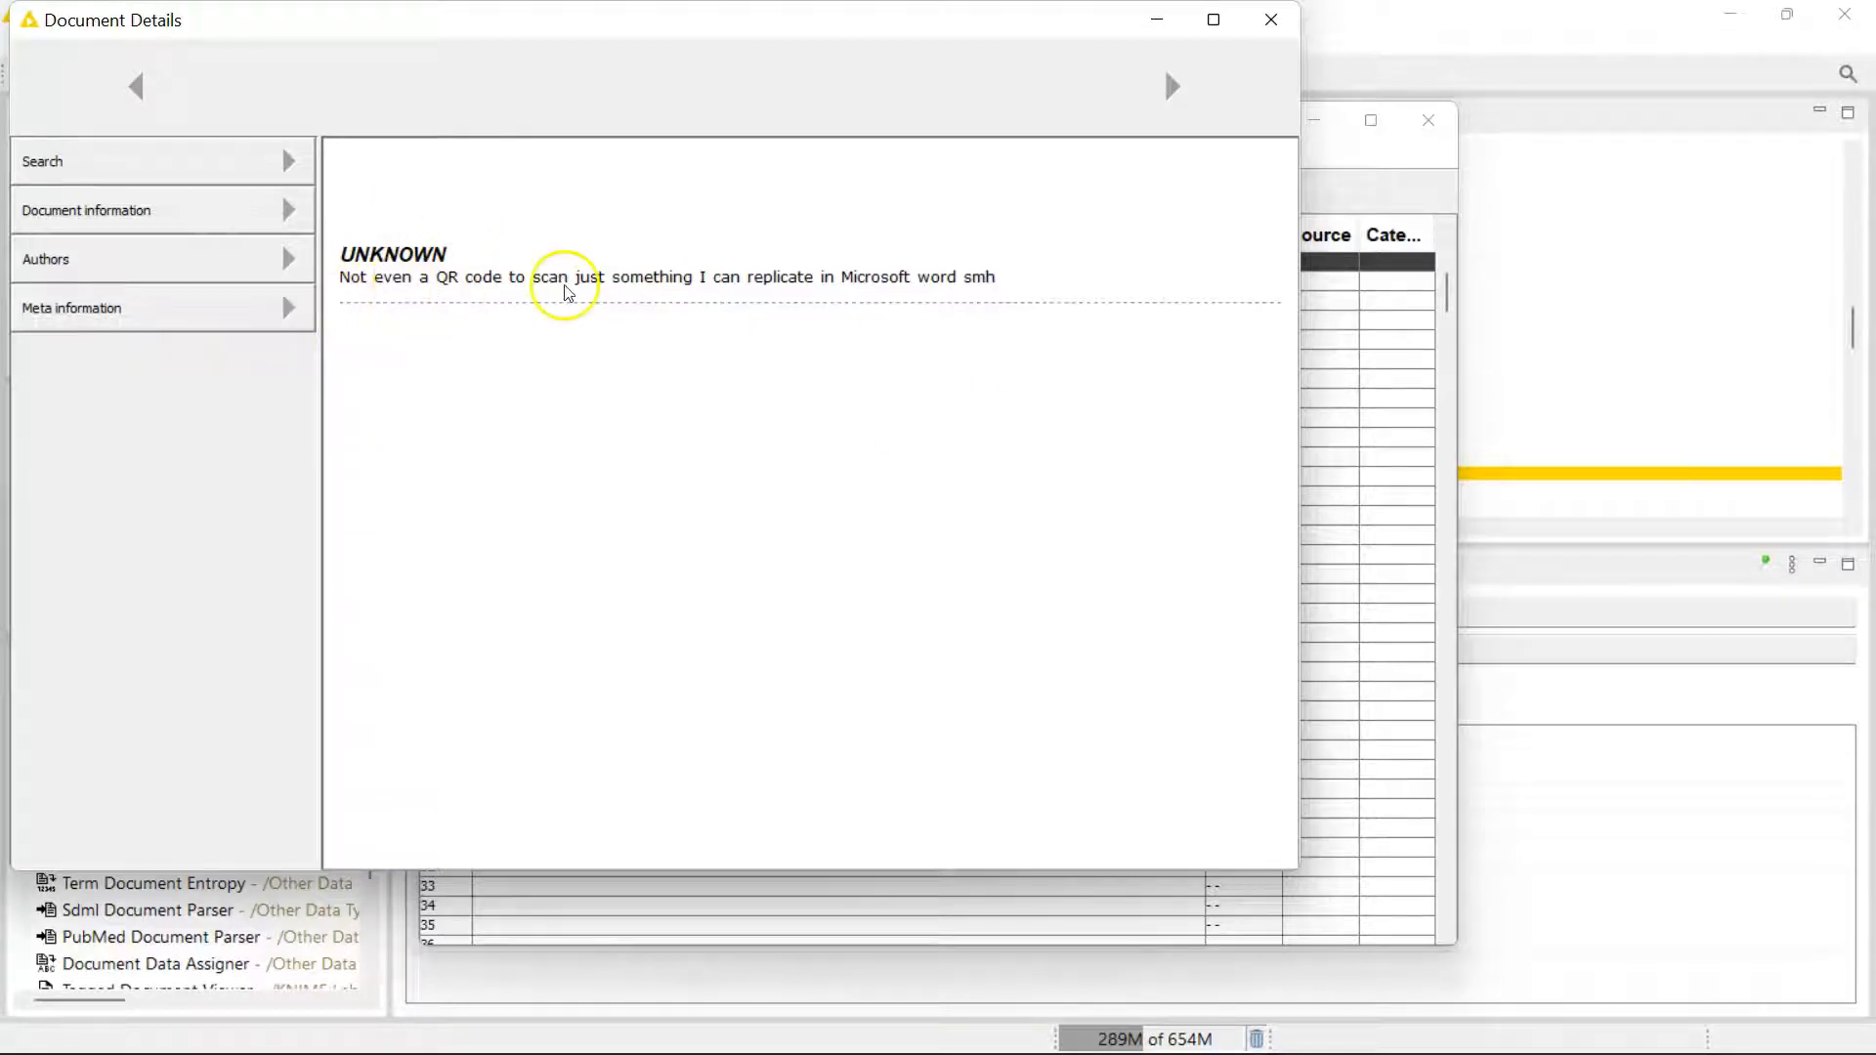
mouse_move(719, 290)
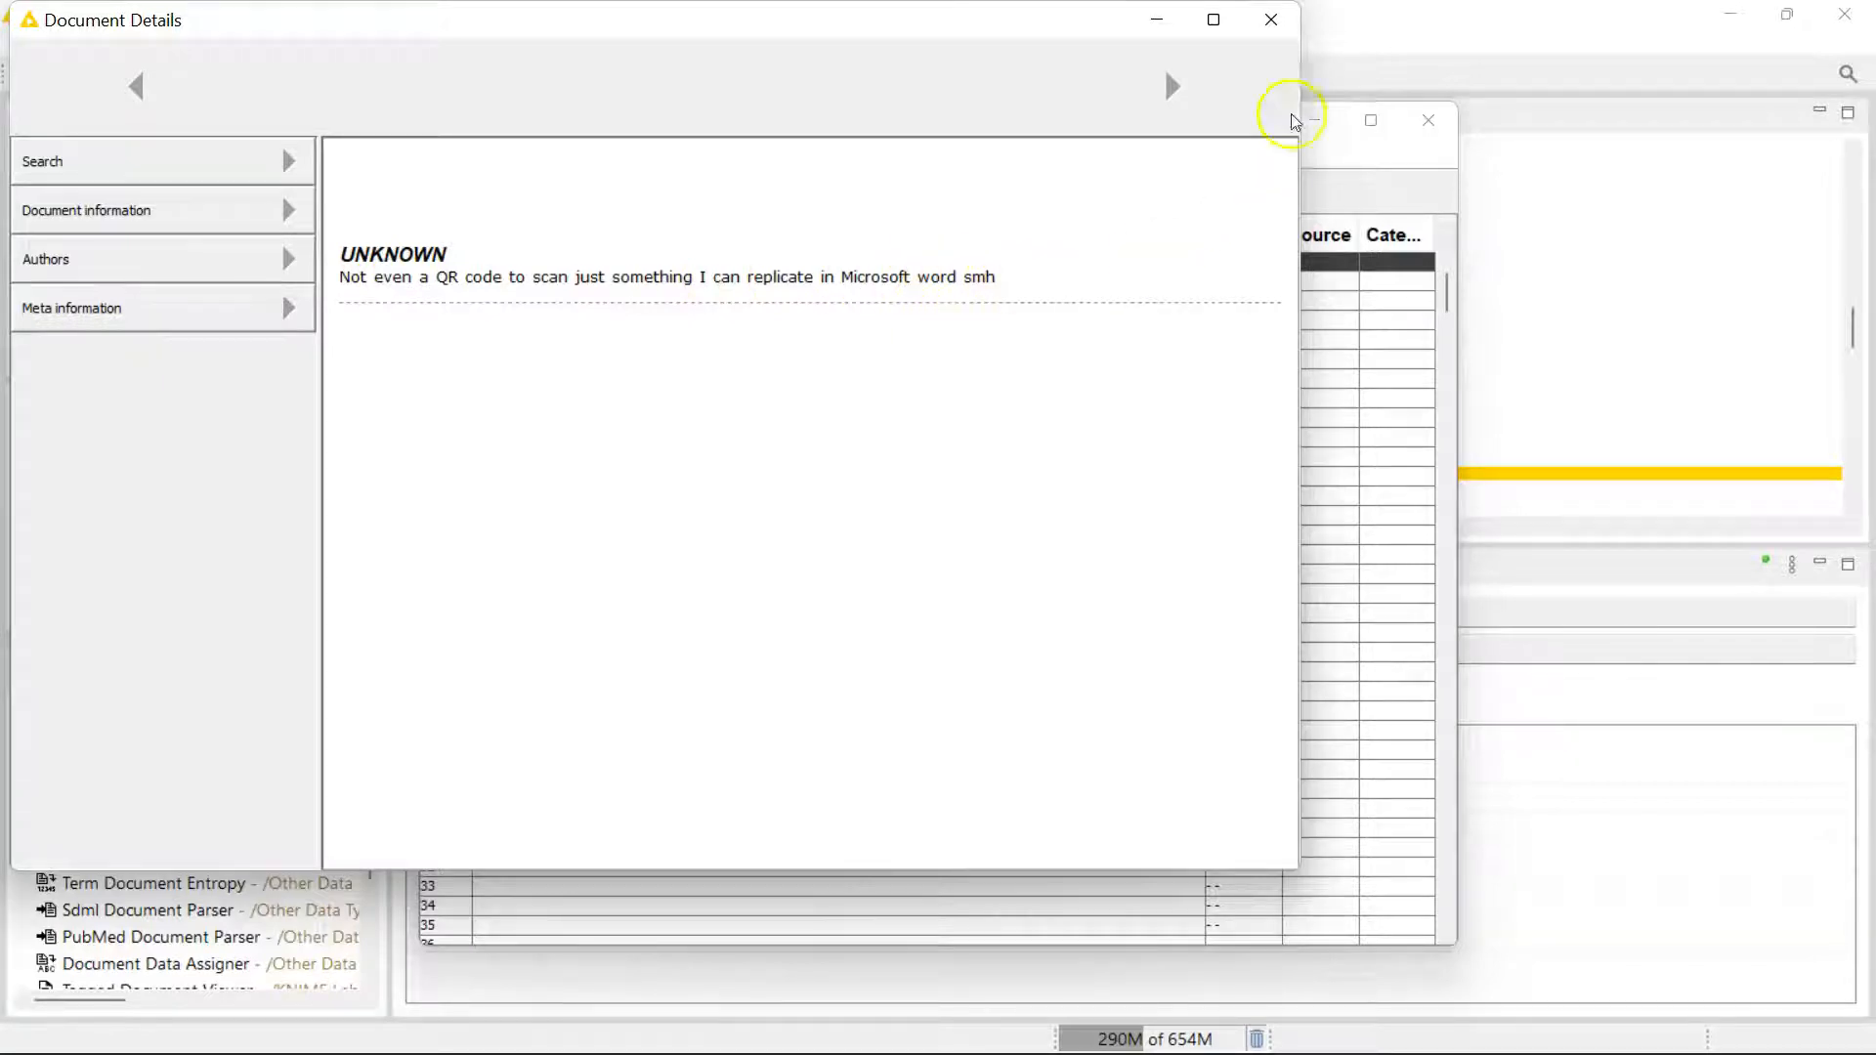
click(1270, 20)
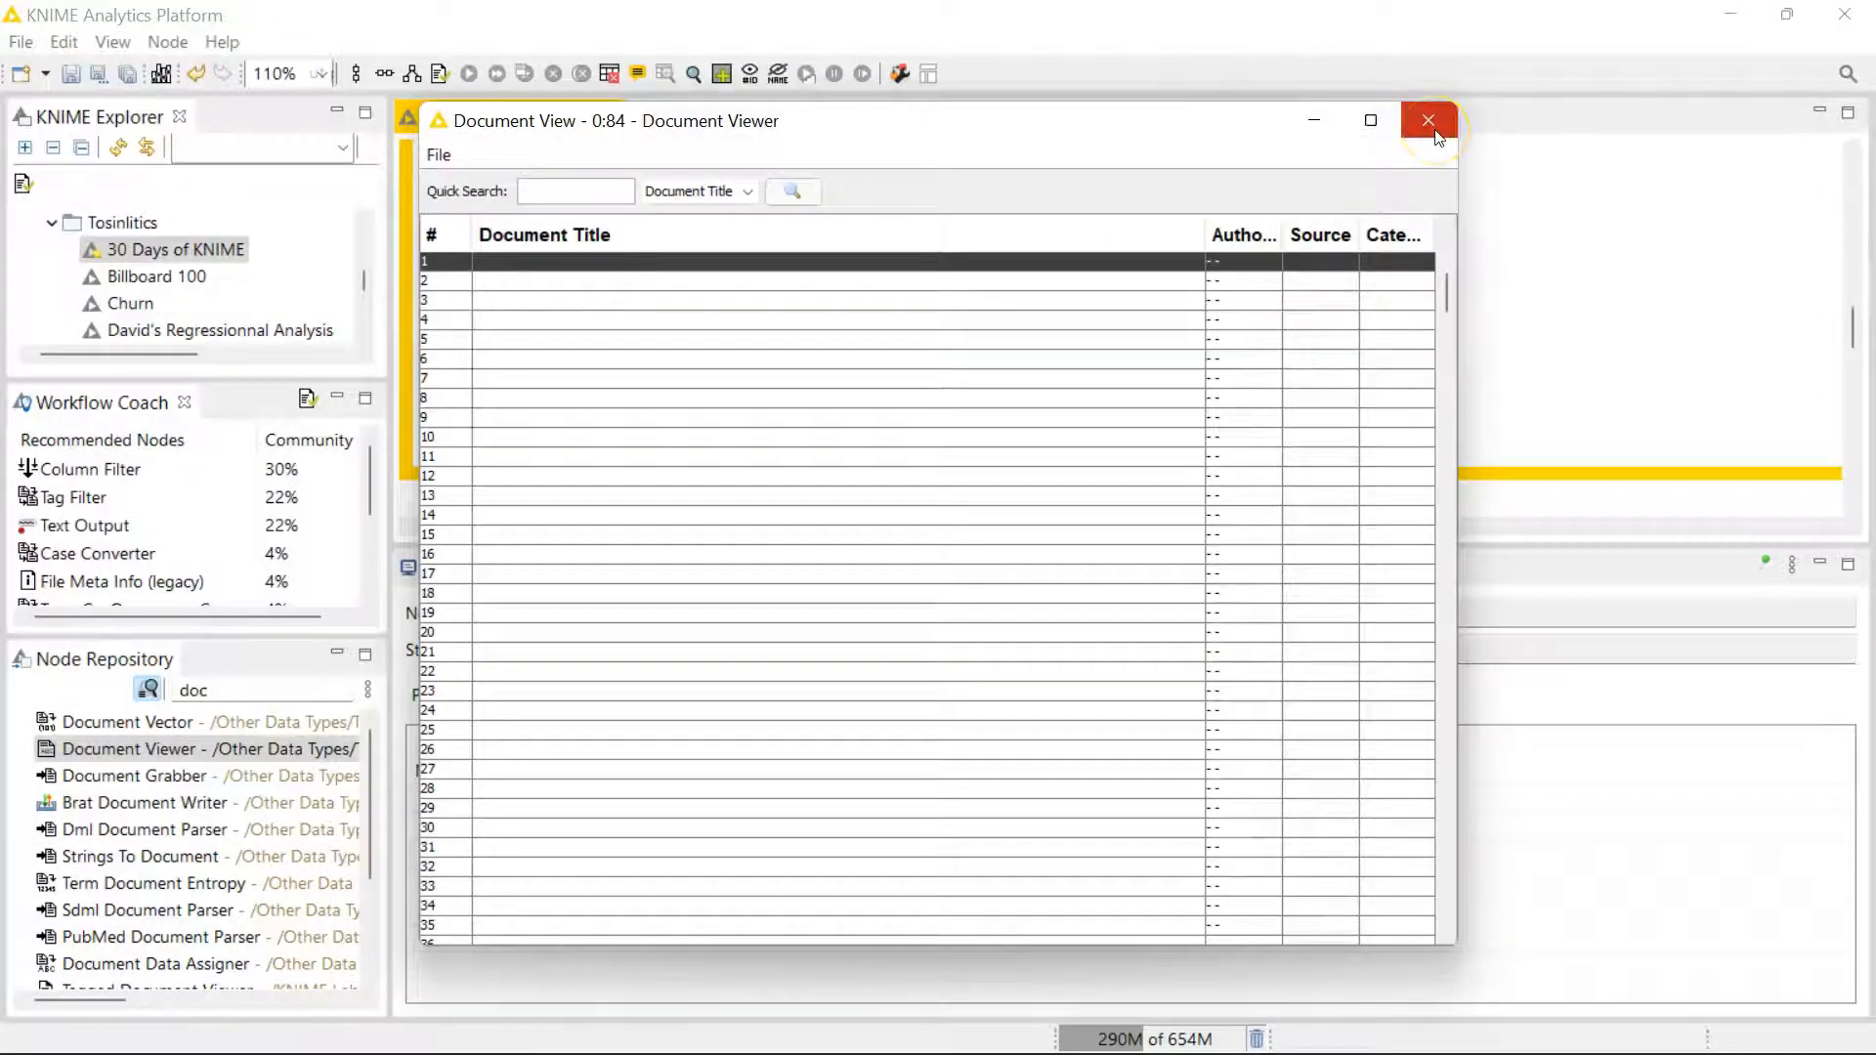
click(1427, 121)
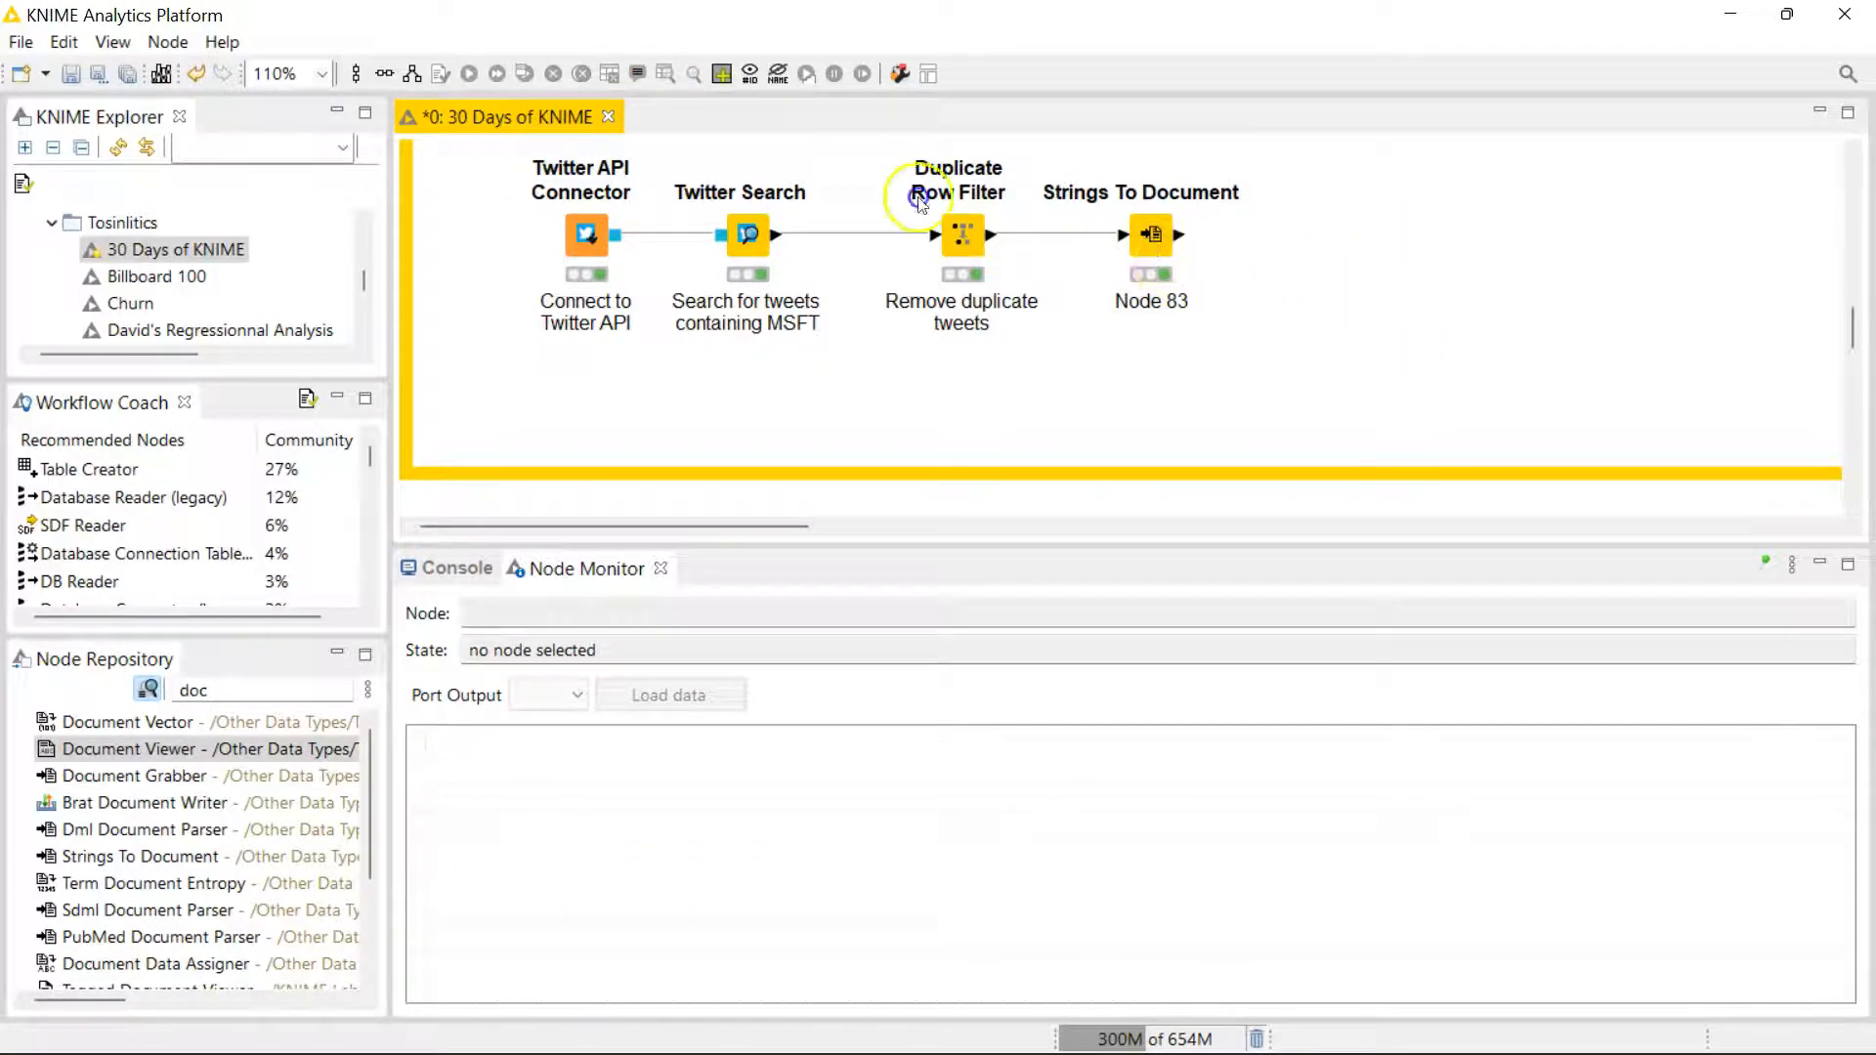
click(1151, 234)
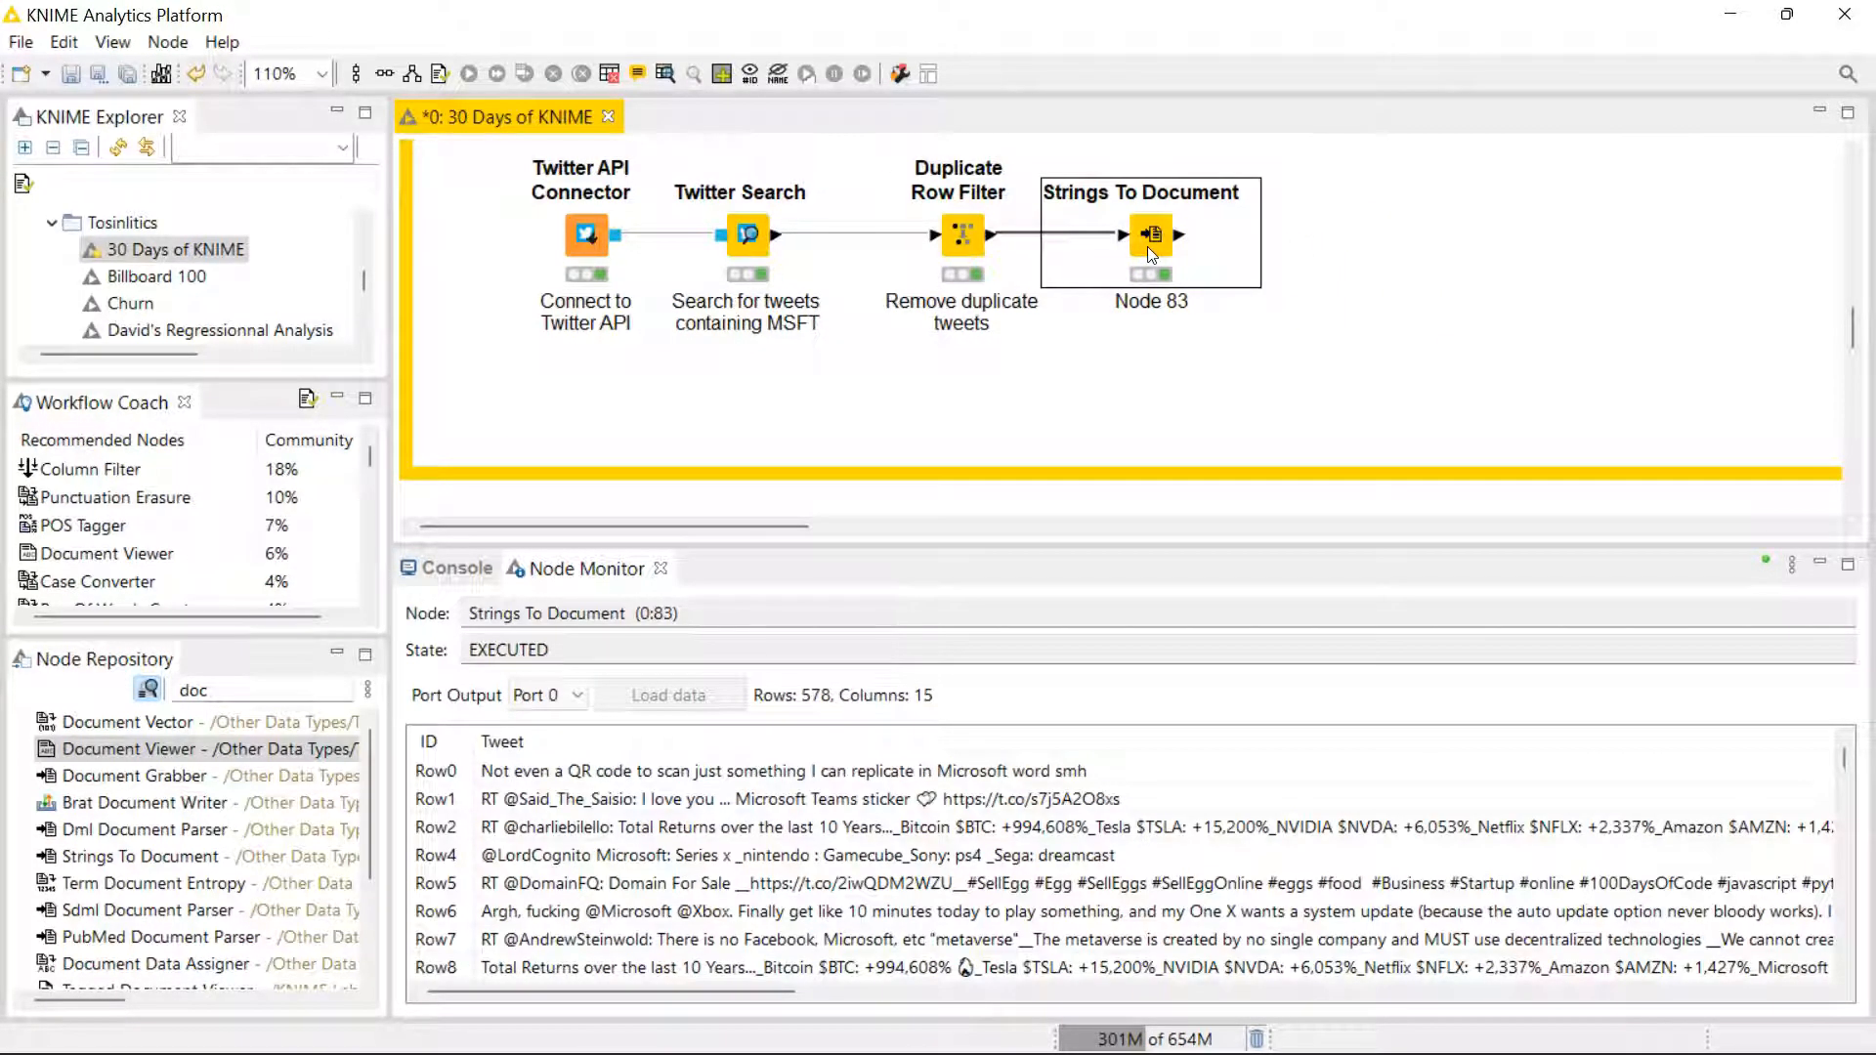
mouse_move(1269, 323)
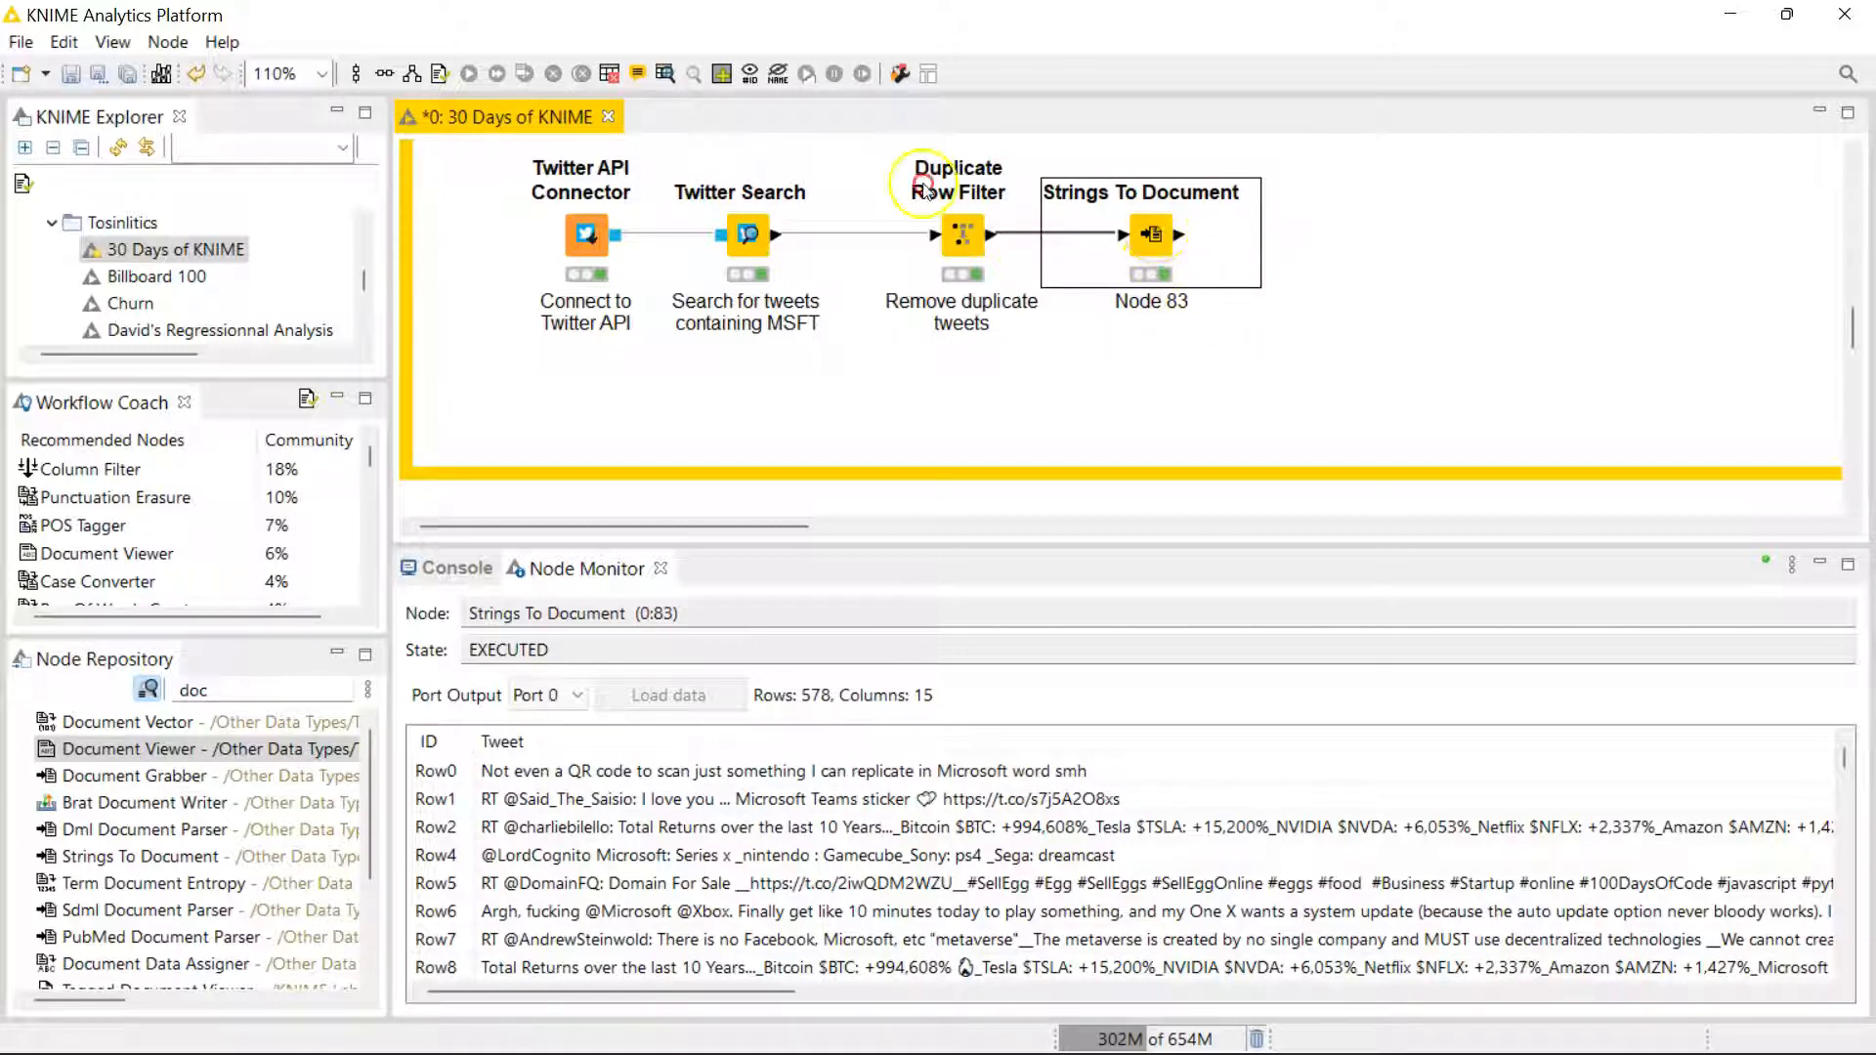
double_click(1149, 234)
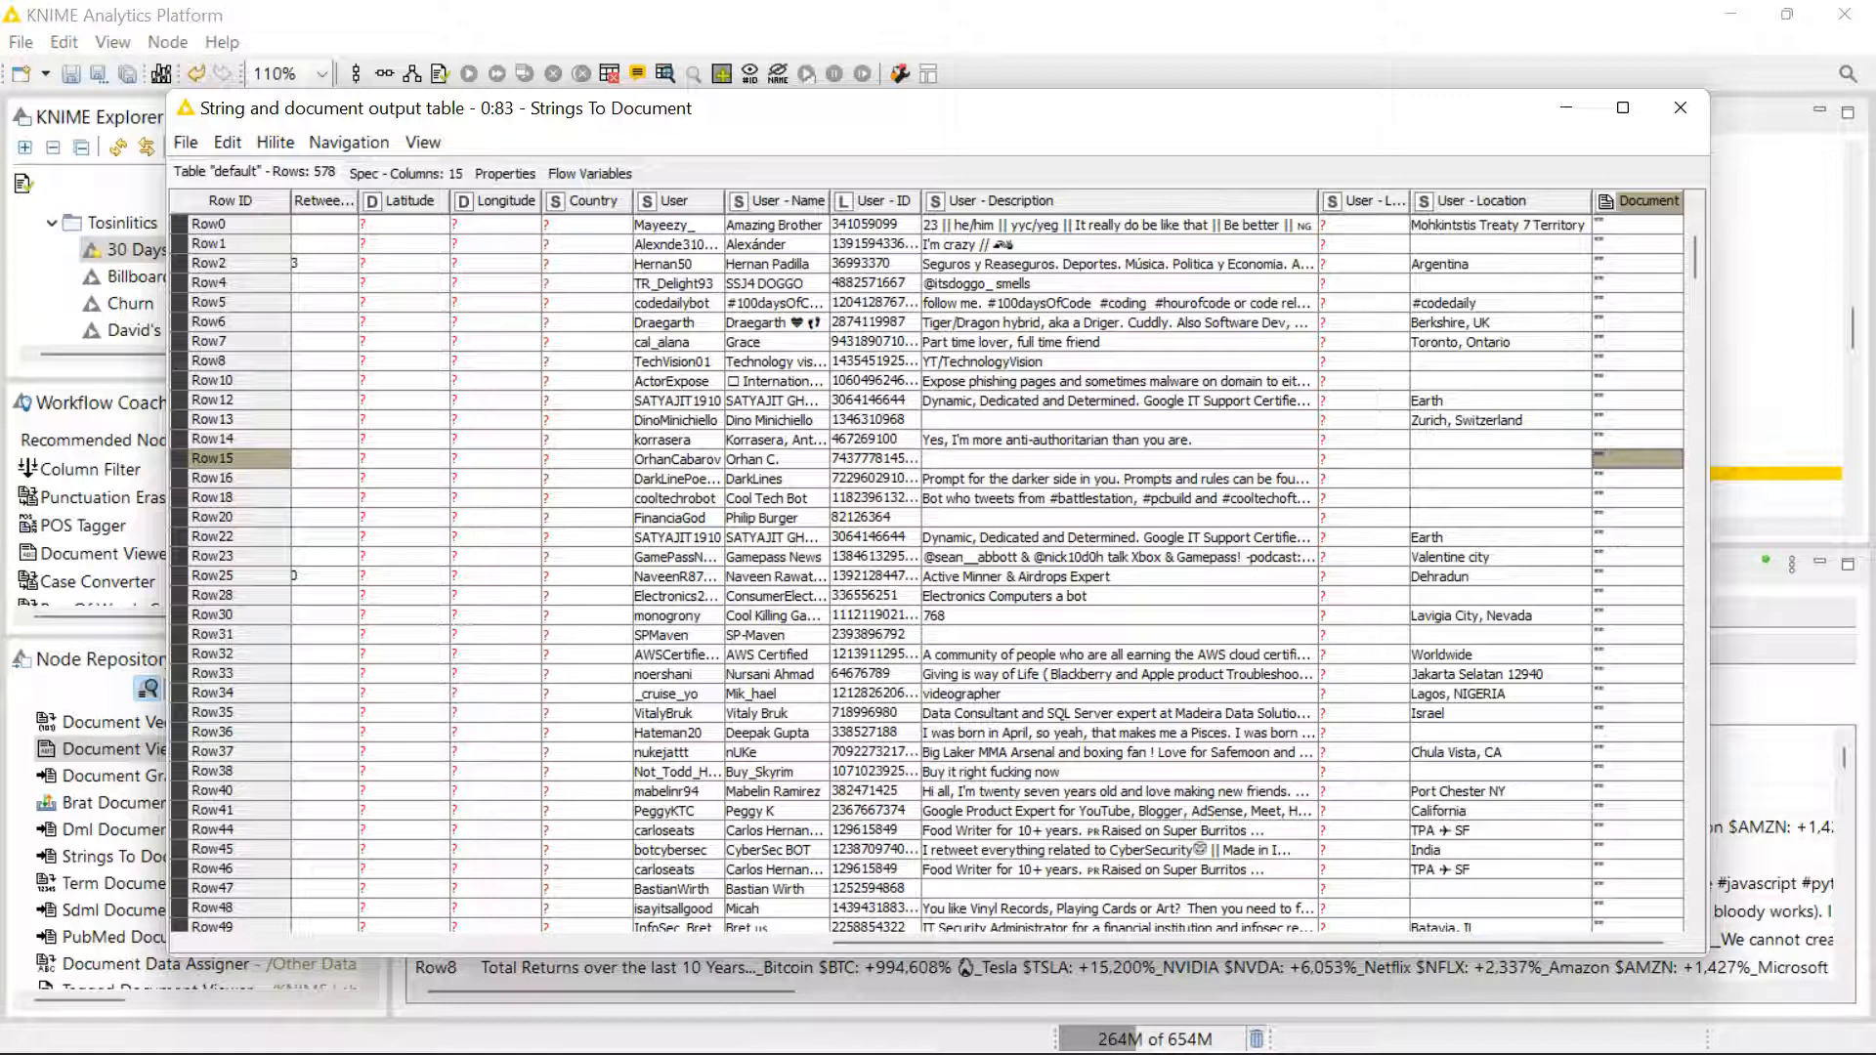
scroll(left, 3)
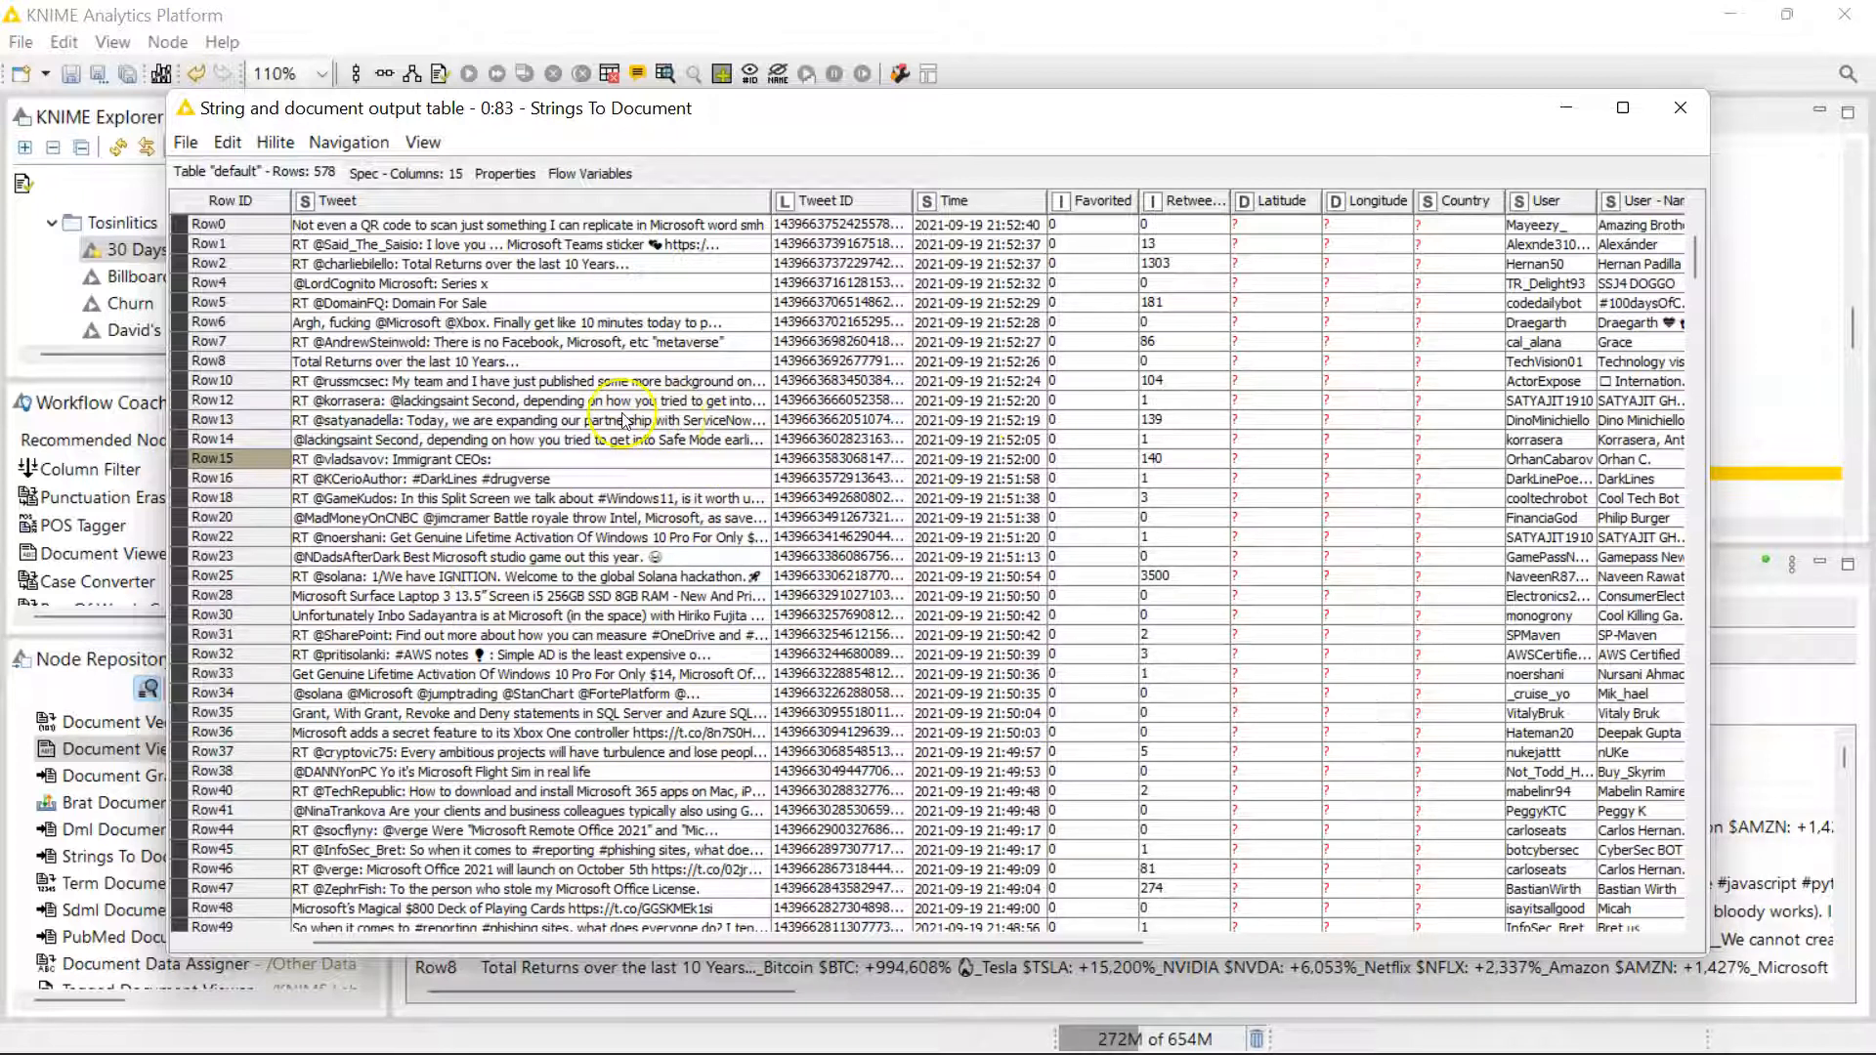
click(1680, 108)
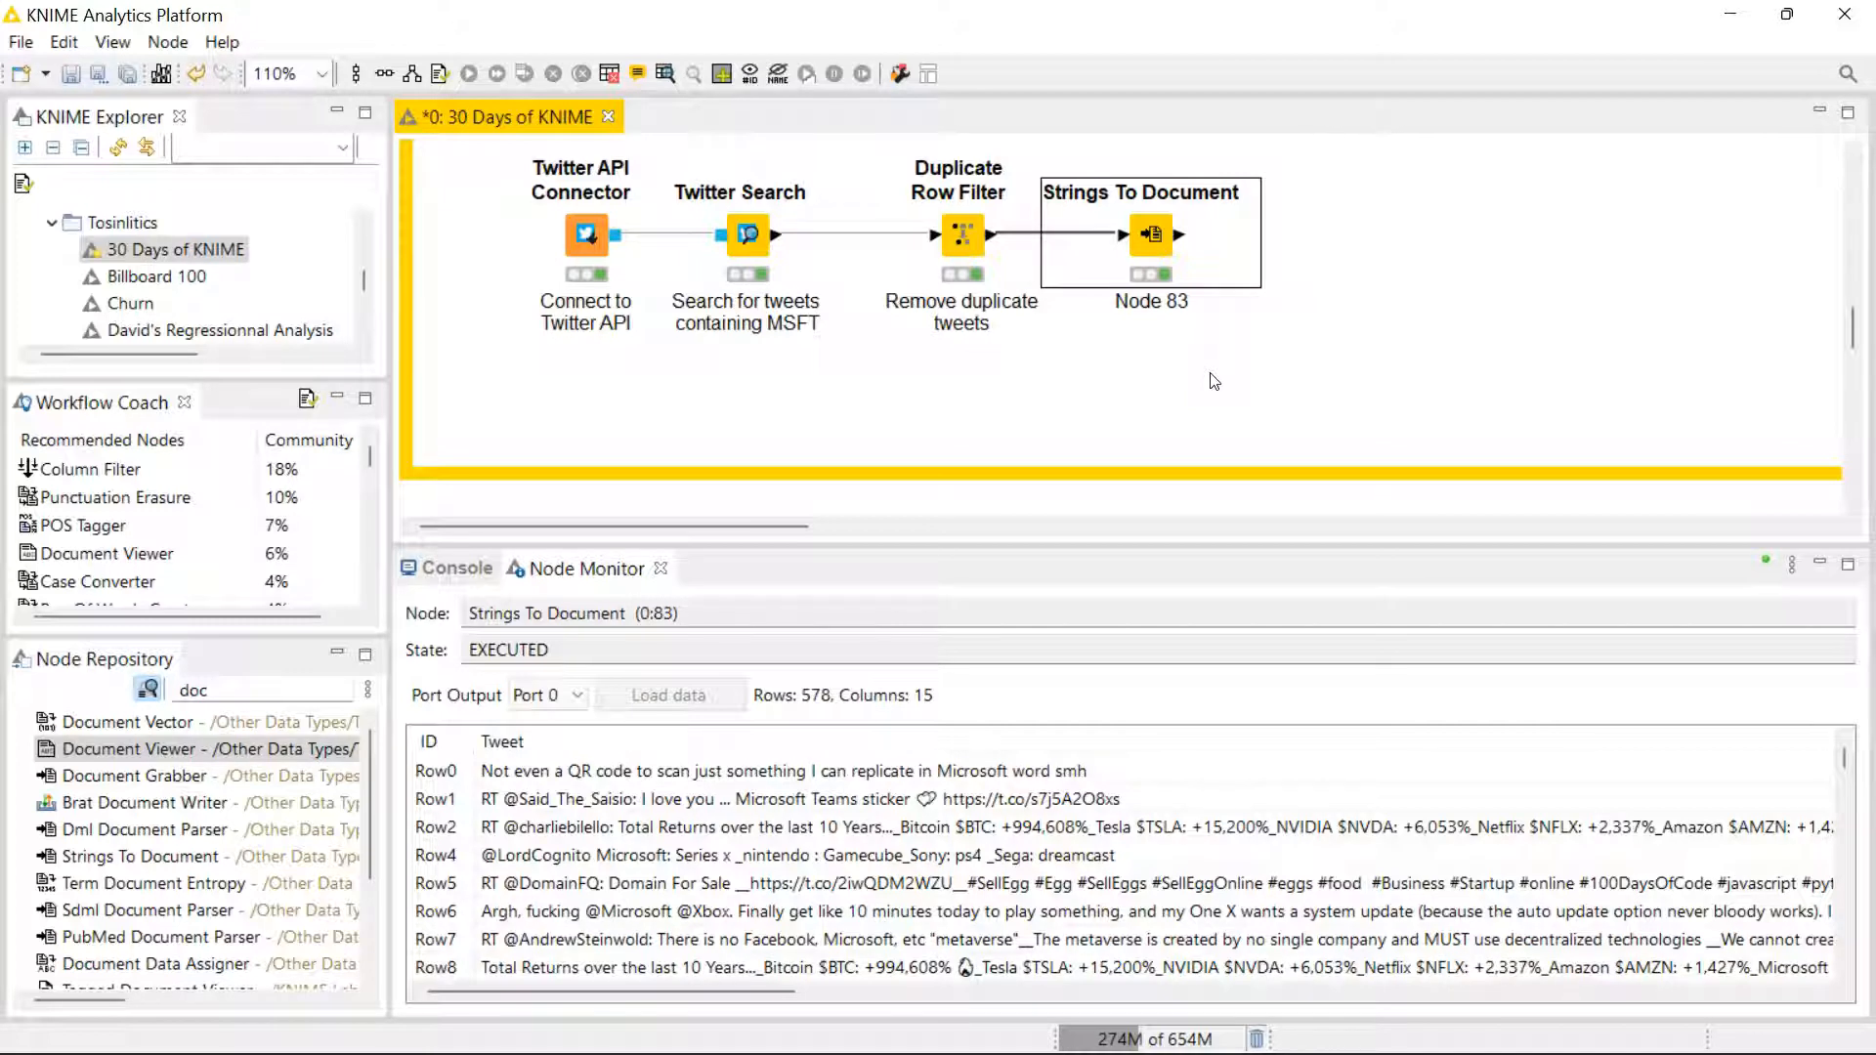
mouse_move(1207, 377)
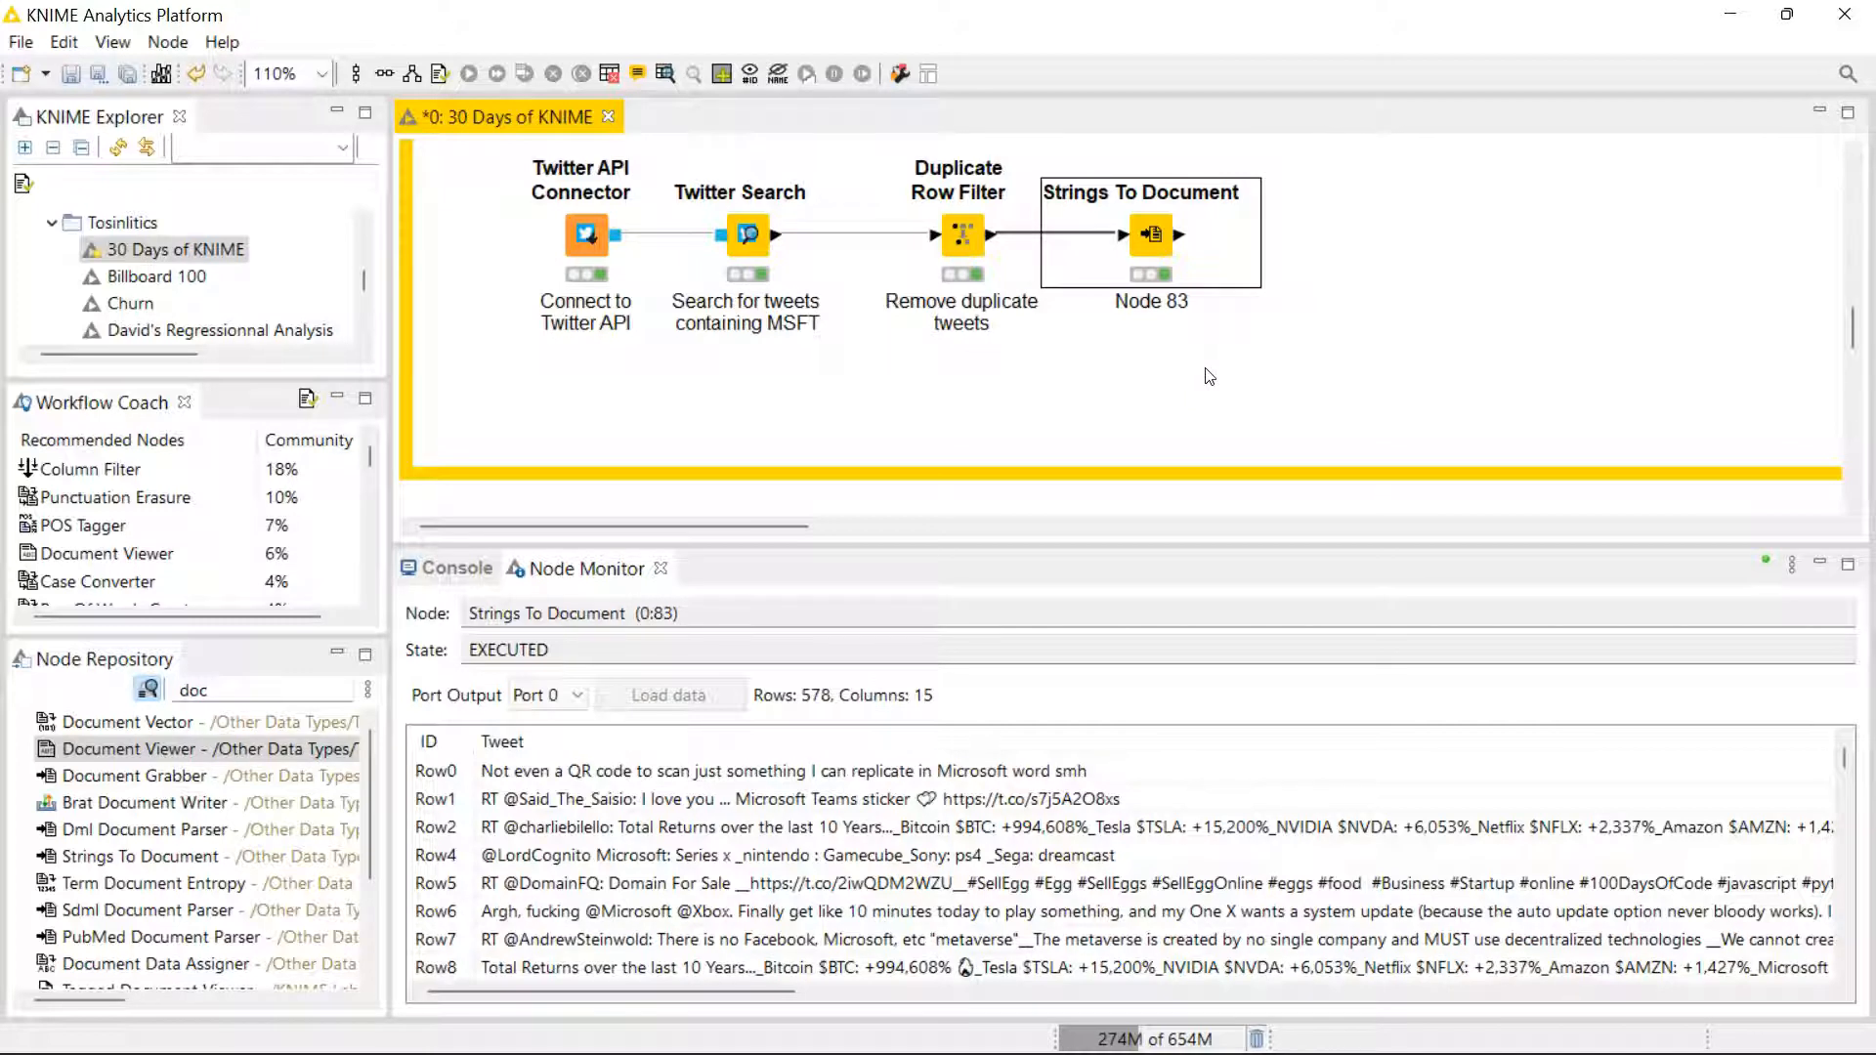